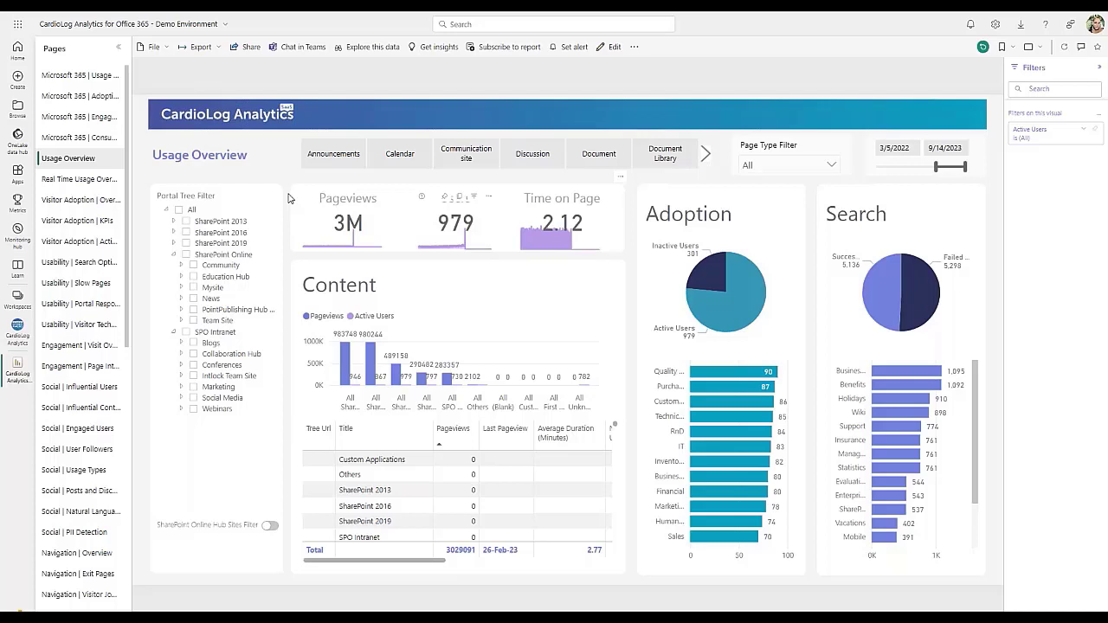
pyautogui.moveTo(118, 505)
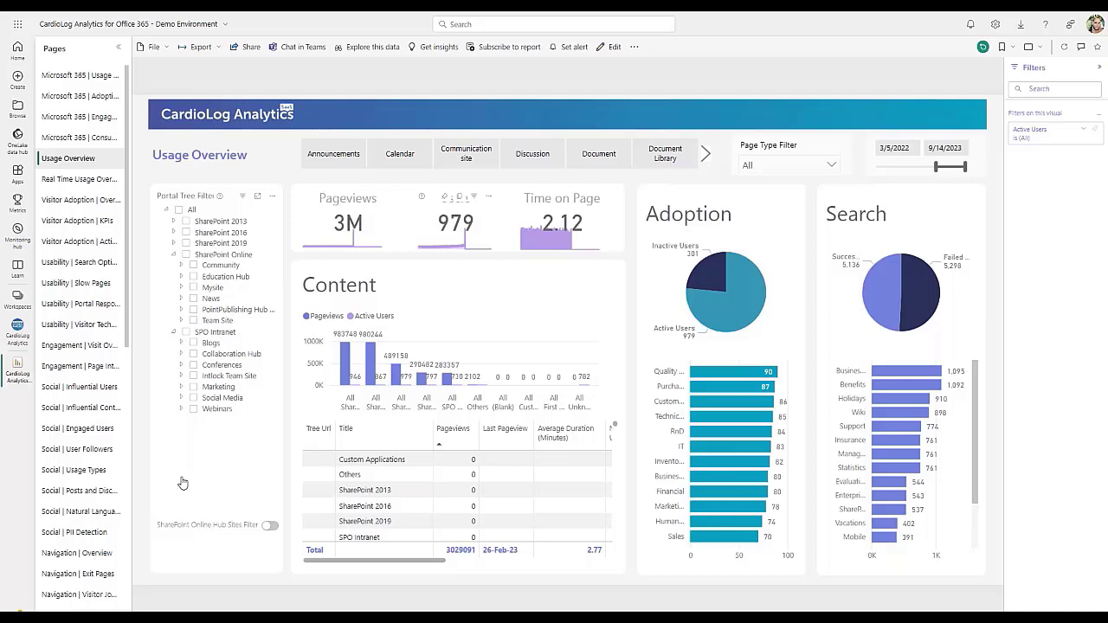
pyautogui.moveTo(170, 478)
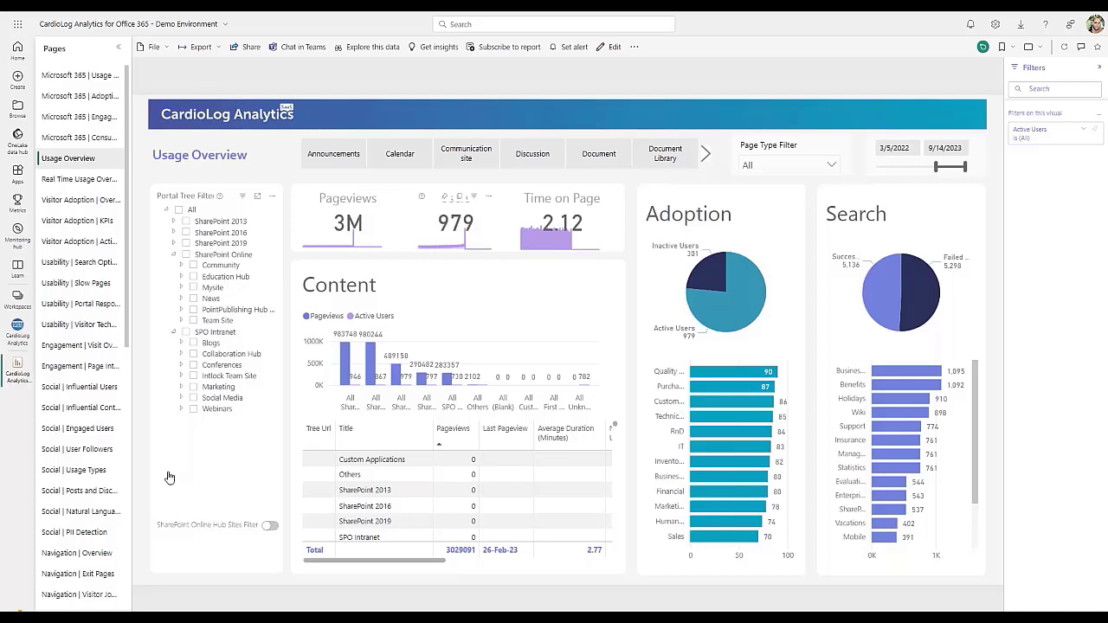
pyautogui.moveTo(215, 407)
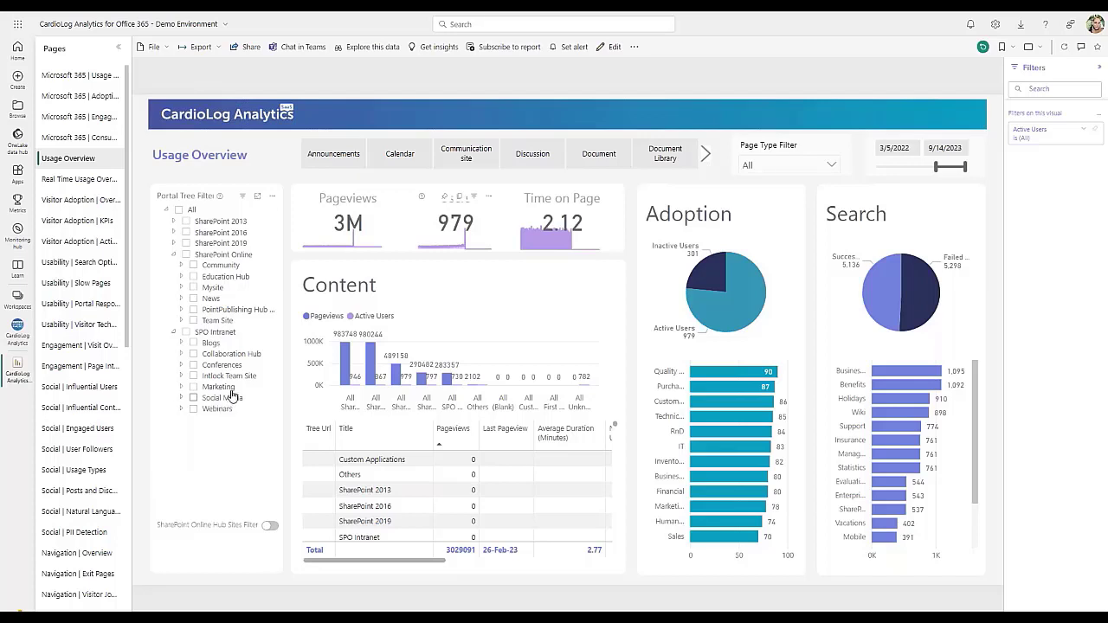
pyautogui.moveTo(232, 387)
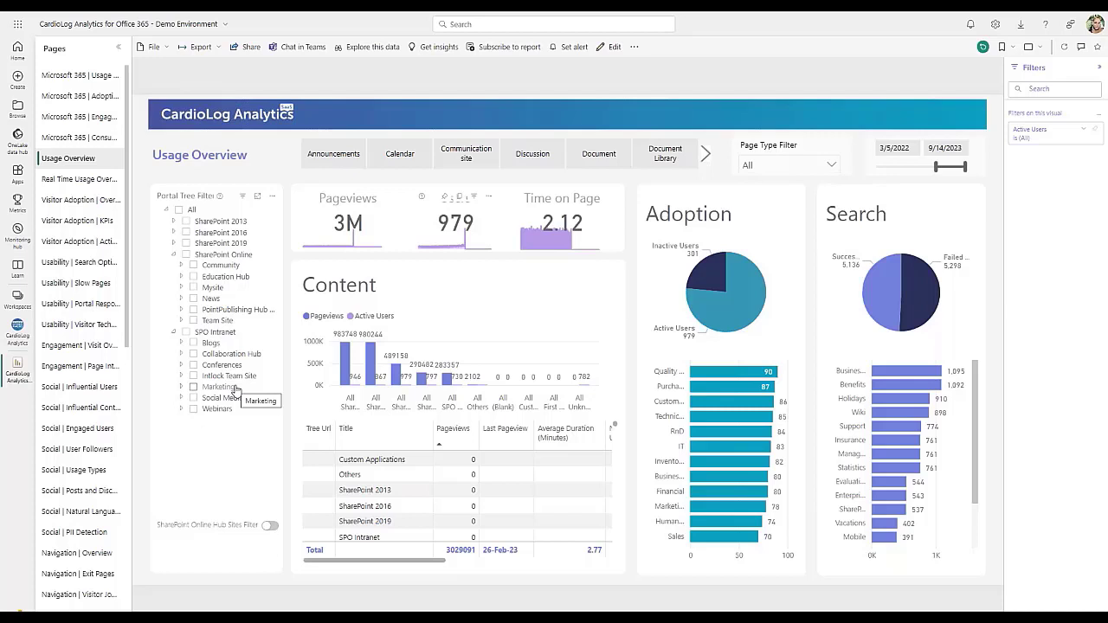
pyautogui.moveTo(234, 458)
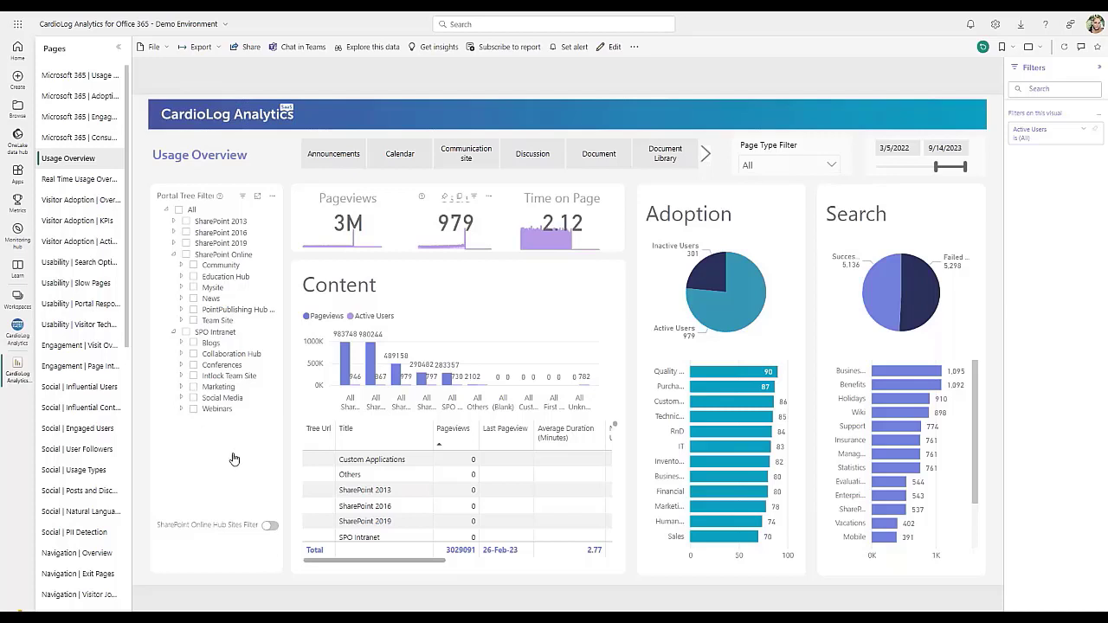
pyautogui.moveTo(243, 384)
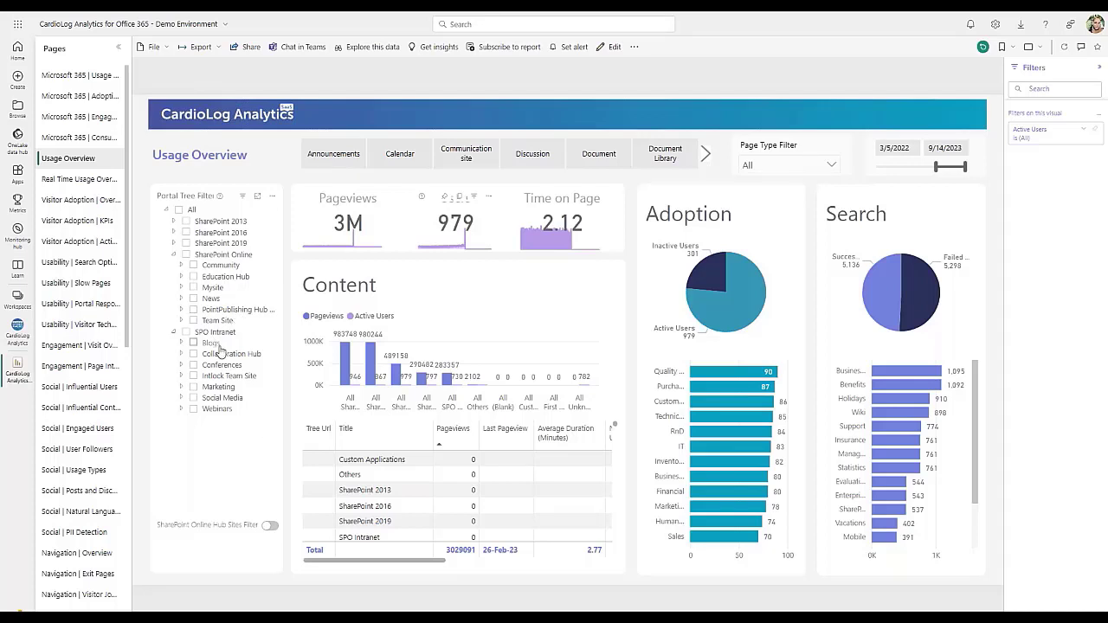
pyautogui.moveTo(231, 353)
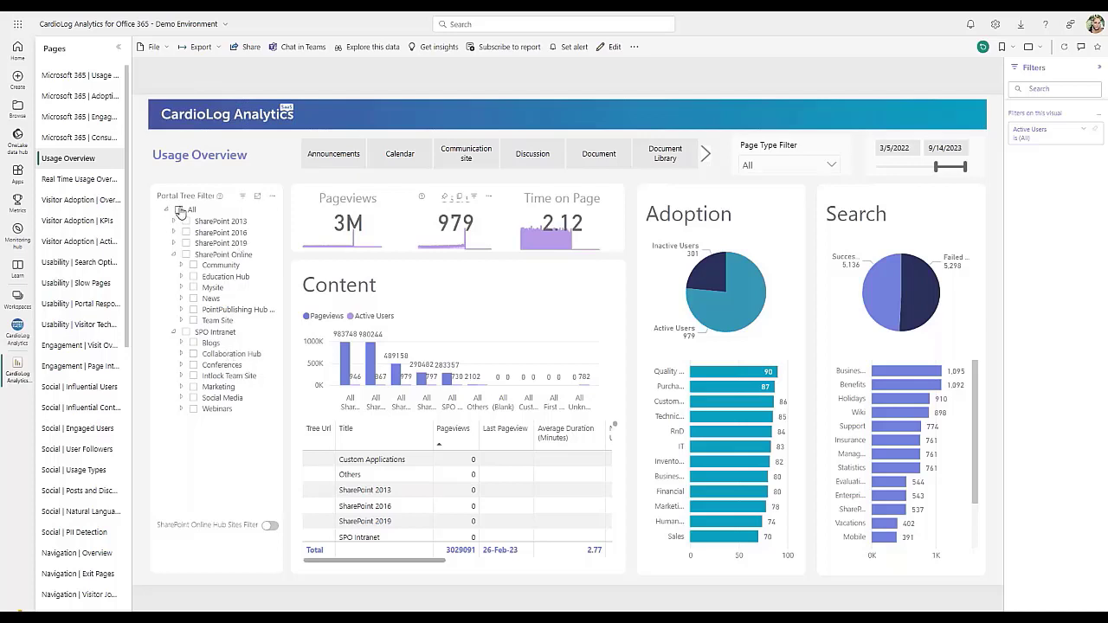
# Toggle All in the Portal Tree Filter, filter to the Lists site under Team Site, then clear it
pyautogui.click(180, 209)
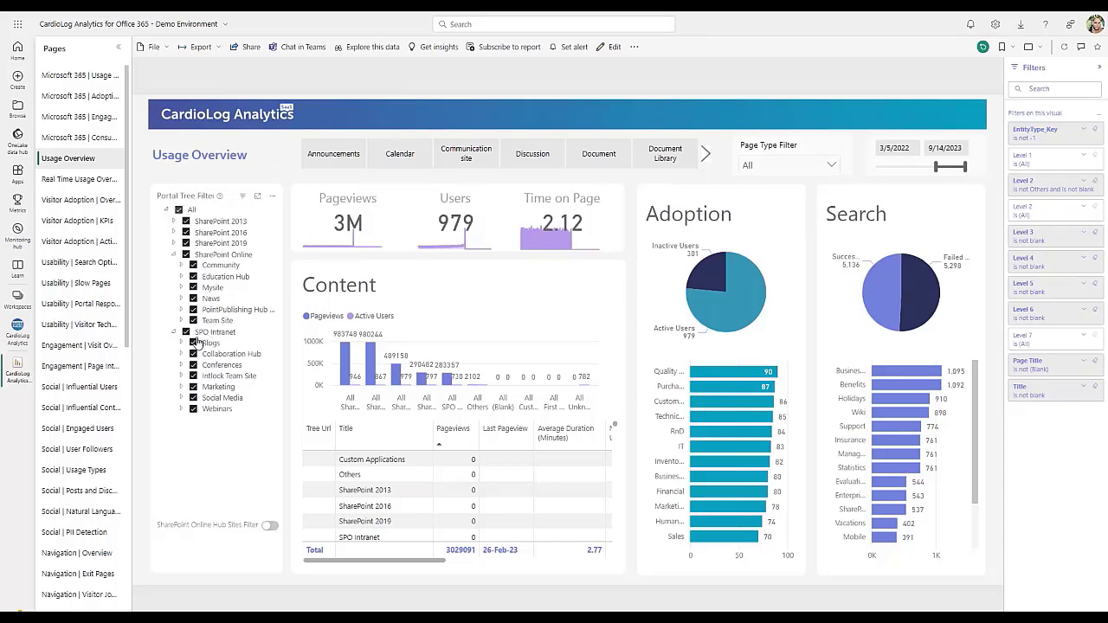
pyautogui.click(180, 210)
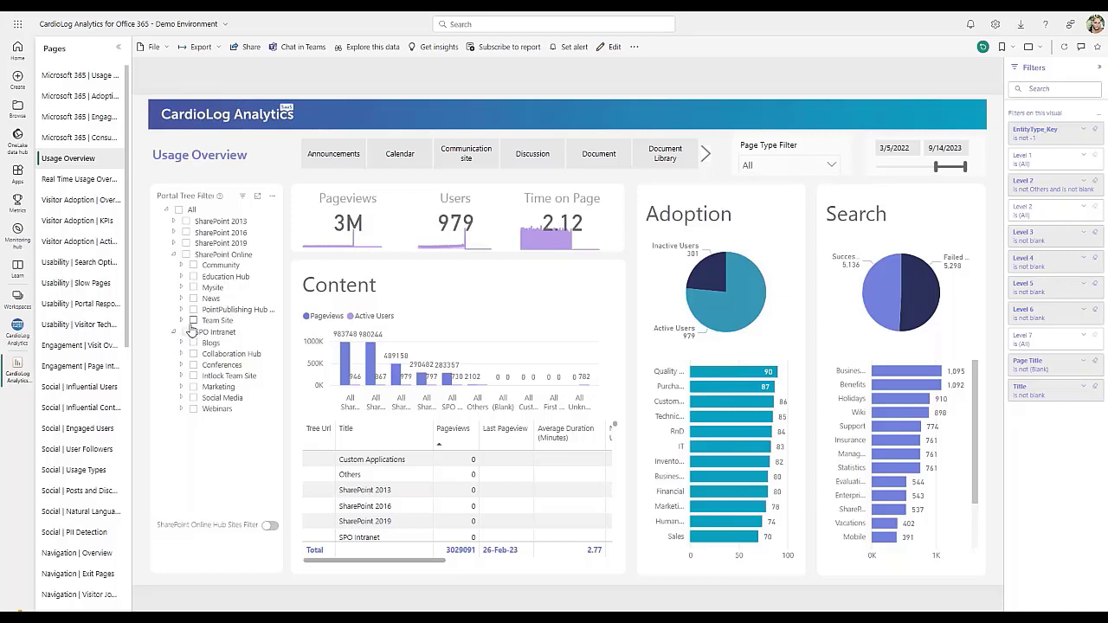
pyautogui.moveTo(183, 325)
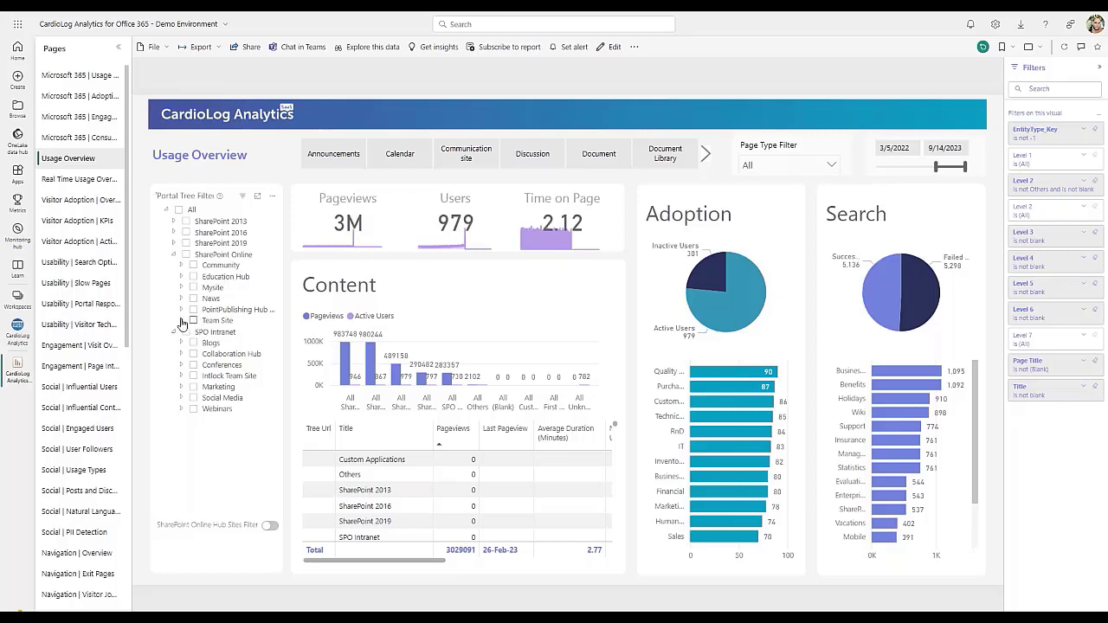
pyautogui.click(180, 320)
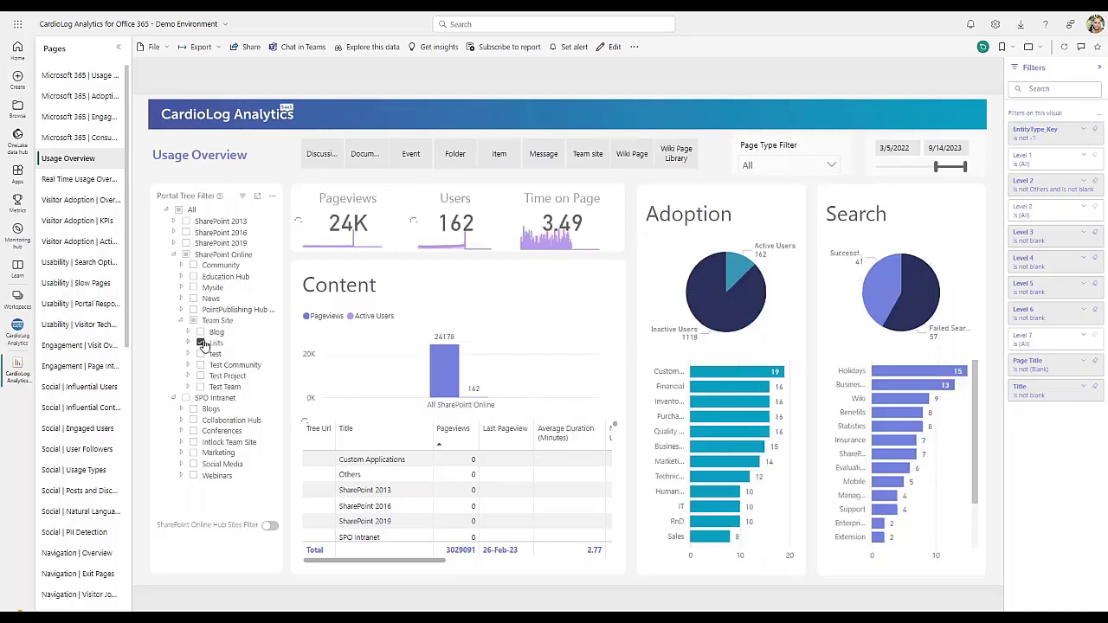
pyautogui.click(201, 342)
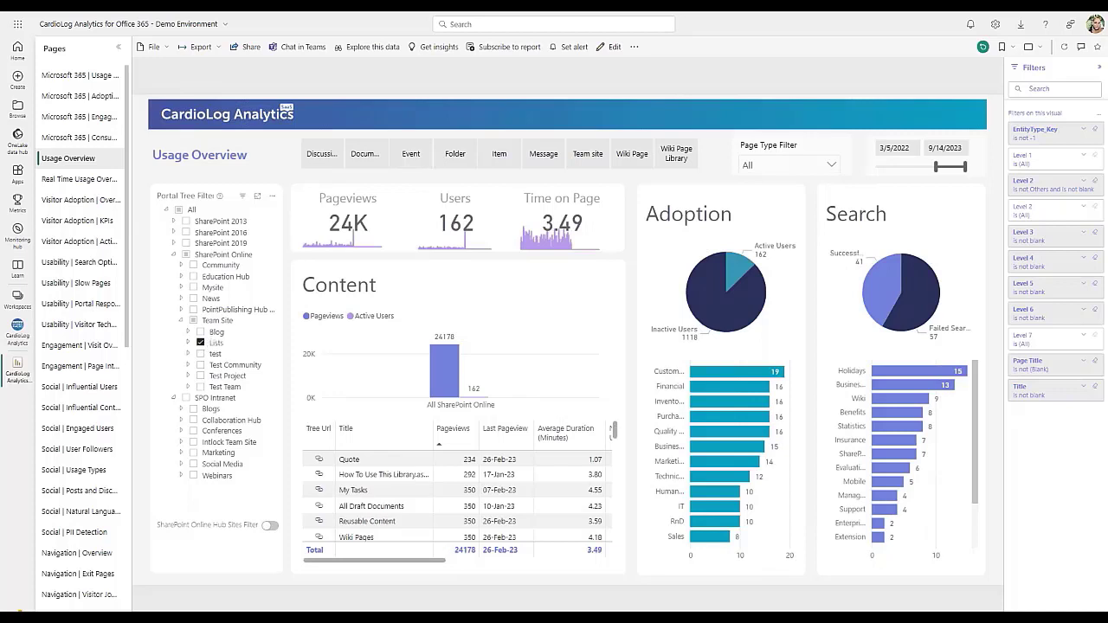
pyautogui.moveTo(624, 291)
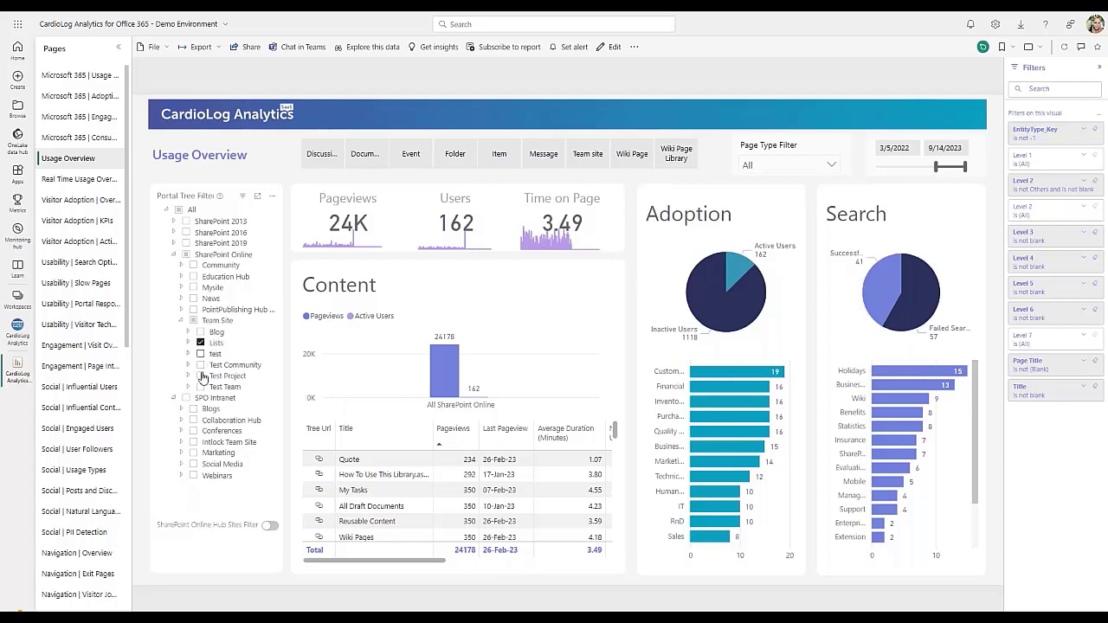
pyautogui.click(201, 343)
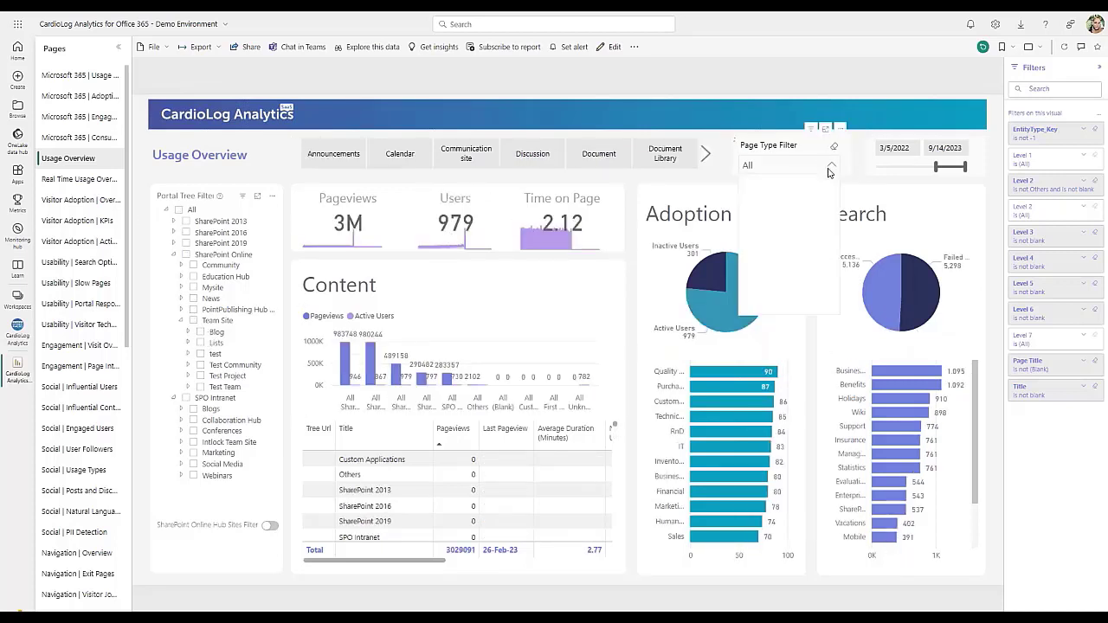
pyautogui.click(830, 166)
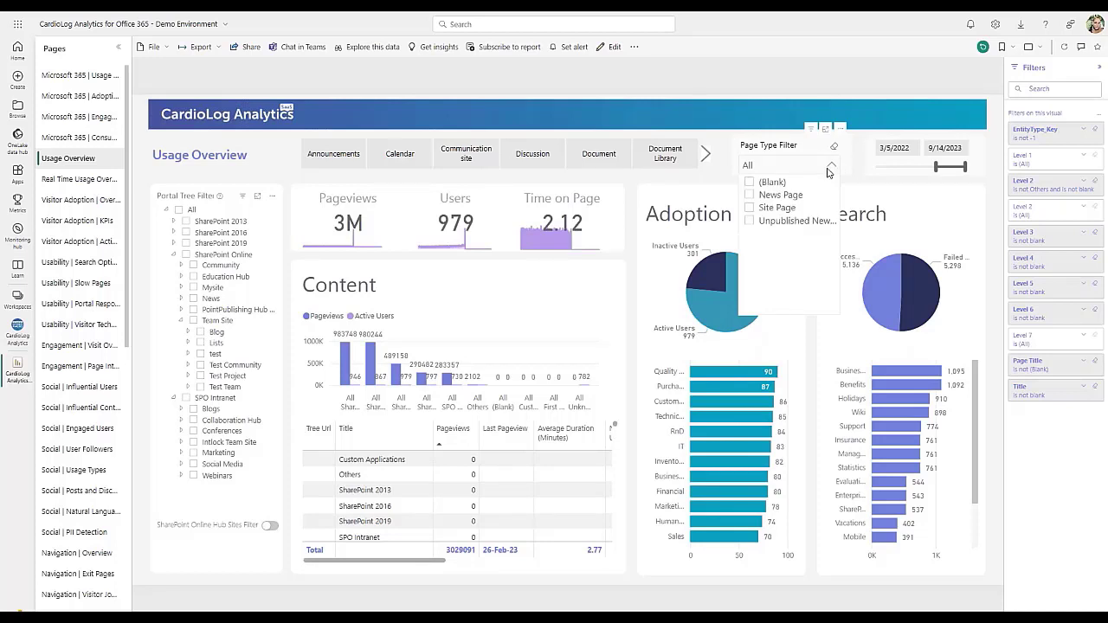
pyautogui.moveTo(820, 260)
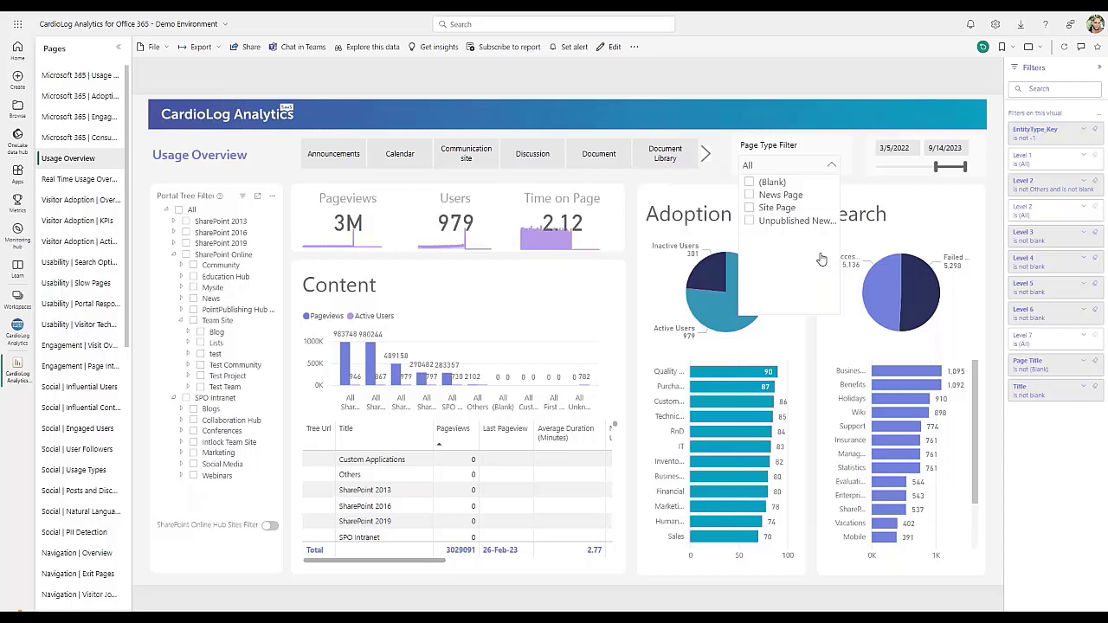
pyautogui.moveTo(824, 253)
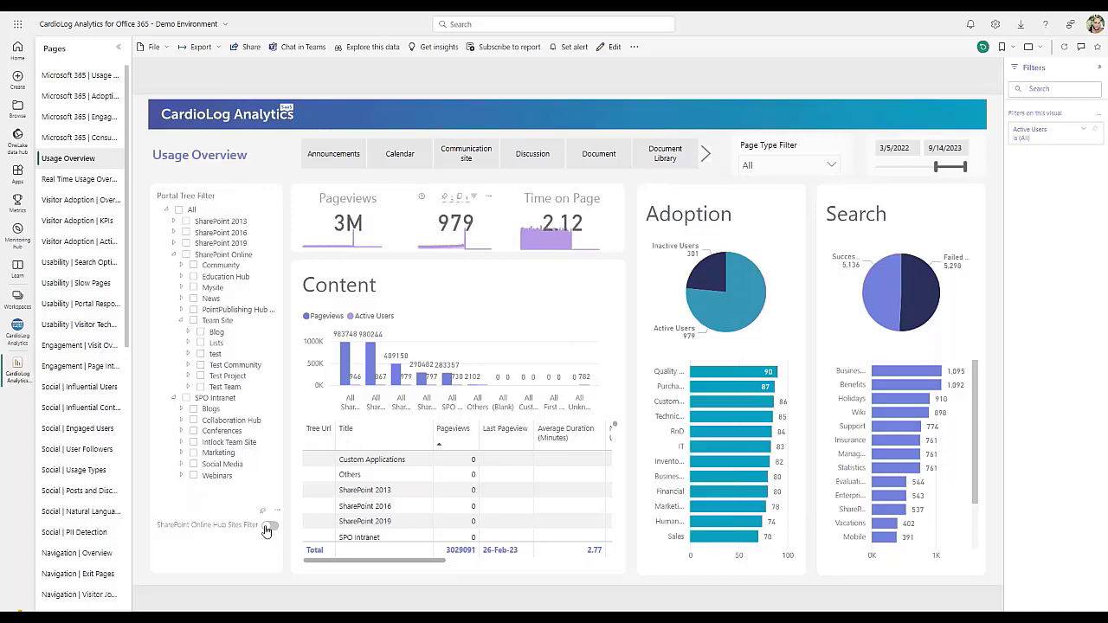
pyautogui.moveTo(266, 530)
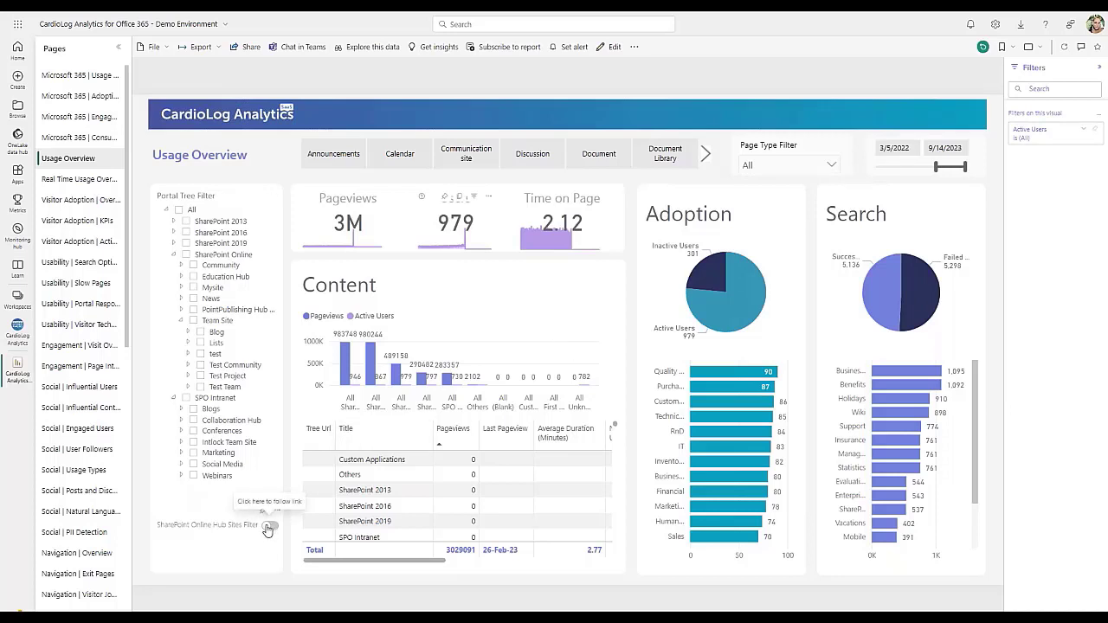
# Enable the Hub Sites filter and briefly narrow to Collaboration Hub before clearing it
pyautogui.click(270, 527)
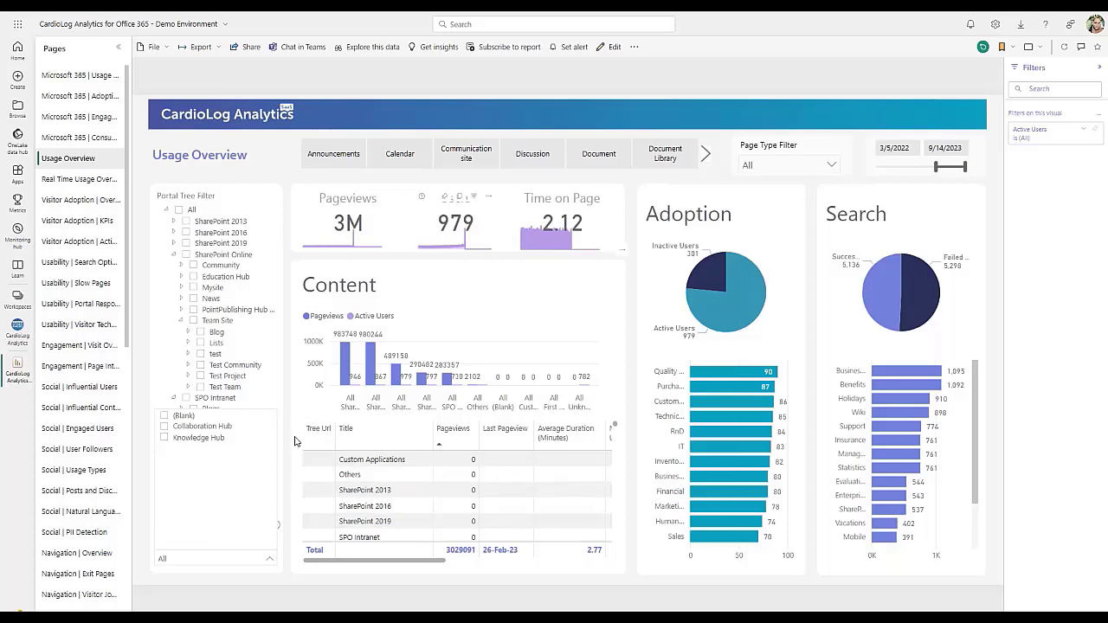
pyautogui.moveTo(190, 492)
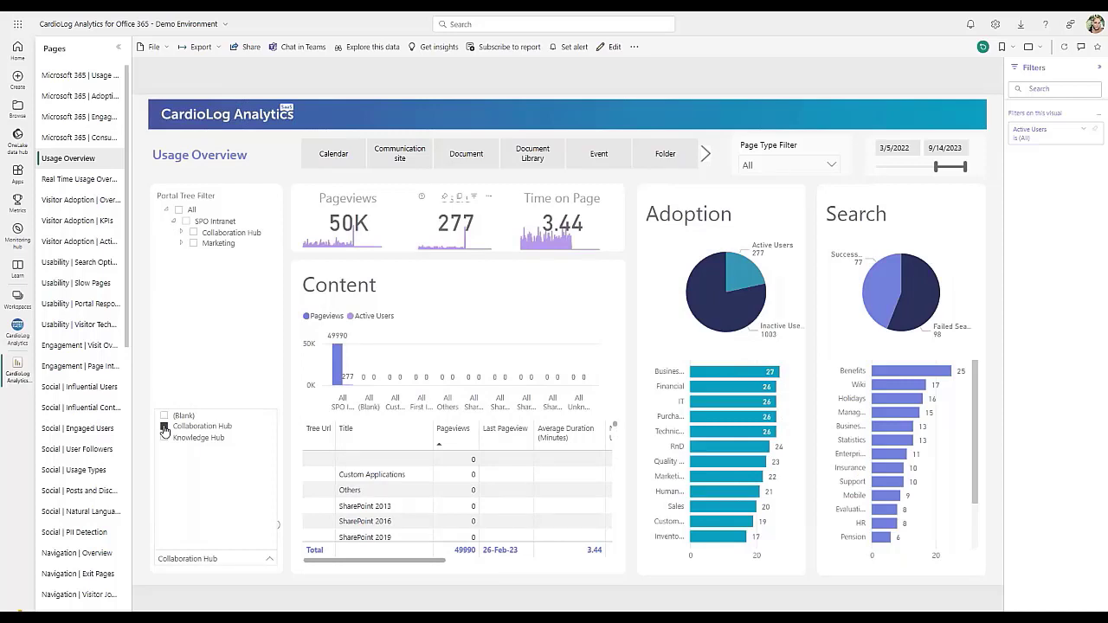
pyautogui.click(163, 426)
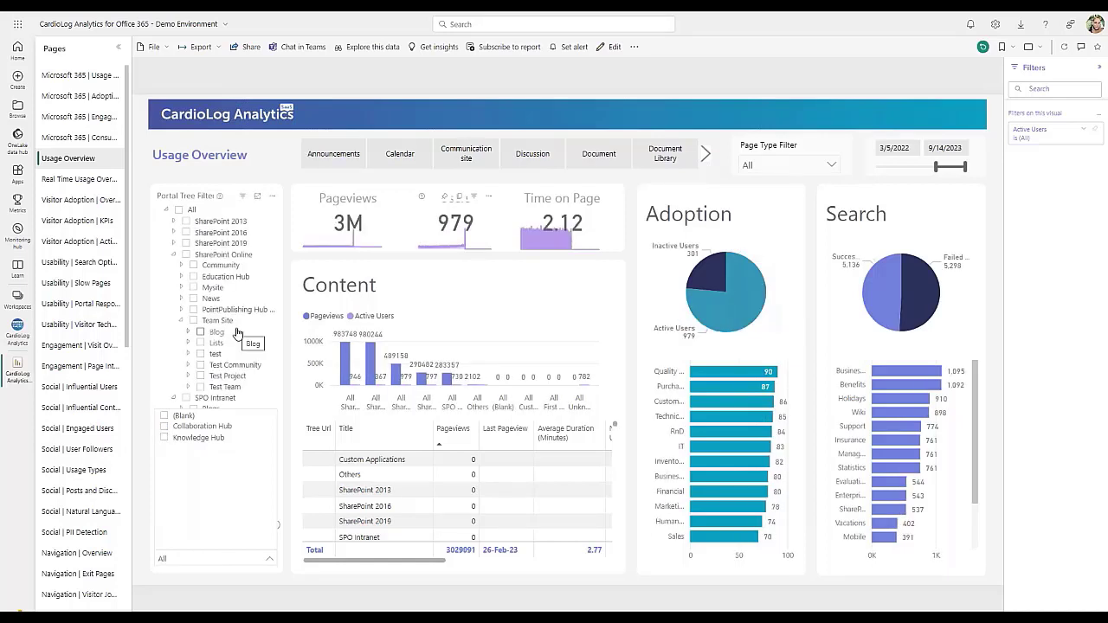
pyautogui.moveTo(689, 189)
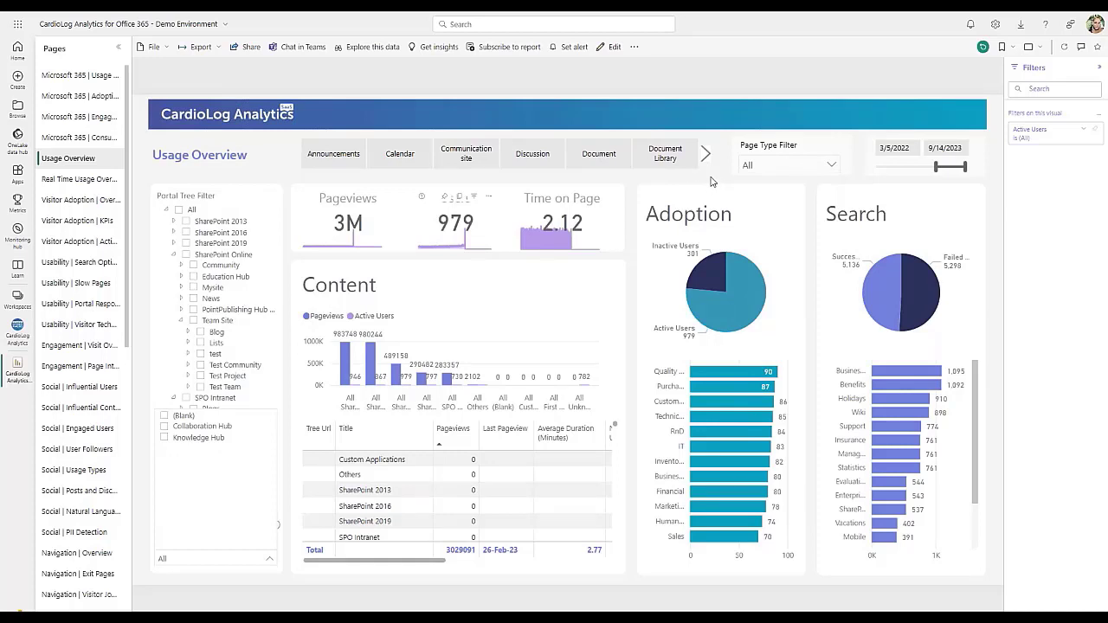
pyautogui.moveTo(493, 310)
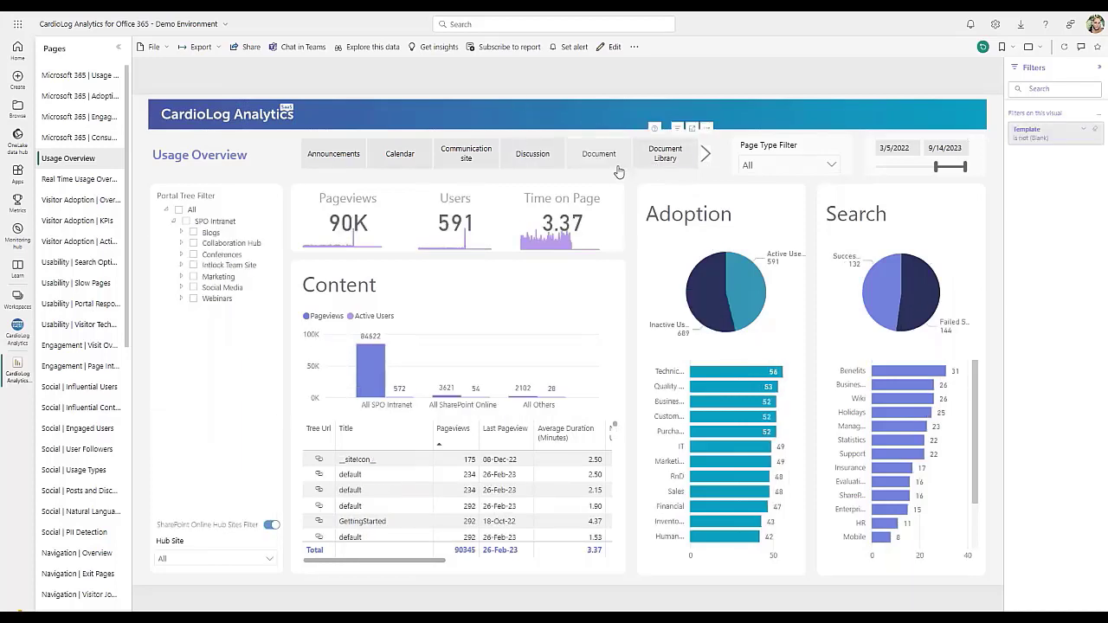
pyautogui.moveTo(599, 152)
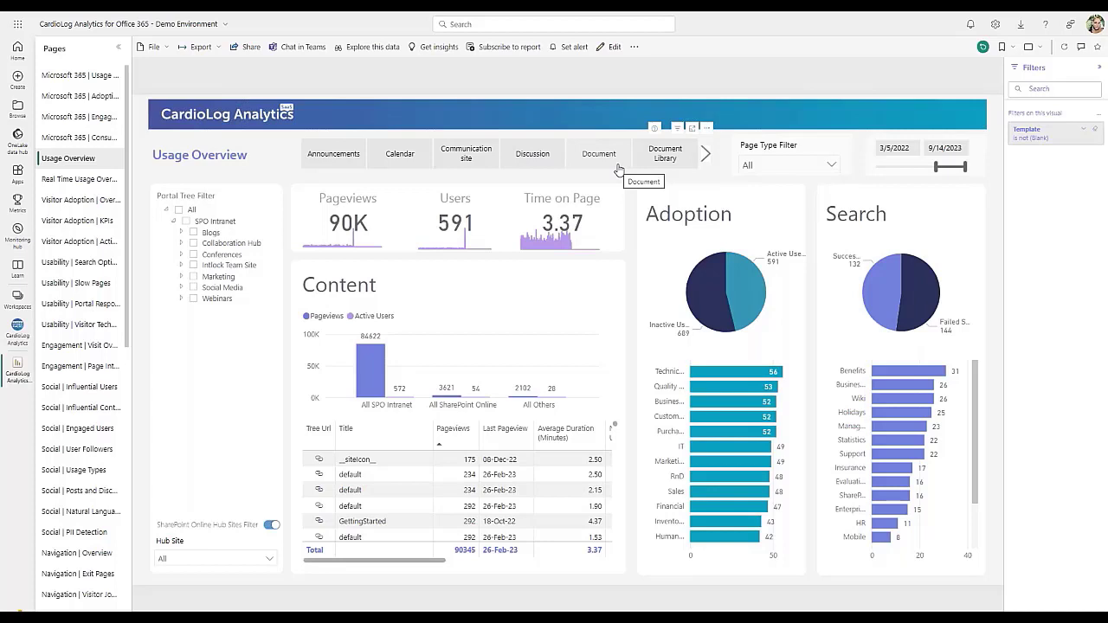
# Clear the Document content type filter to restore the 3M-pageview view
pyautogui.click(599, 153)
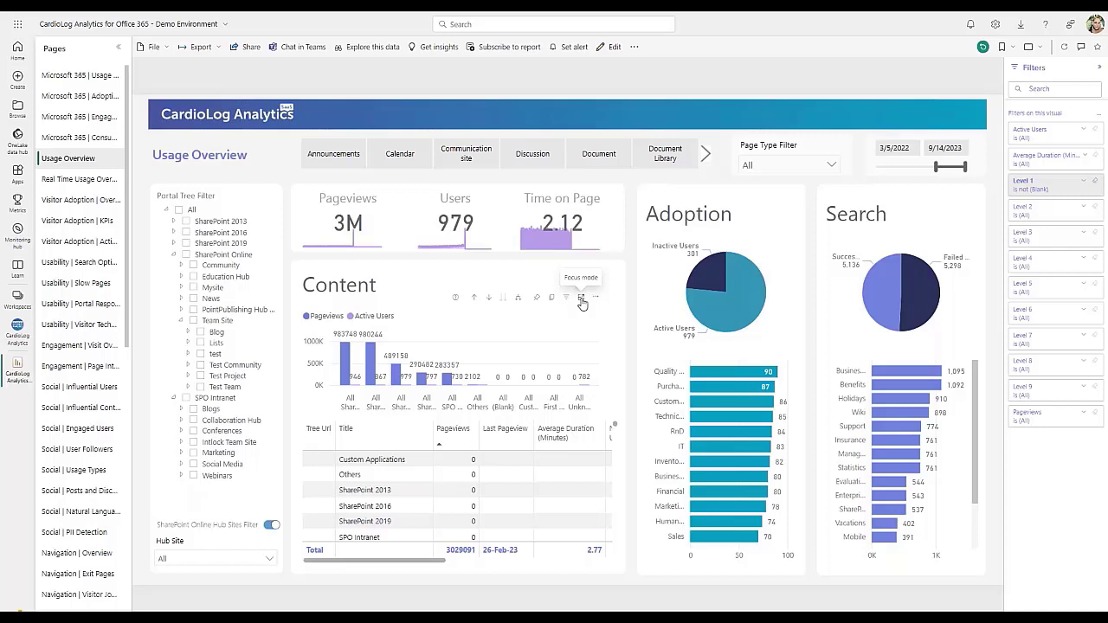
# Enlarge the Content chart and sort its page table ascending by Pageviews
pyautogui.click(581, 298)
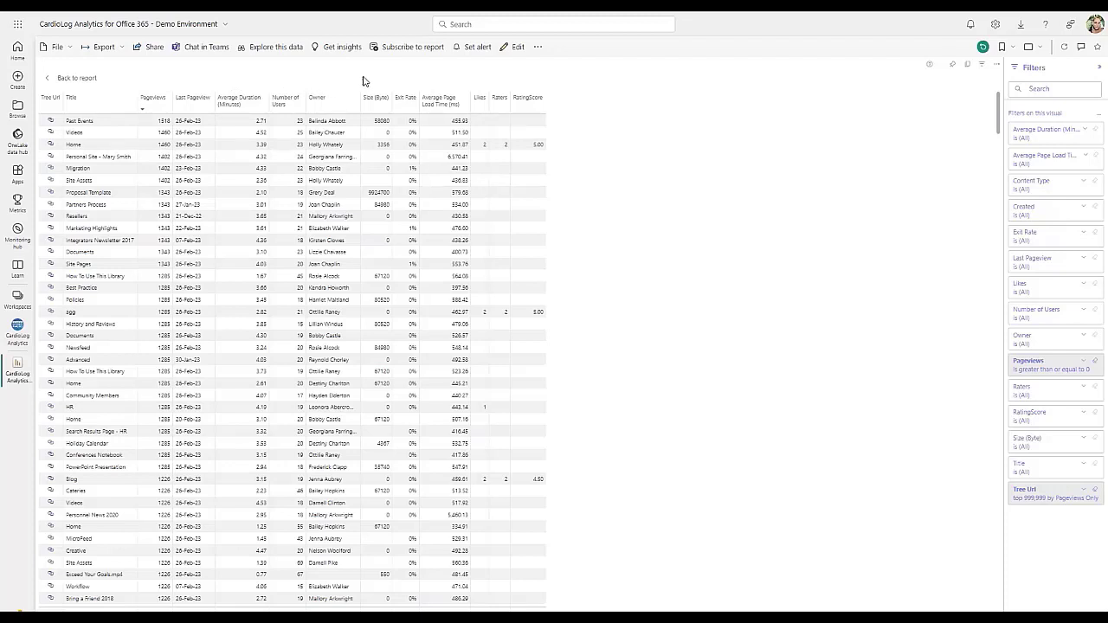
pyautogui.moveTo(422, 90)
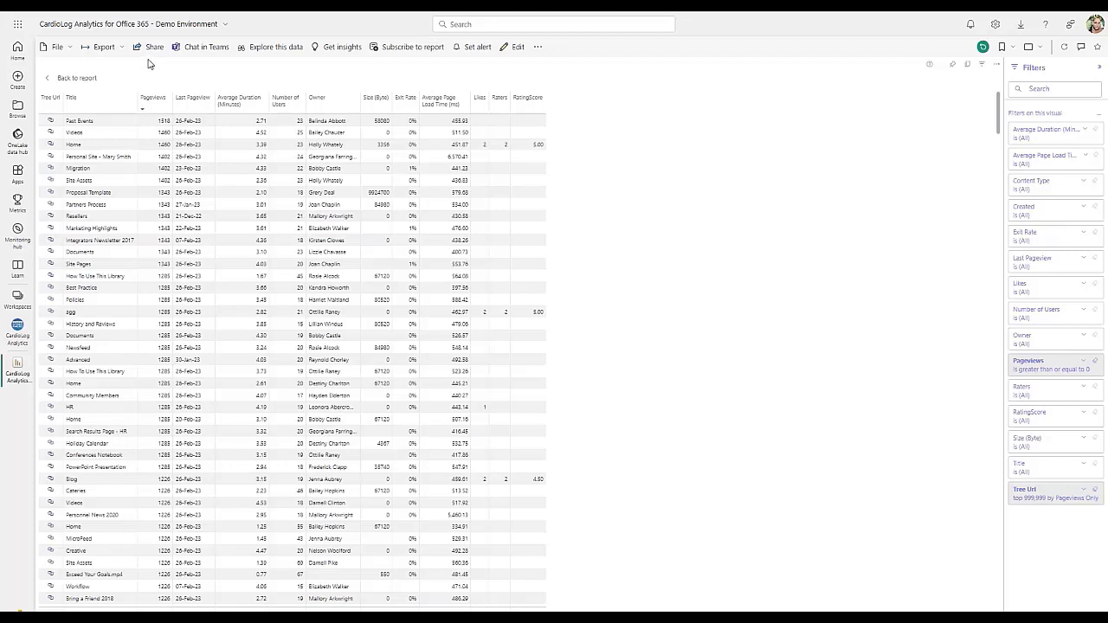
pyautogui.moveTo(149, 46)
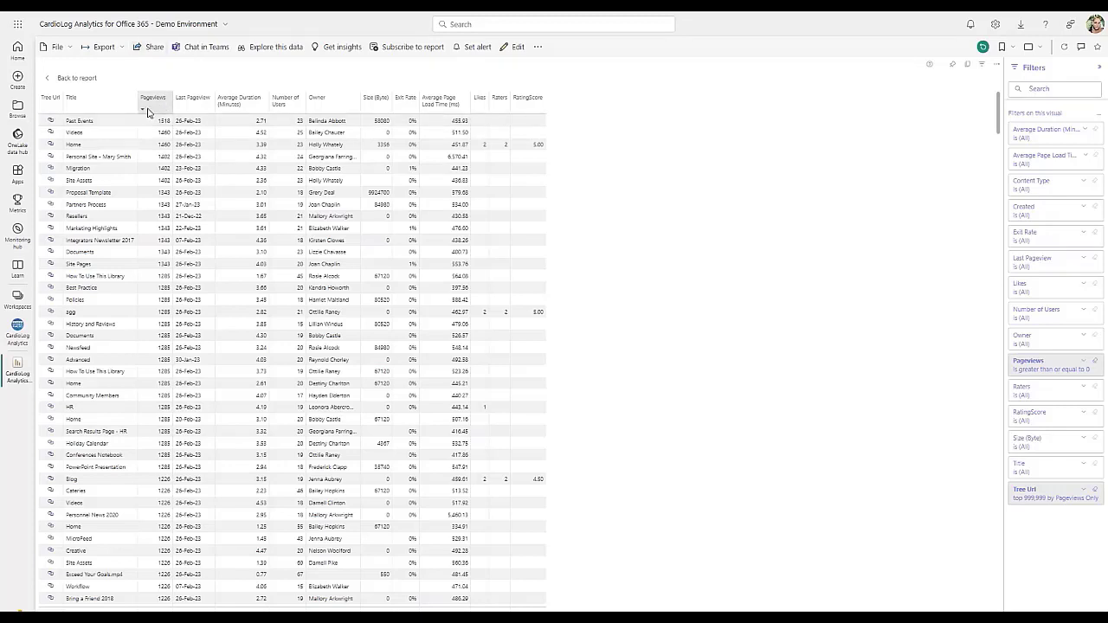
pyautogui.click(153, 97)
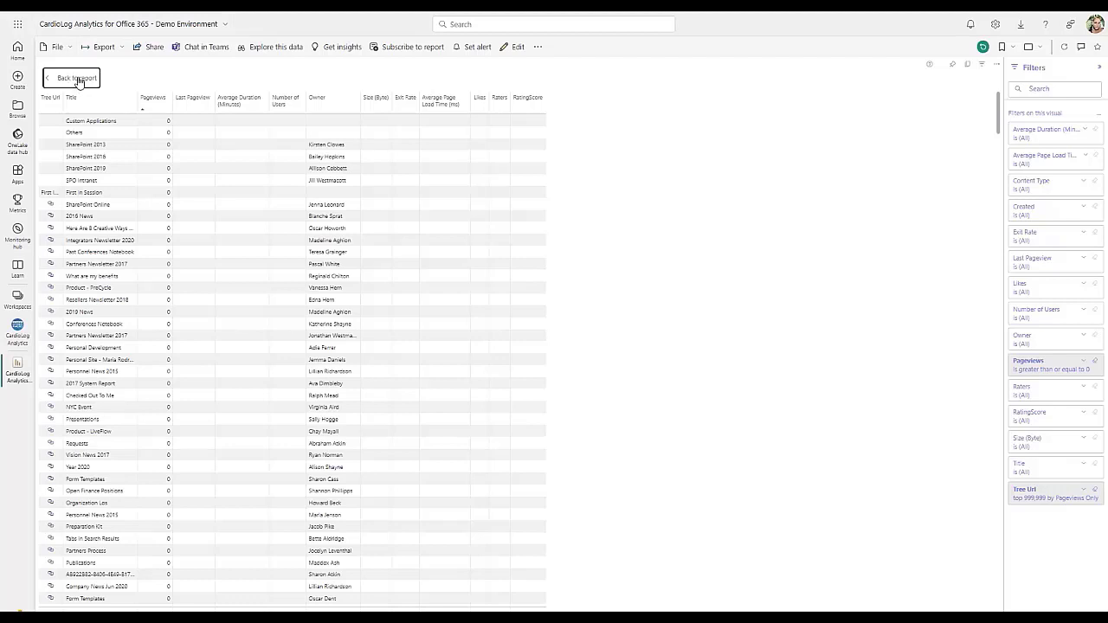
# Return from the drill-through table to the Usage Overview report
pyautogui.click(76, 78)
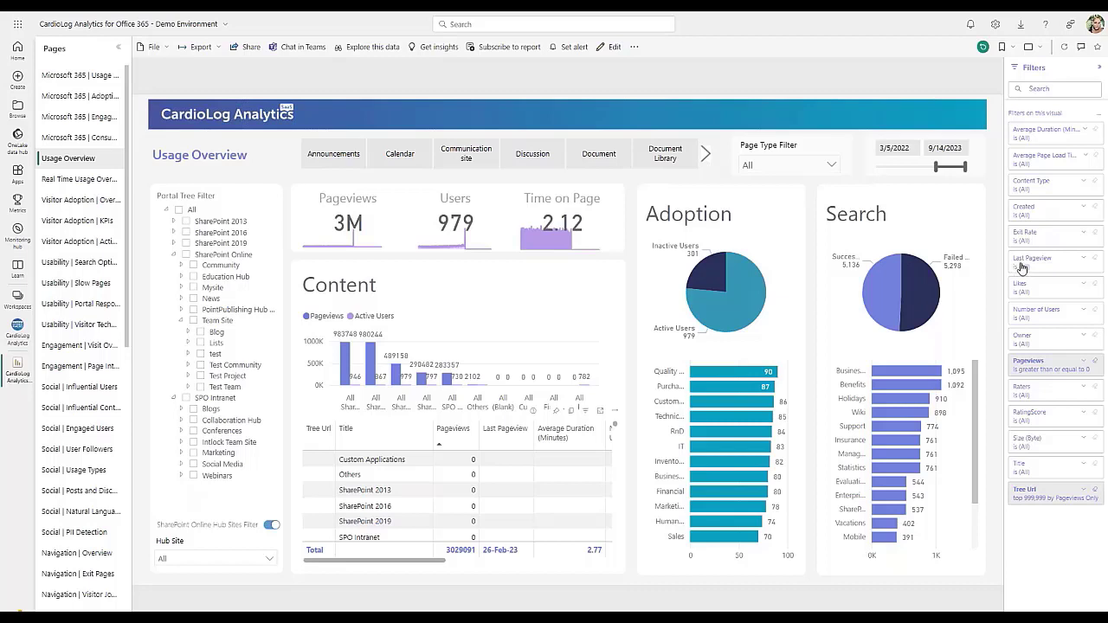
pyautogui.moveTo(1037, 260)
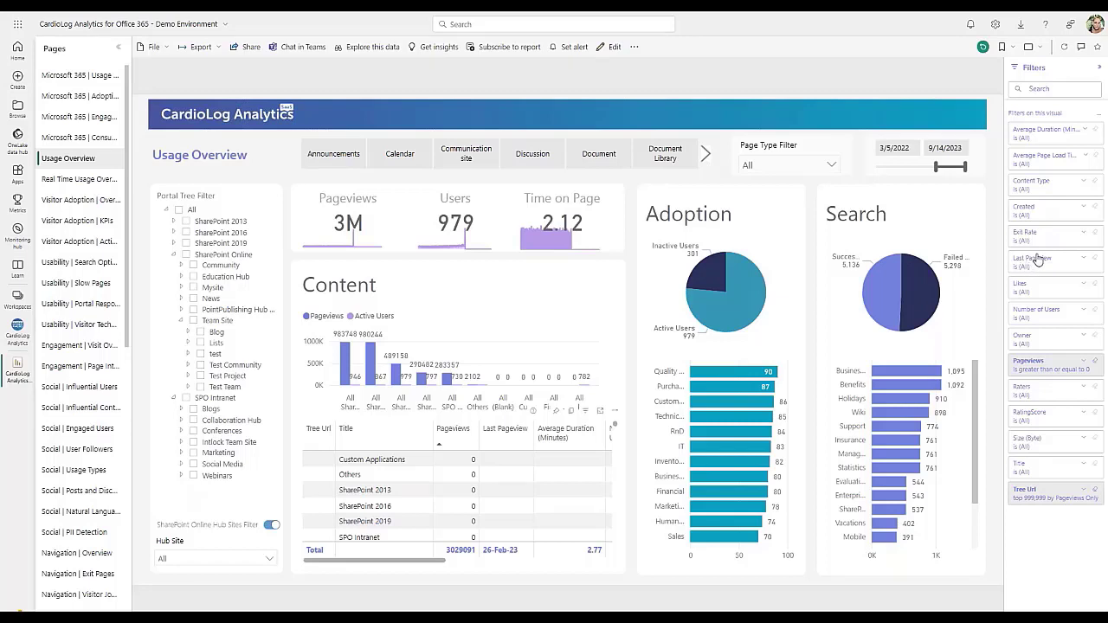
pyautogui.moveTo(1101, 237)
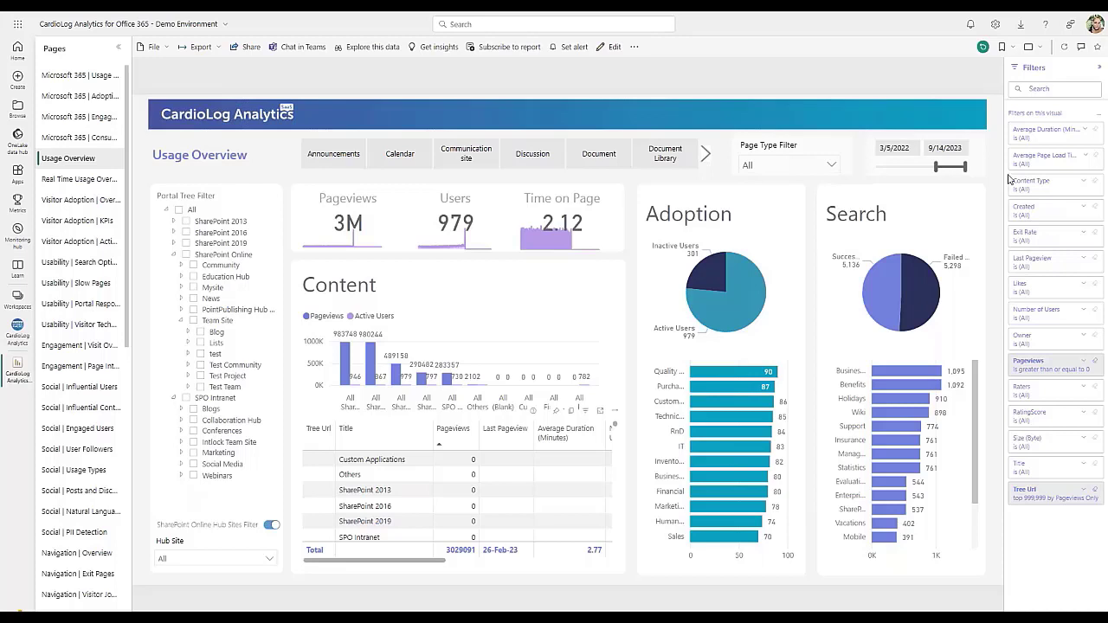
pyautogui.moveTo(1004, 166)
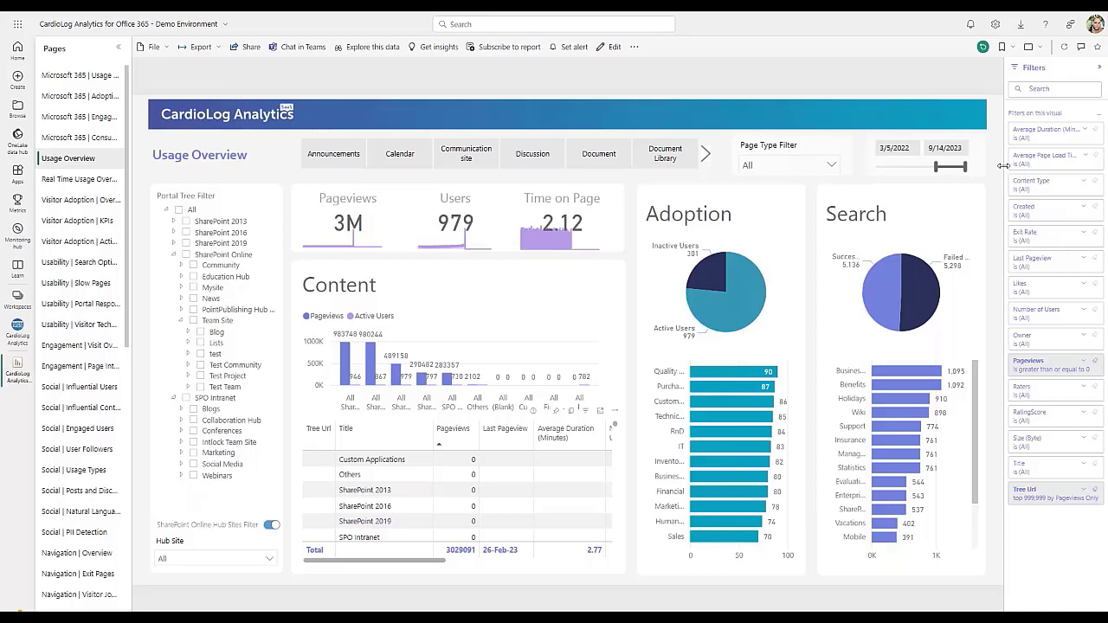
pyautogui.moveTo(1011, 163)
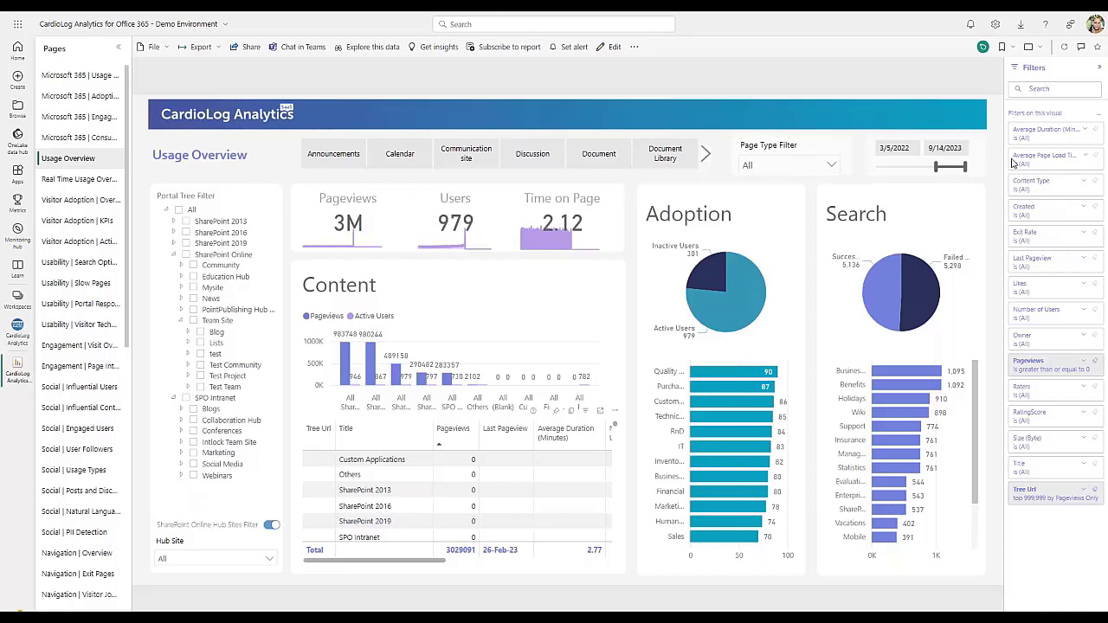
pyautogui.moveTo(1014, 159)
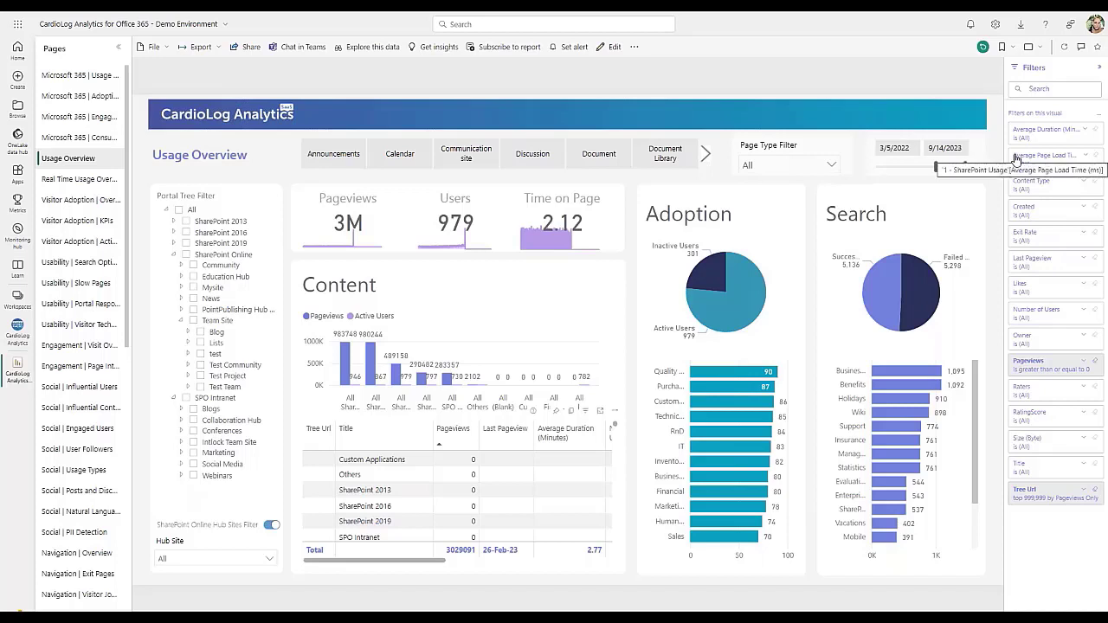
pyautogui.moveTo(826, 320)
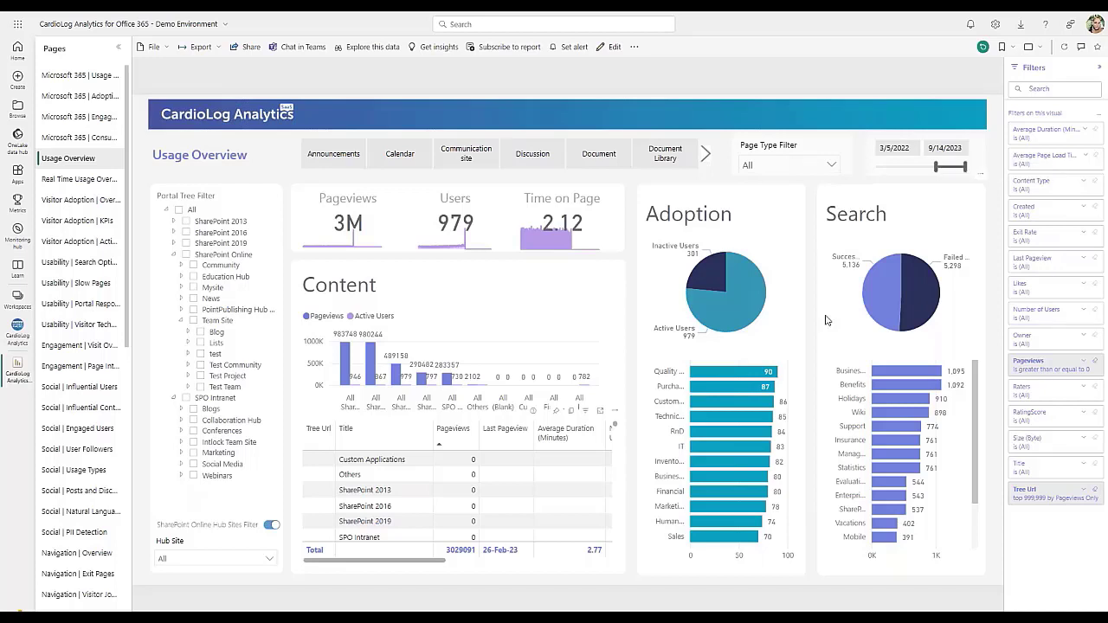
pyautogui.moveTo(828, 319)
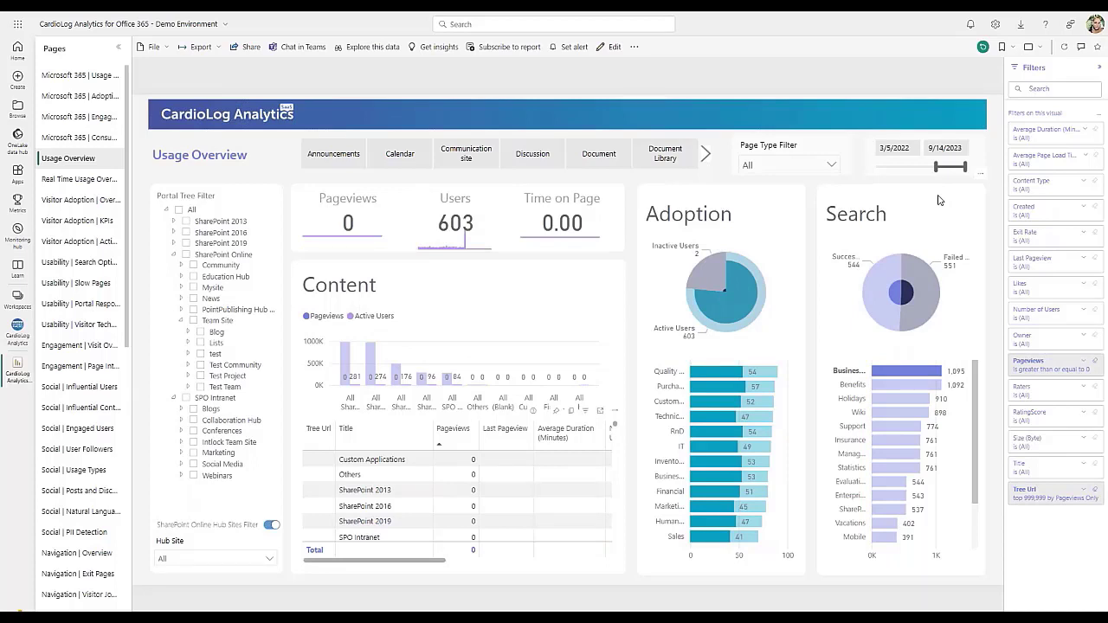
pyautogui.moveTo(1021, 254)
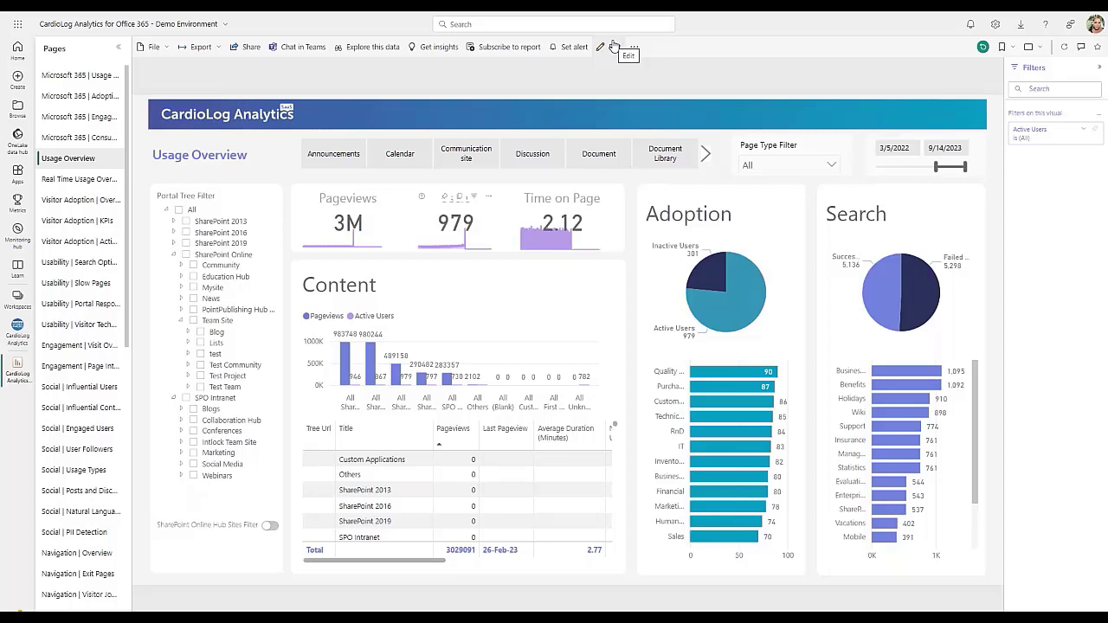
pyautogui.moveTo(93, 199)
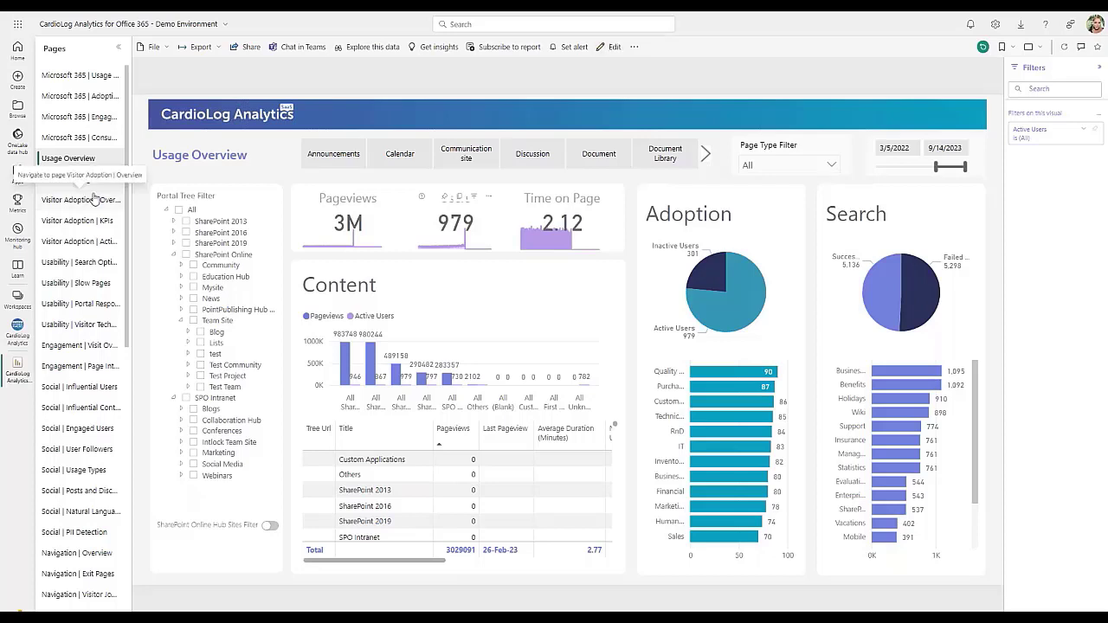
# Navigate to the Visitor Adoption | Overview page from the Pages pane
pyautogui.click(78, 201)
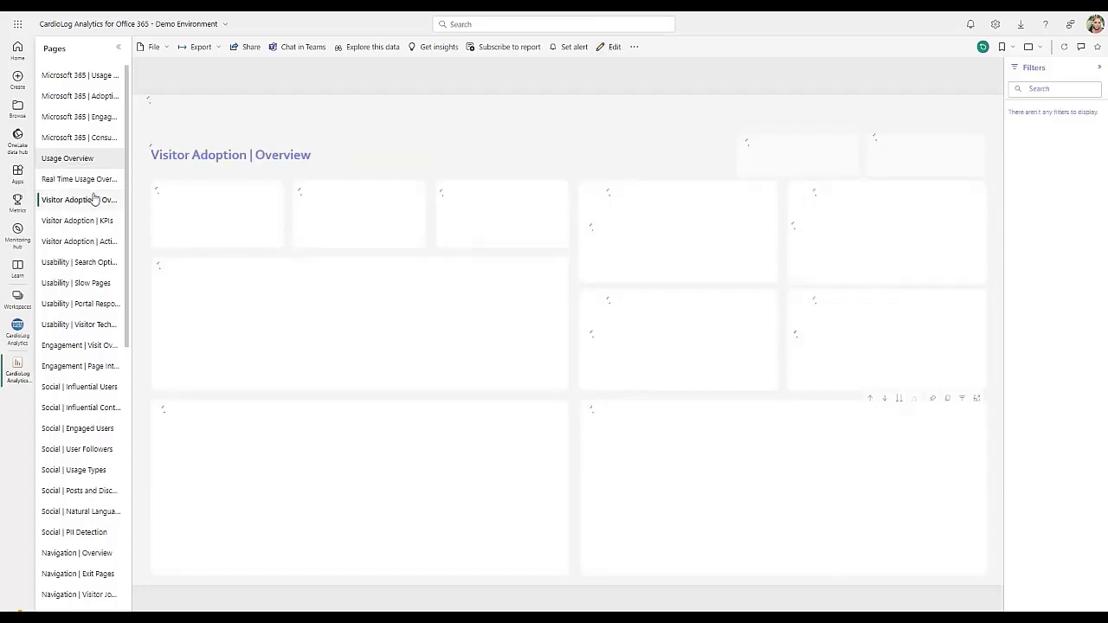
pyautogui.click(80, 200)
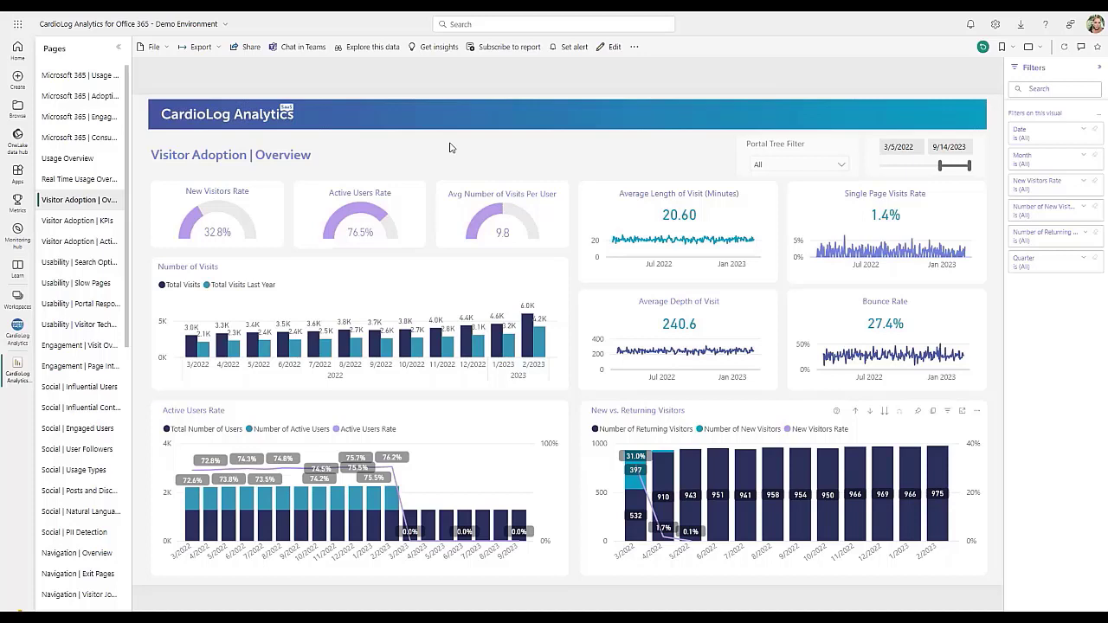
pyautogui.moveTo(327, 359)
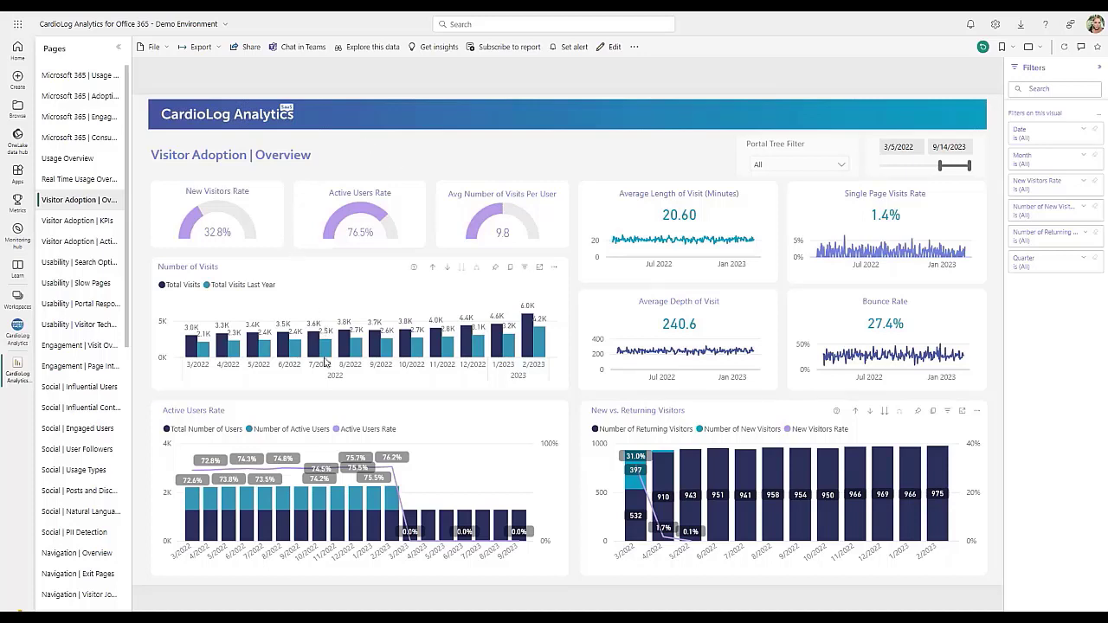
pyautogui.moveTo(475, 471)
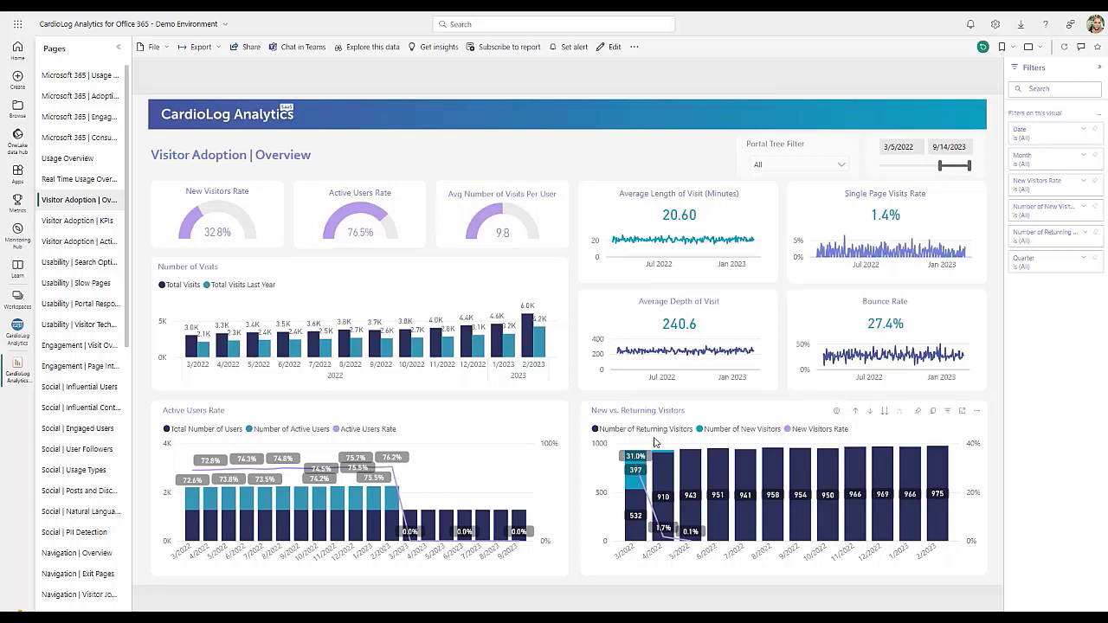
pyautogui.moveTo(769, 242)
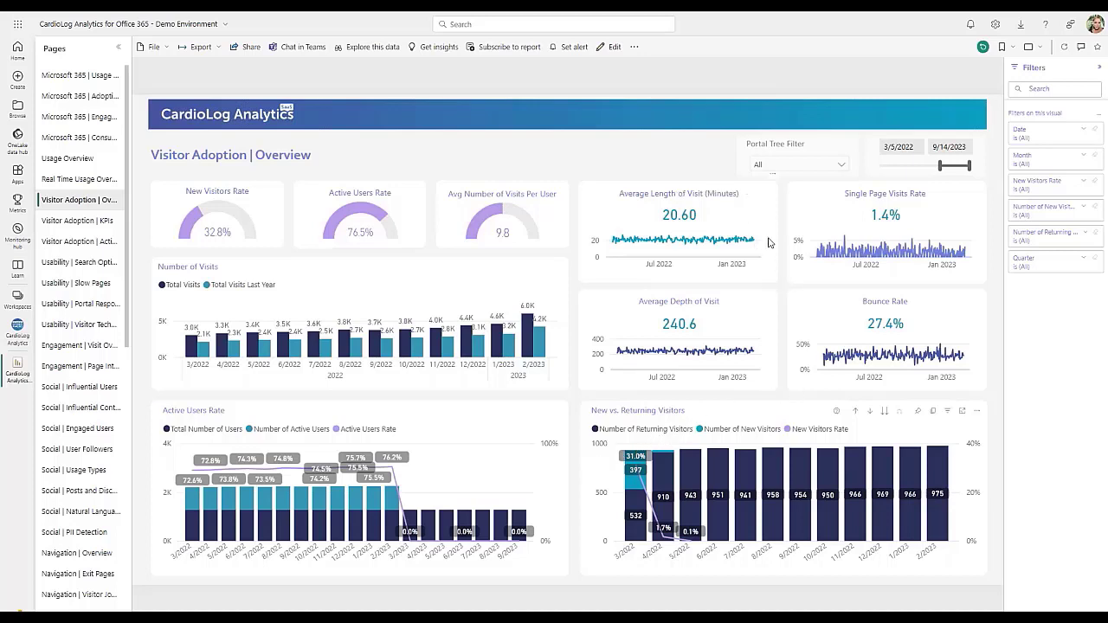
pyautogui.moveTo(782, 204)
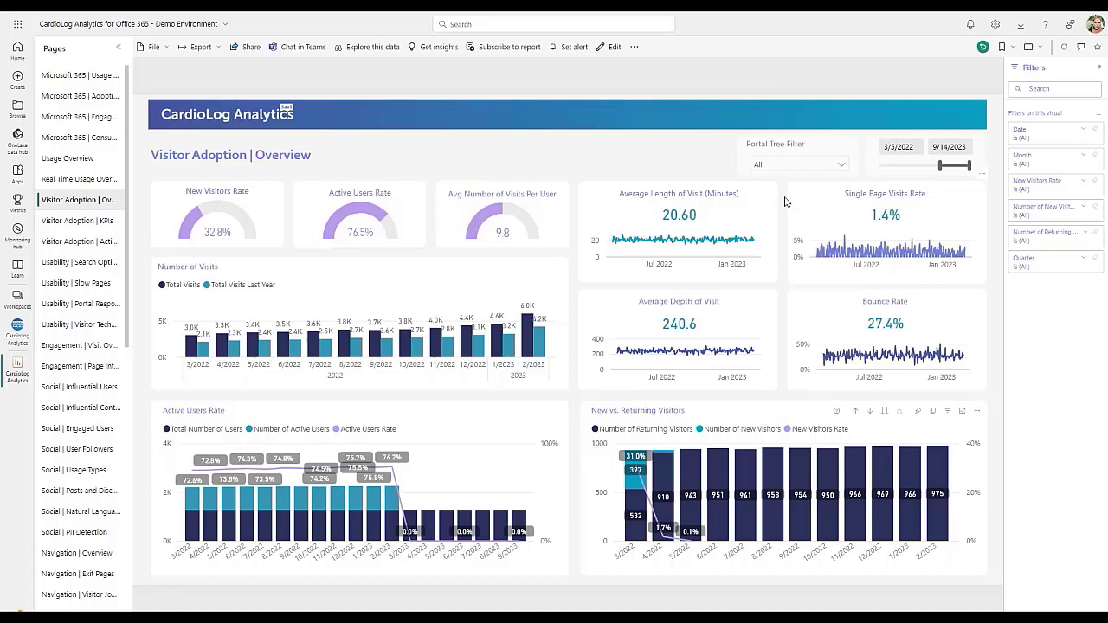
pyautogui.moveTo(759, 208)
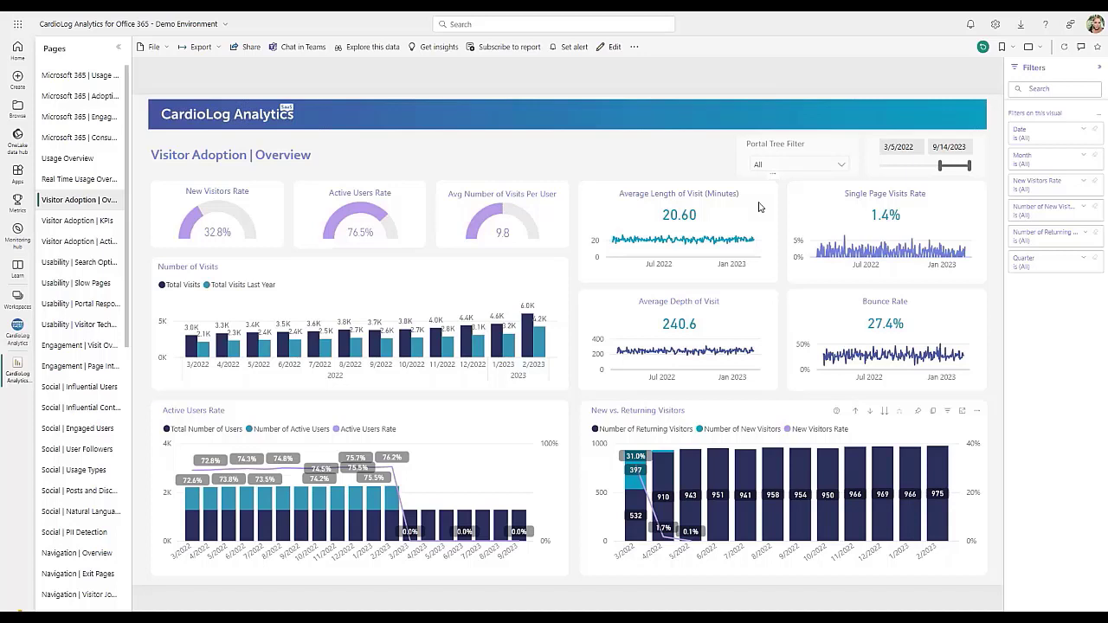
pyautogui.moveTo(976, 201)
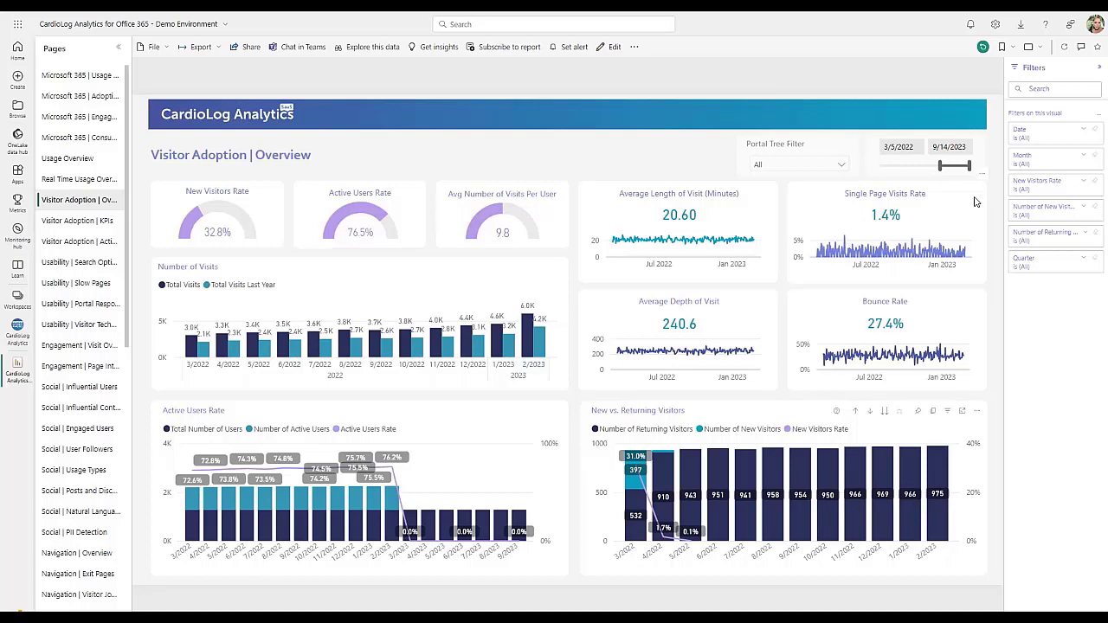
pyautogui.moveTo(993, 315)
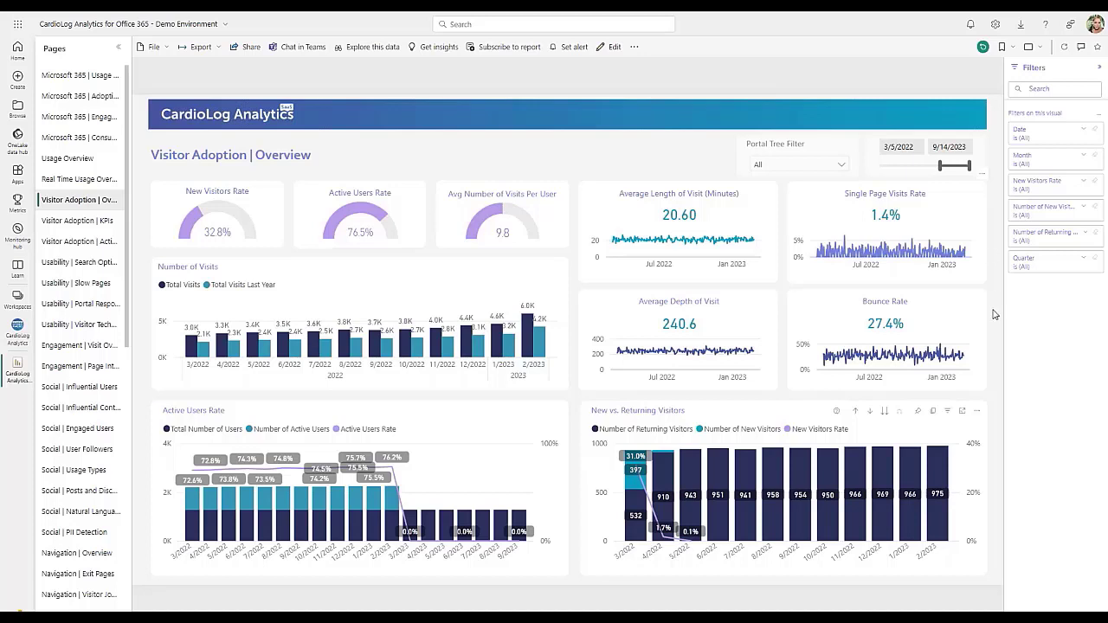
pyautogui.moveTo(981, 315)
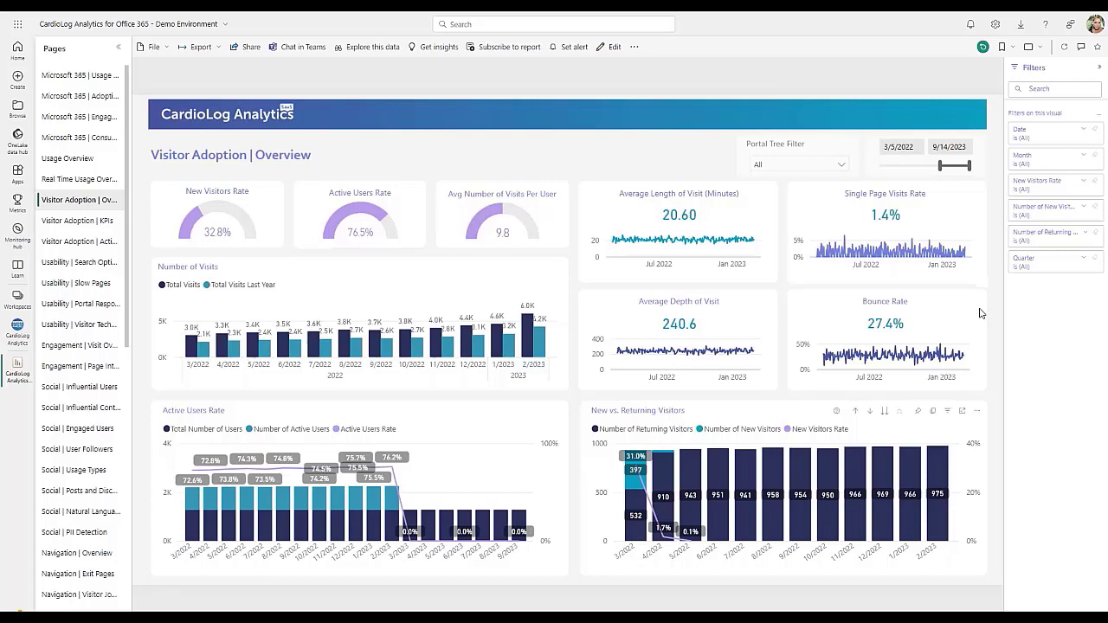
pyautogui.moveTo(1013, 458)
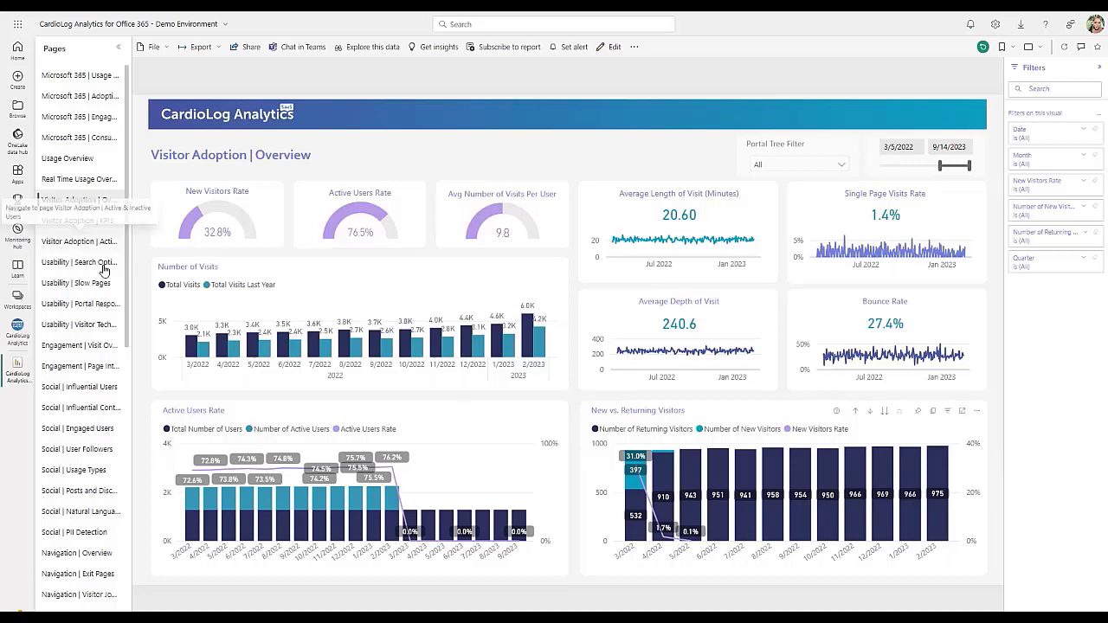
# Navigate to the Visitor Adoption | Active & Inactive Users page
pyautogui.click(79, 243)
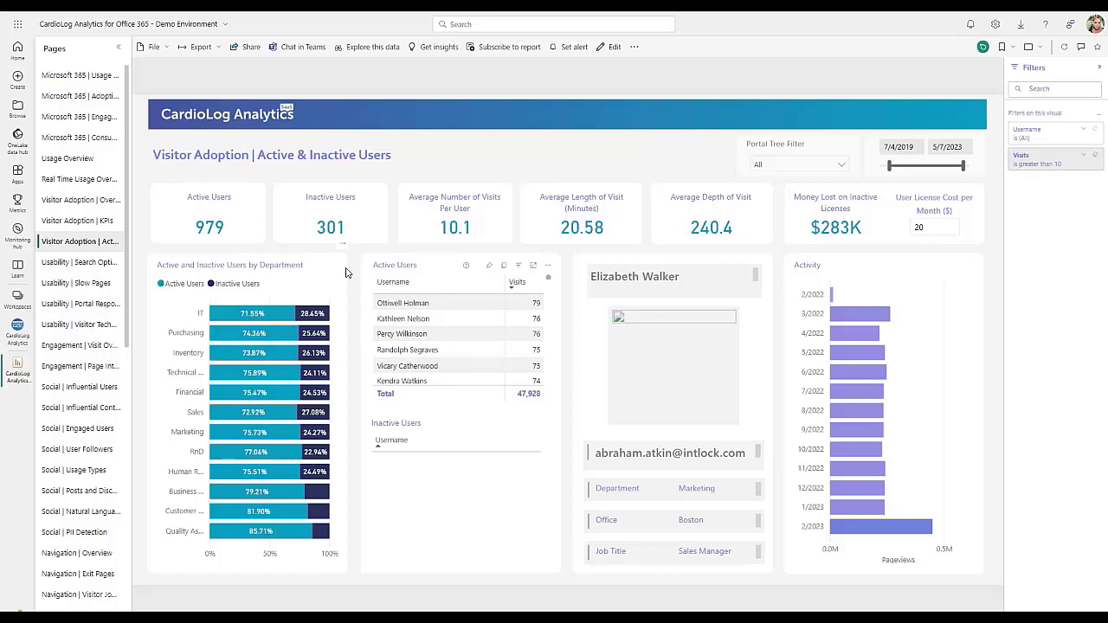
pyautogui.moveTo(246, 415)
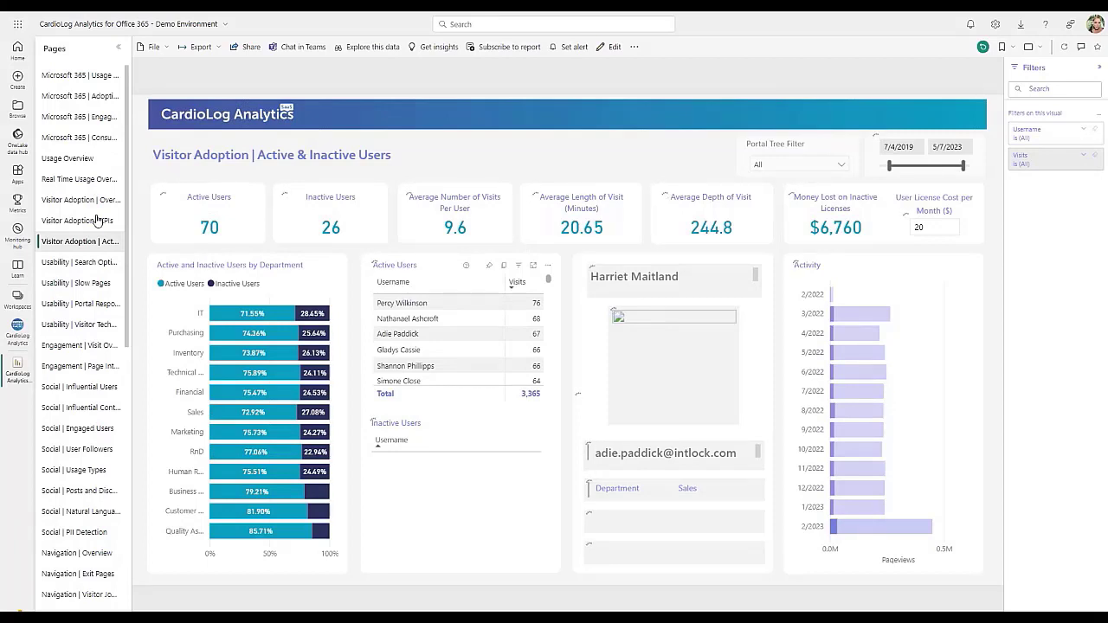
# Navigate to the Visitor Adoption | KPIs page showing money lost and hours wasted
pyautogui.click(72, 220)
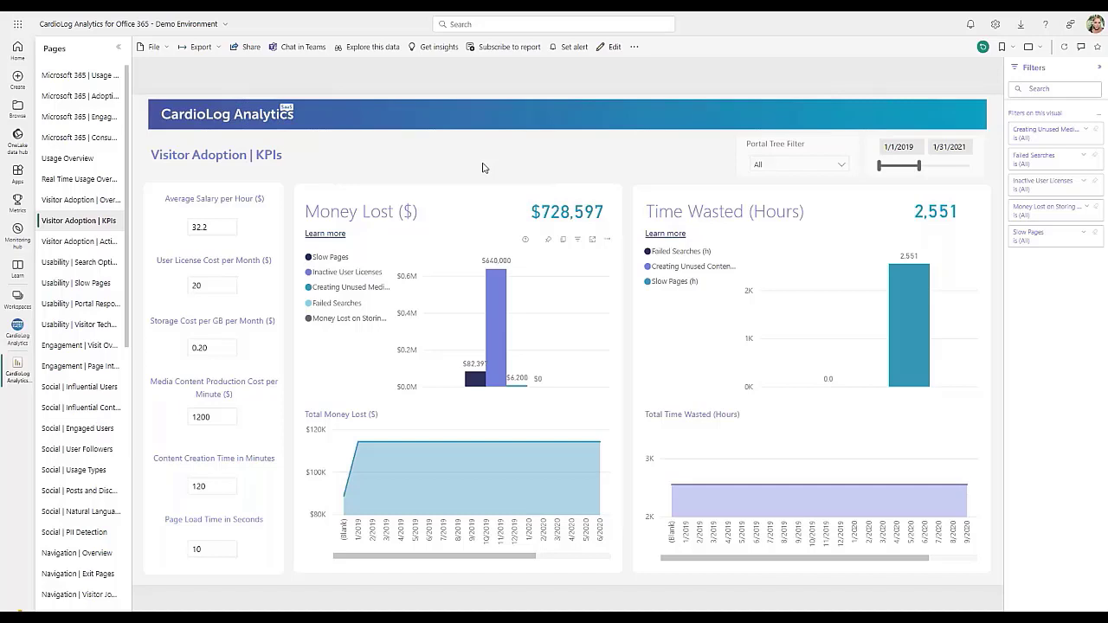
pyautogui.moveTo(862, 242)
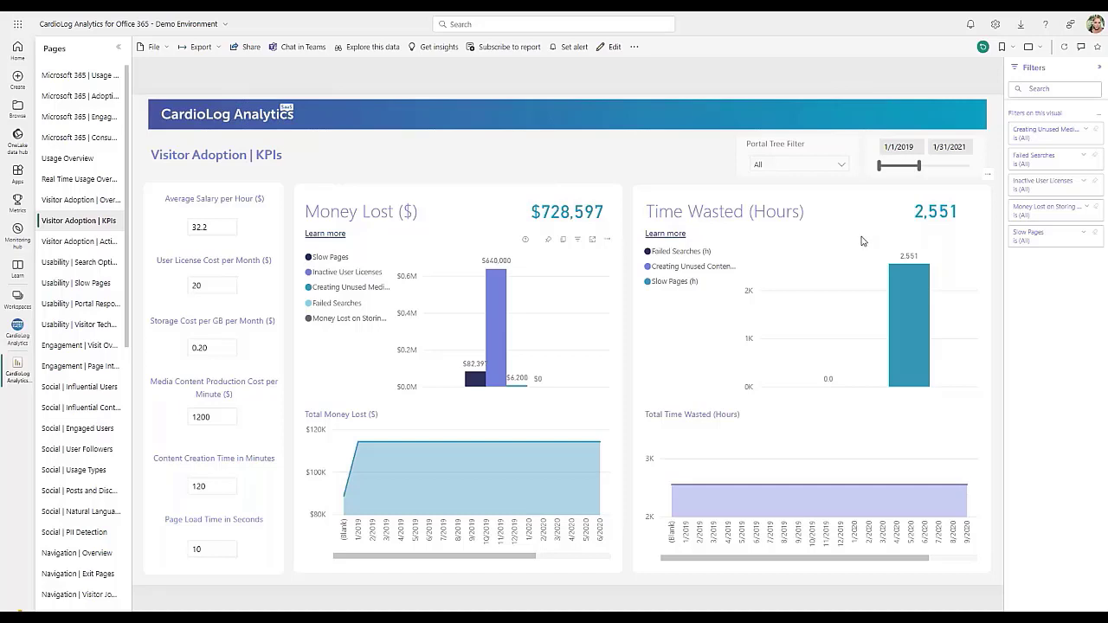
pyautogui.moveTo(476, 206)
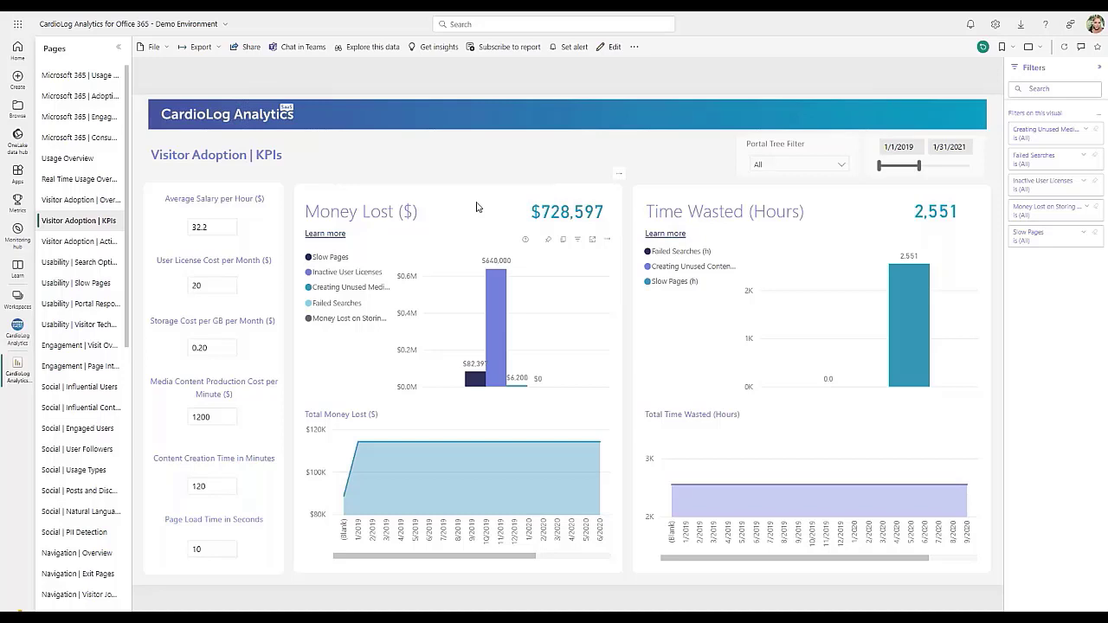
pyautogui.moveTo(492, 204)
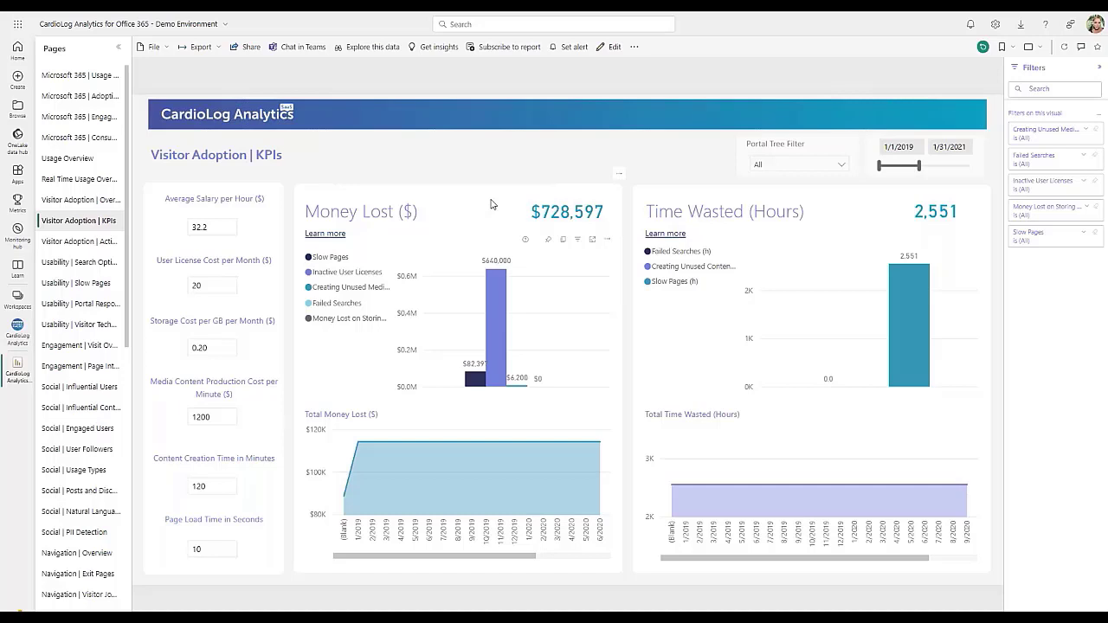
pyautogui.moveTo(749, 166)
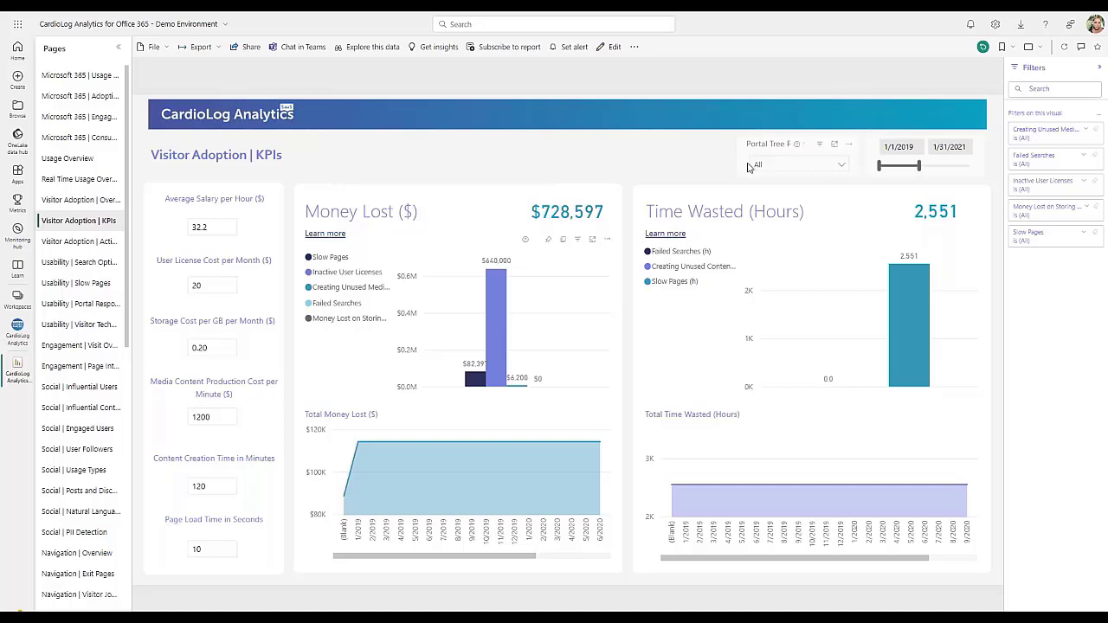
pyautogui.moveTo(678, 154)
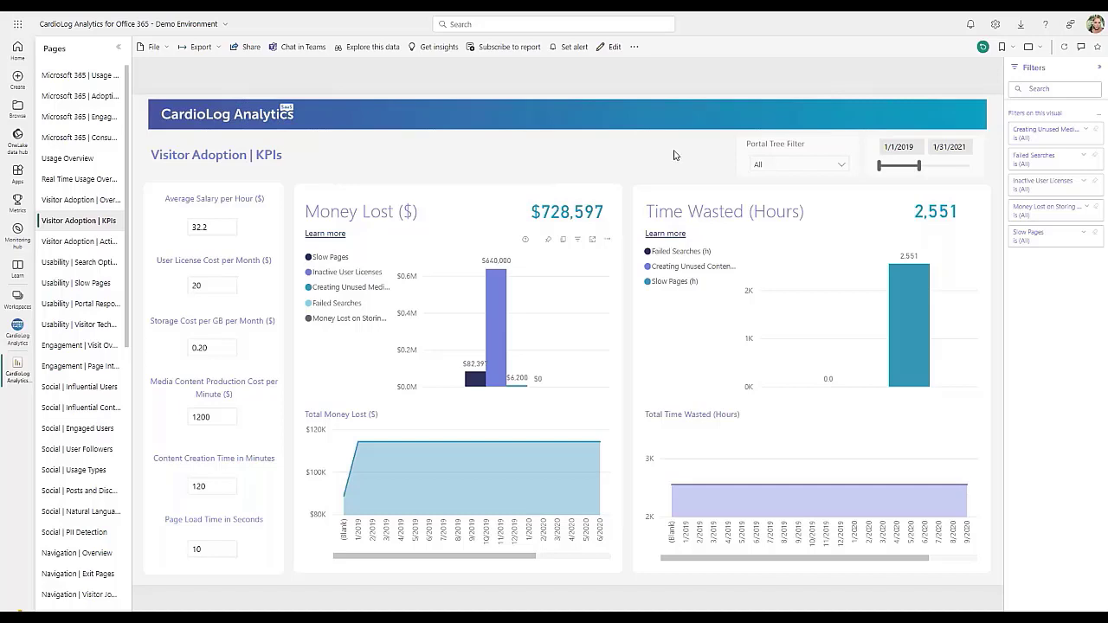
pyautogui.moveTo(254, 504)
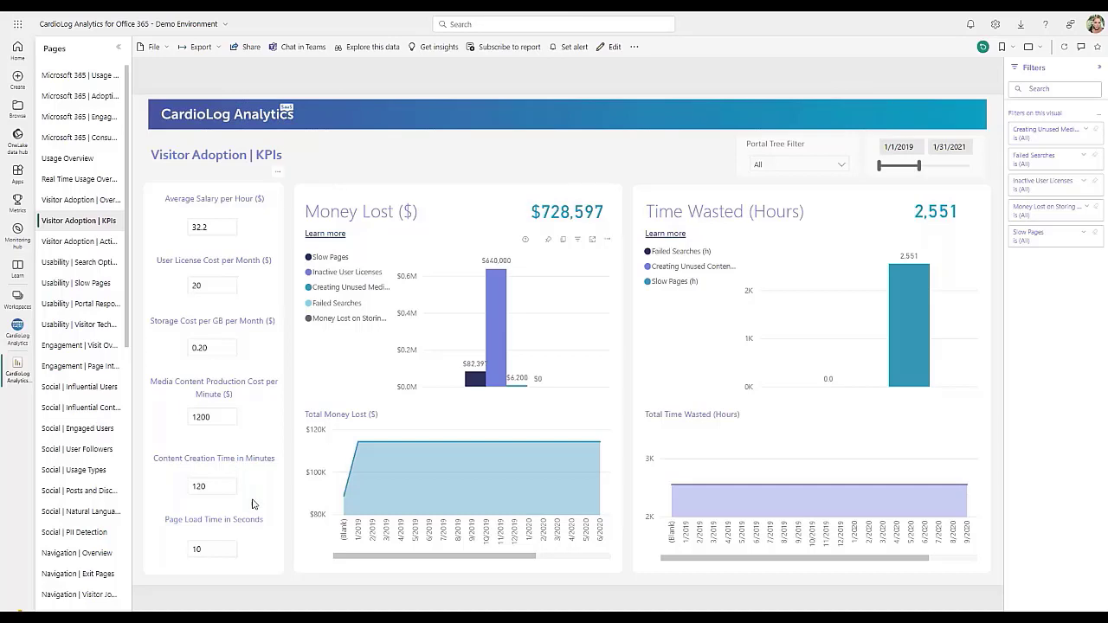
pyautogui.moveTo(284, 514)
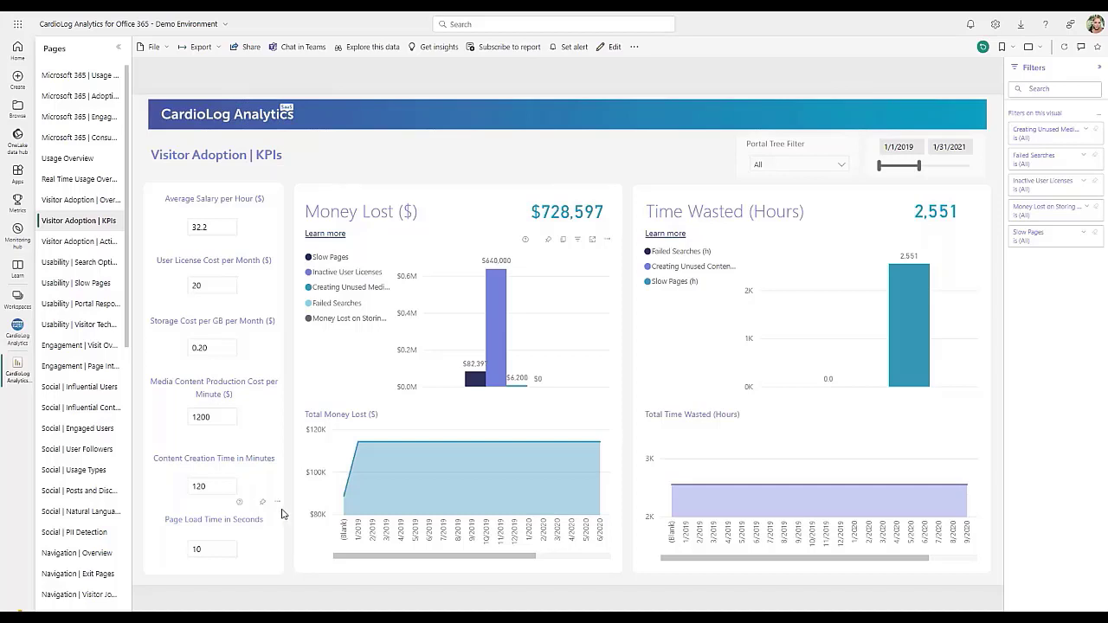
pyautogui.moveTo(710, 337)
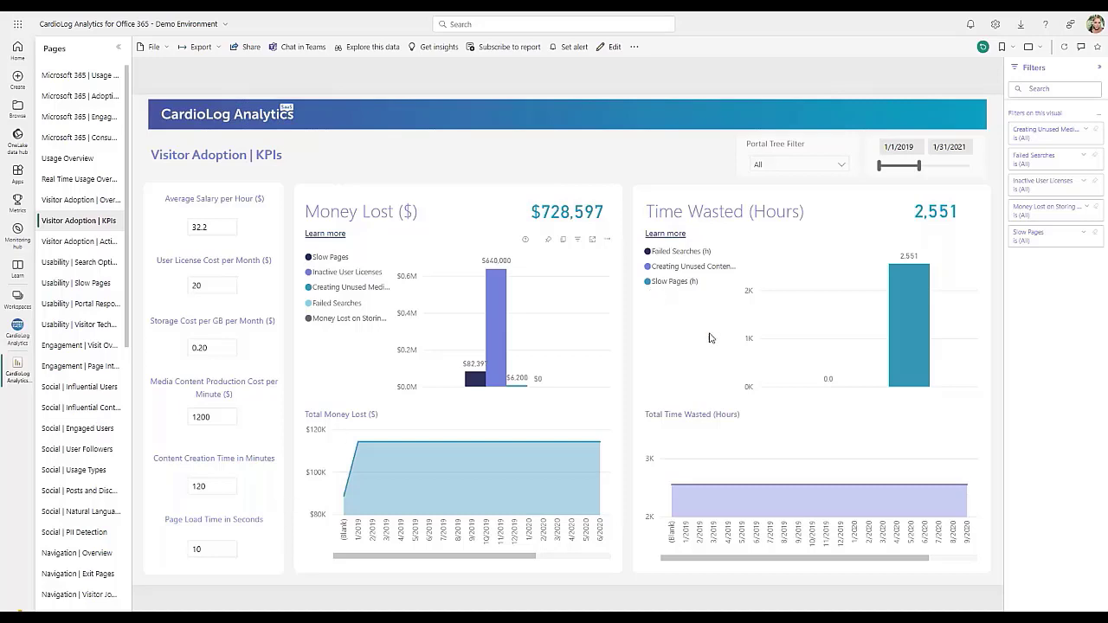
pyautogui.moveTo(718, 417)
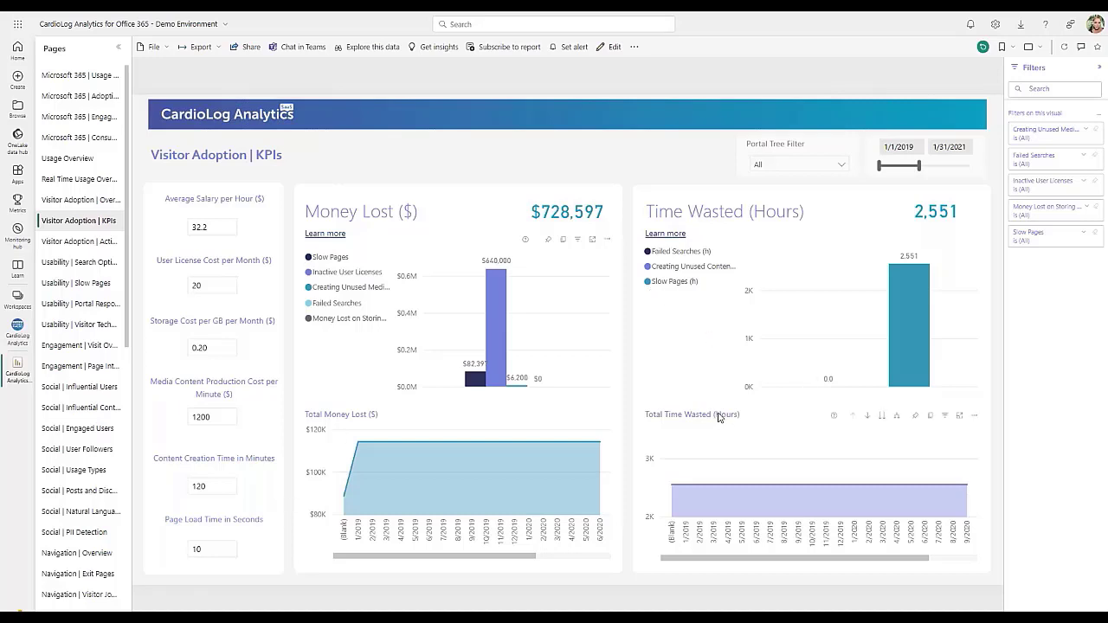
pyautogui.moveTo(699, 350)
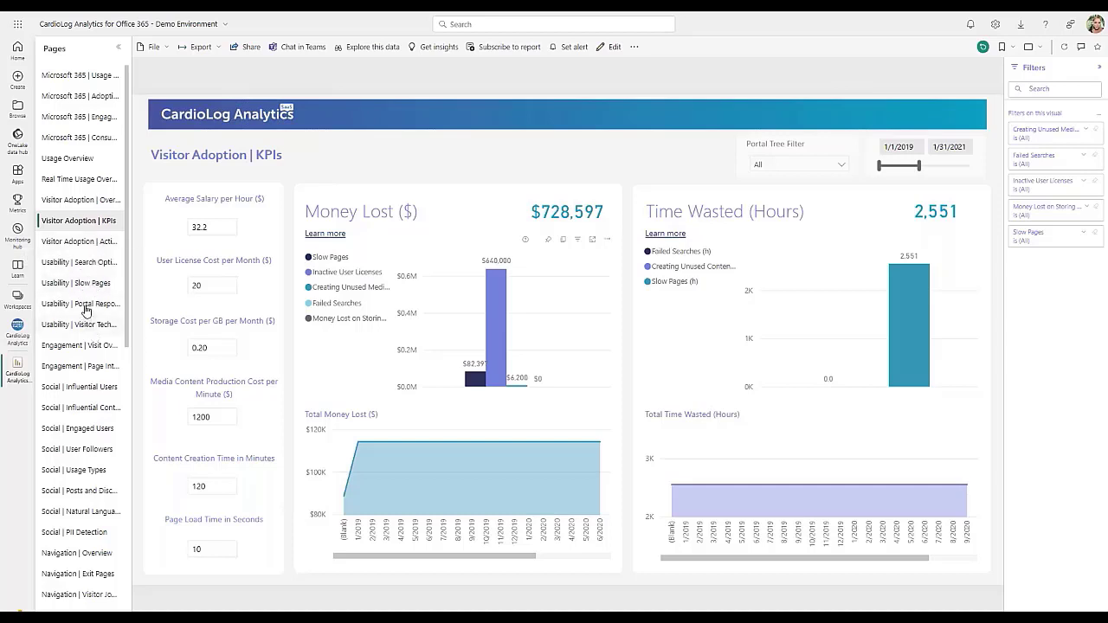
pyautogui.moveTo(94, 270)
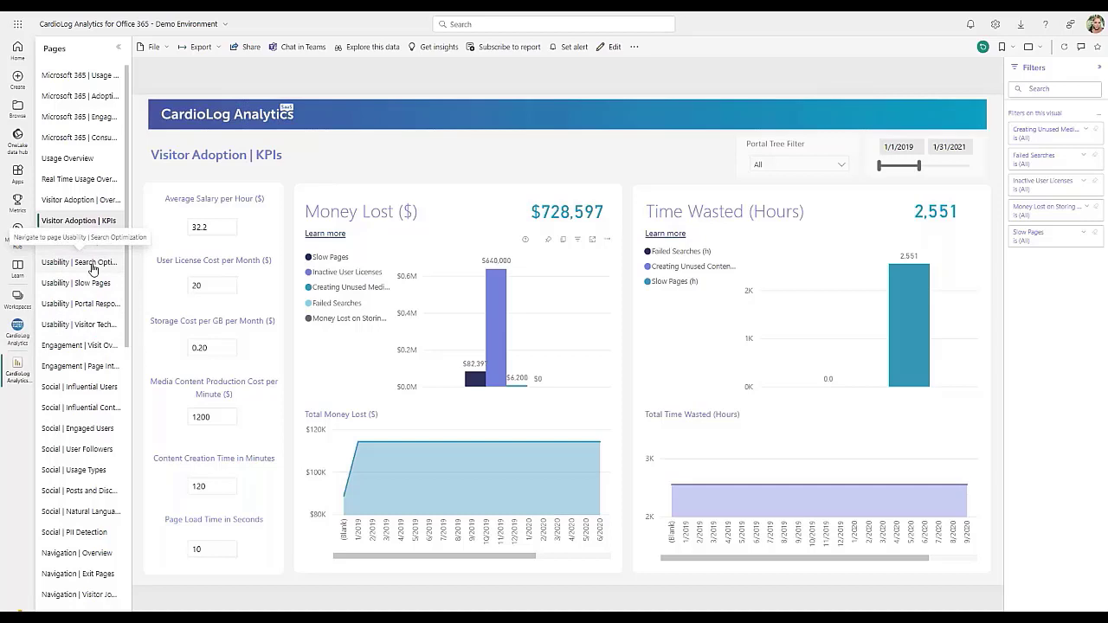
# Navigate to the Usability | Search Optimization page
pyautogui.click(79, 262)
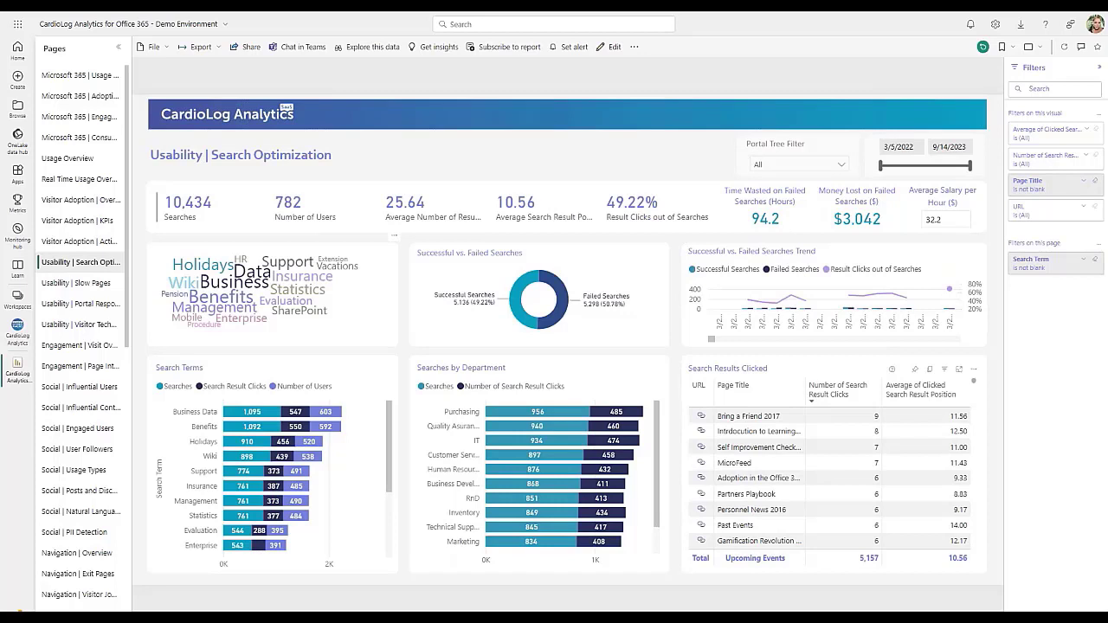
pyautogui.moveTo(315, 201)
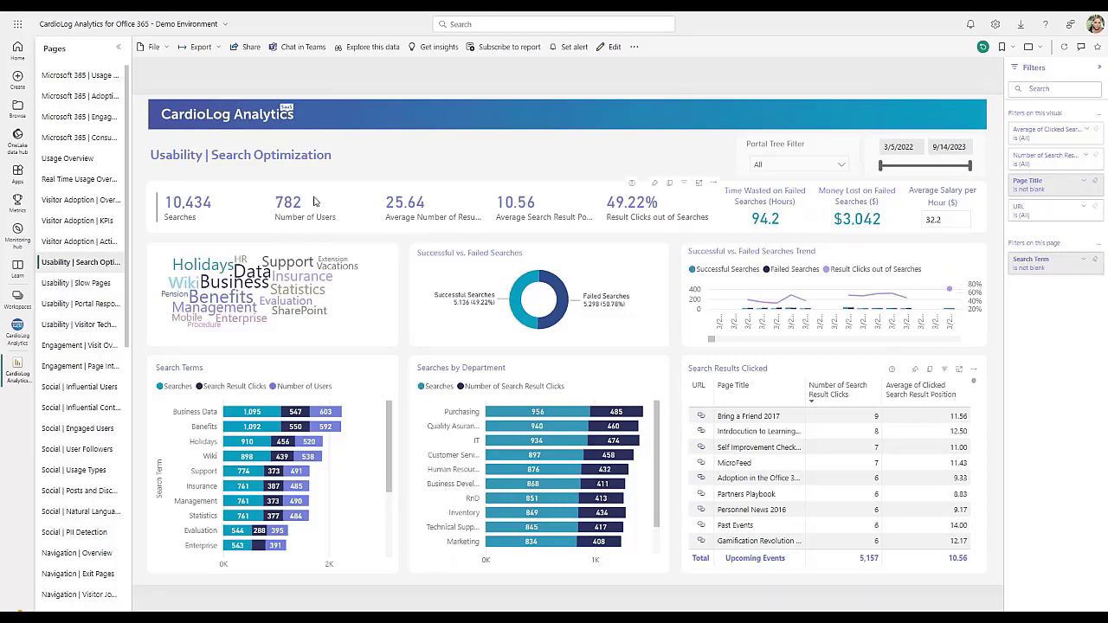
pyautogui.moveTo(457, 162)
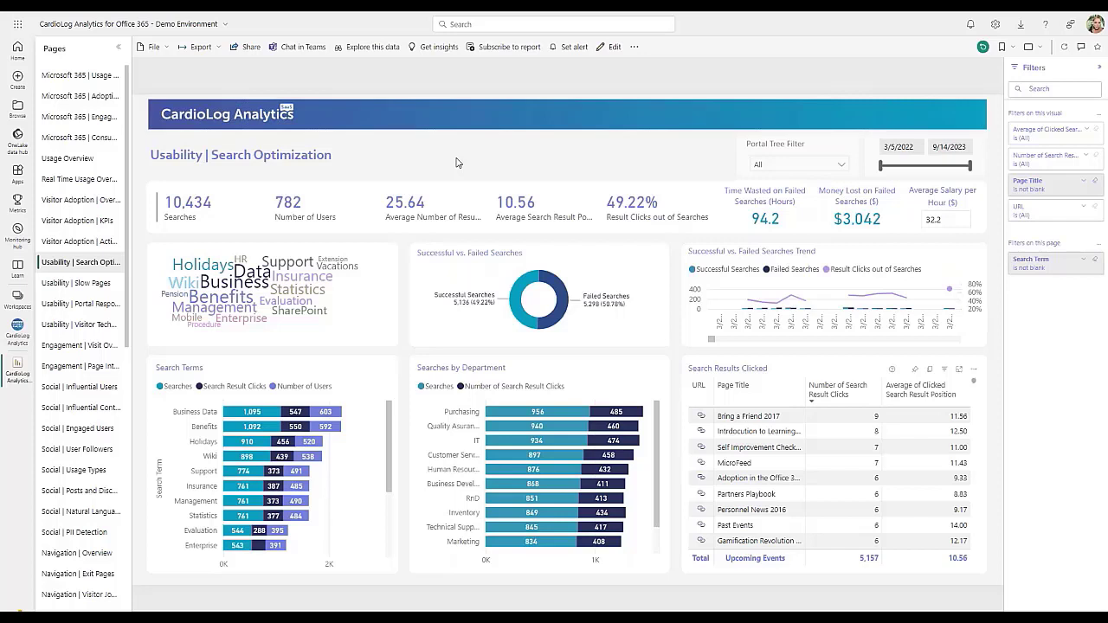
pyautogui.moveTo(413, 332)
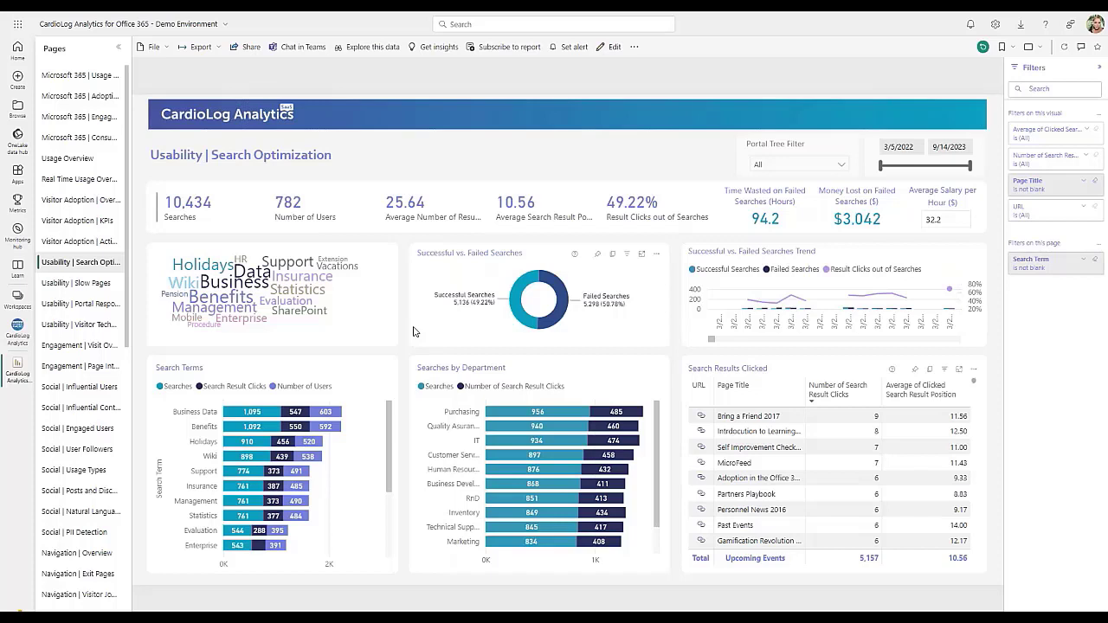
pyautogui.moveTo(246, 415)
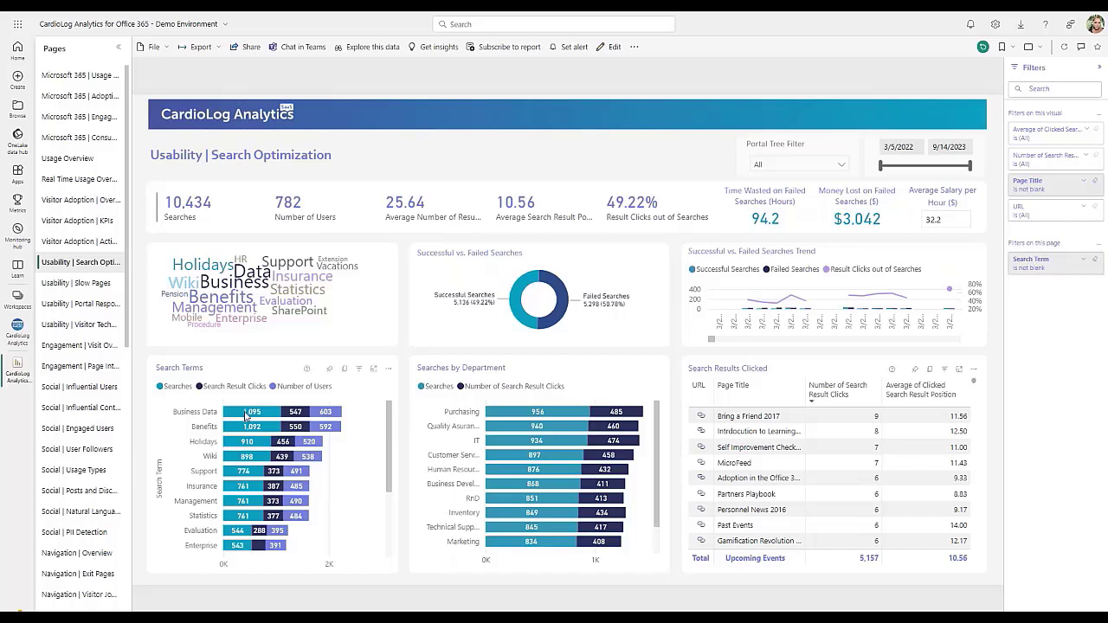
pyautogui.moveTo(253, 412)
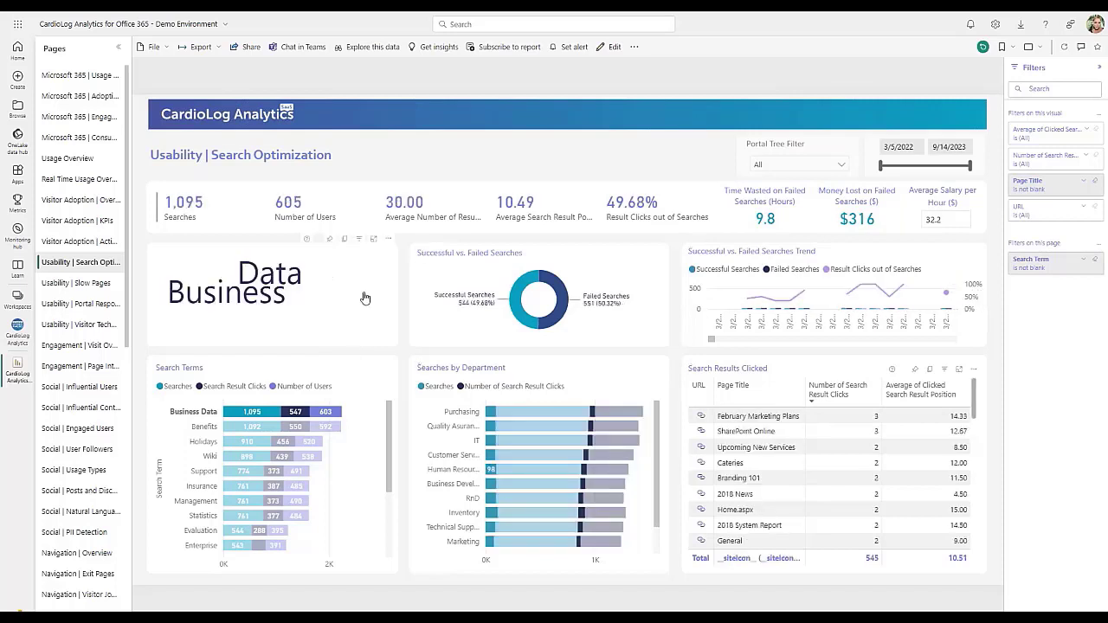
pyautogui.moveTo(339, 208)
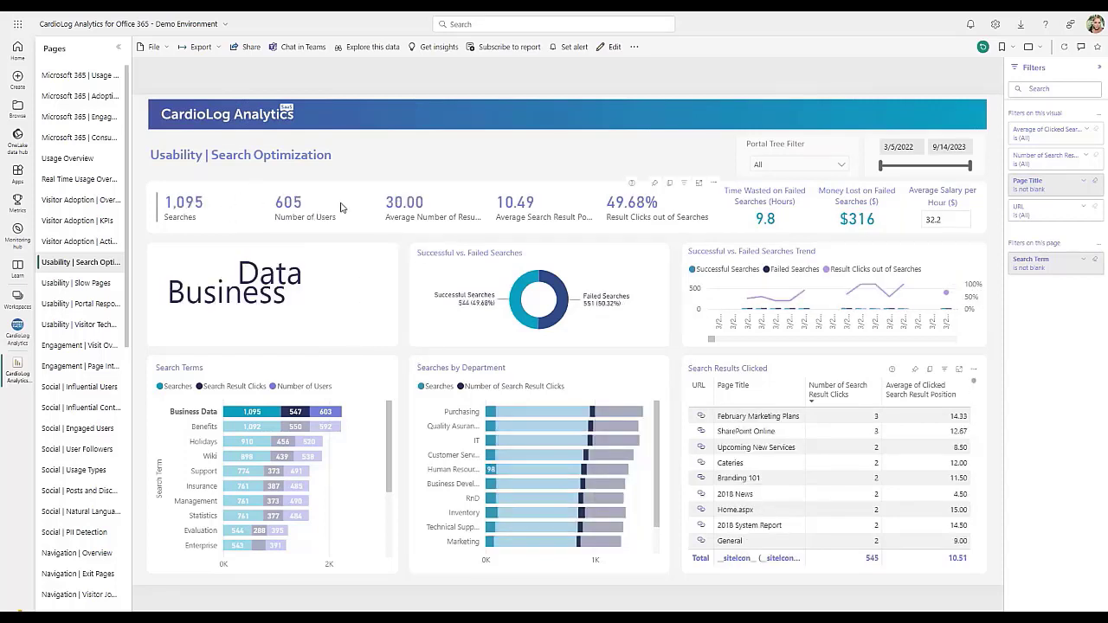
pyautogui.moveTo(339, 208)
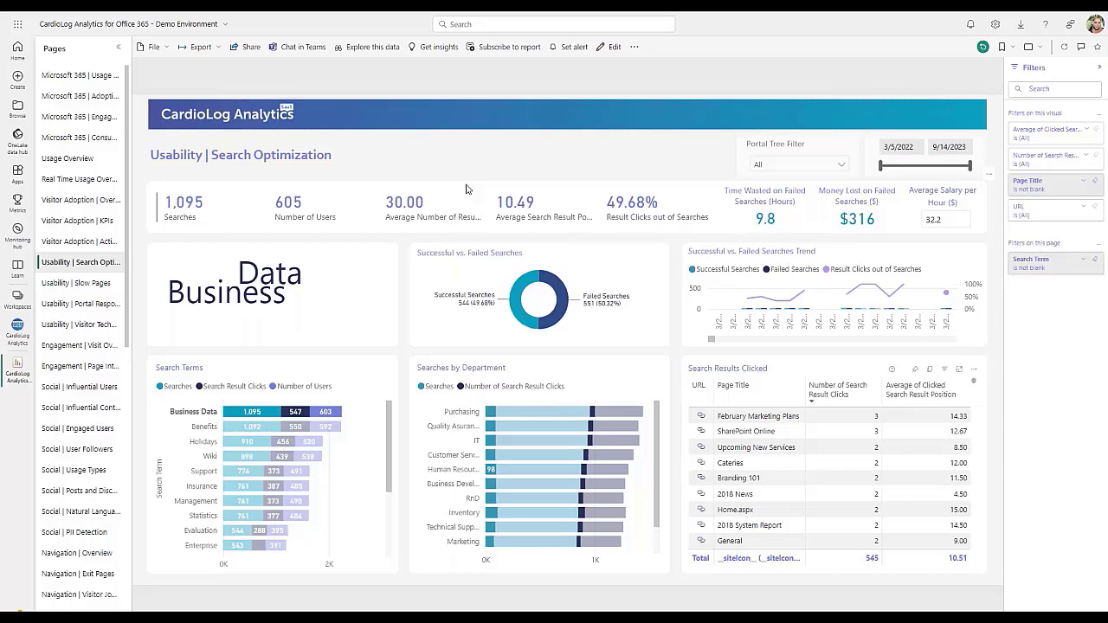
pyautogui.moveTo(253, 409)
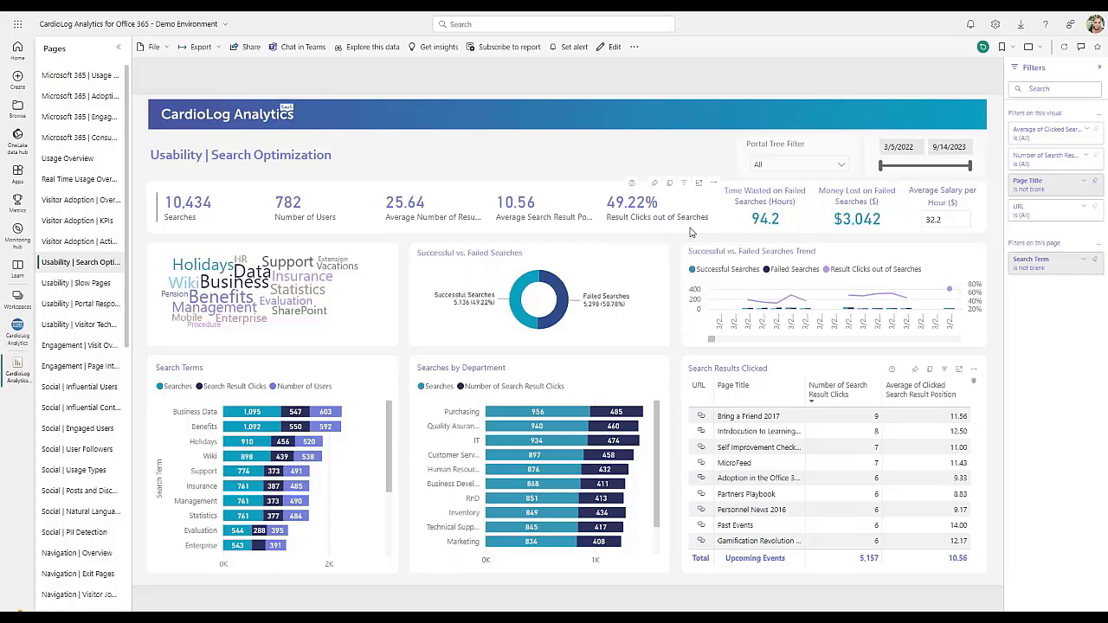
pyautogui.moveTo(748, 249)
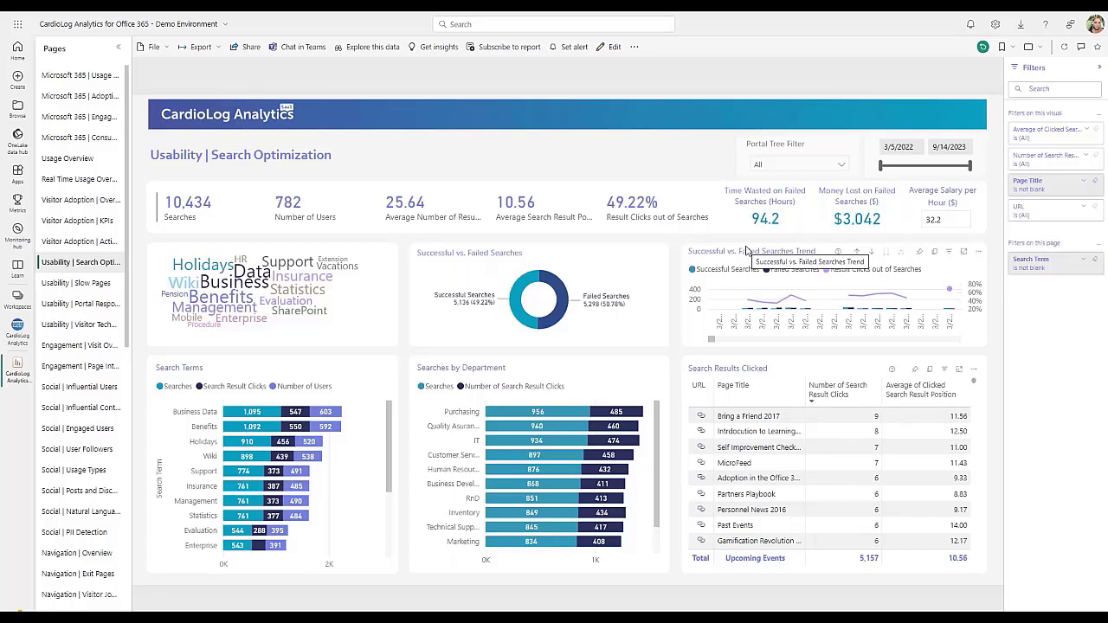
pyautogui.moveTo(748, 253)
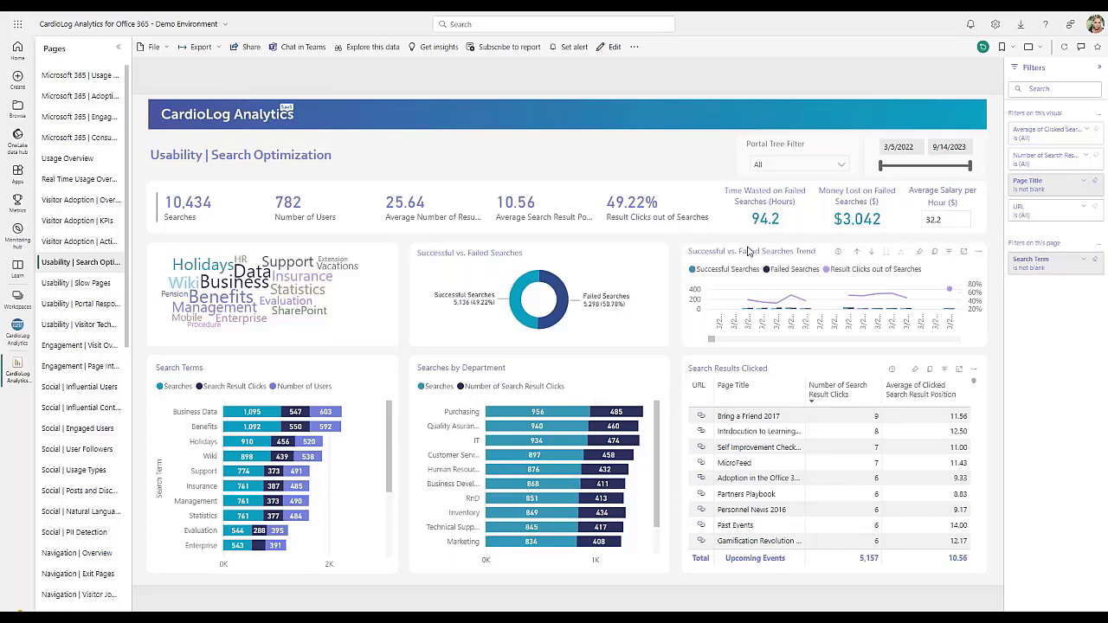
pyautogui.moveTo(690, 315)
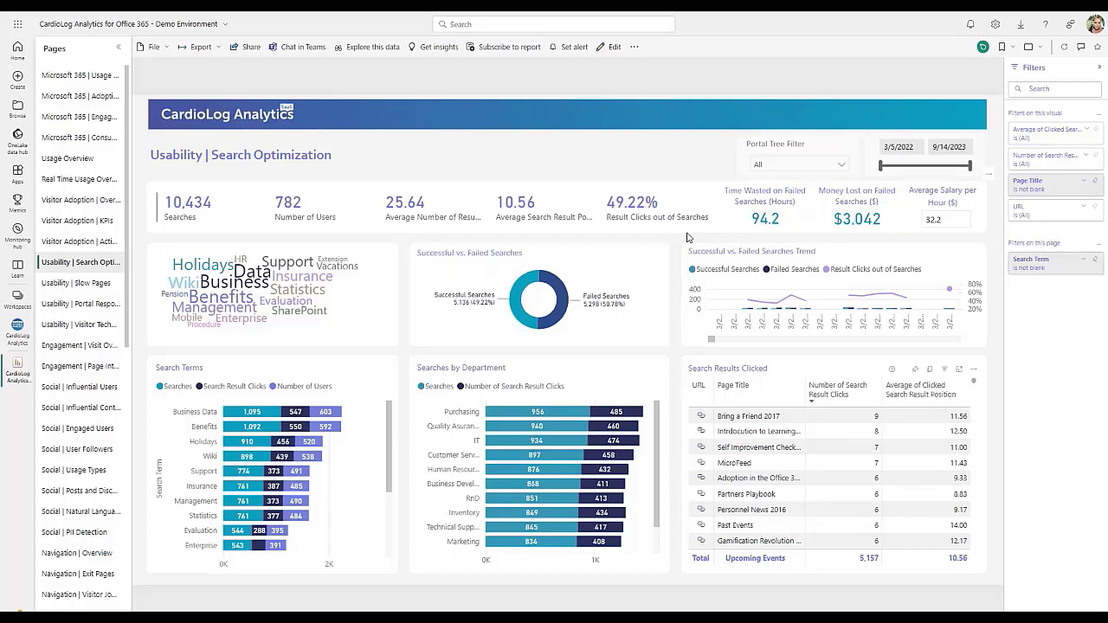
pyautogui.moveTo(947, 247)
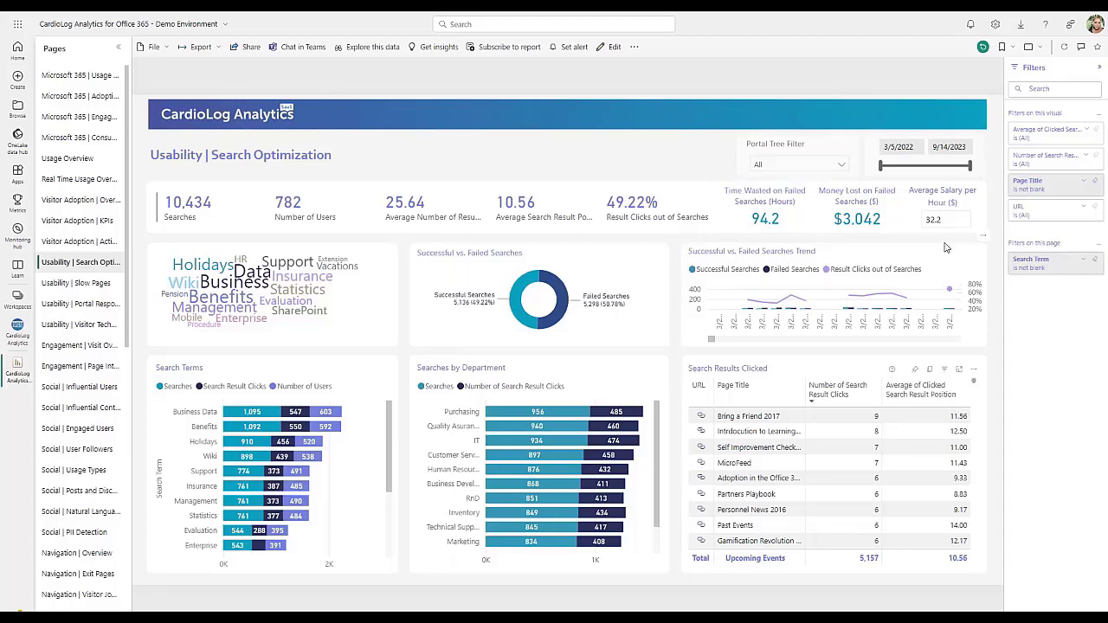
pyautogui.moveTo(952, 242)
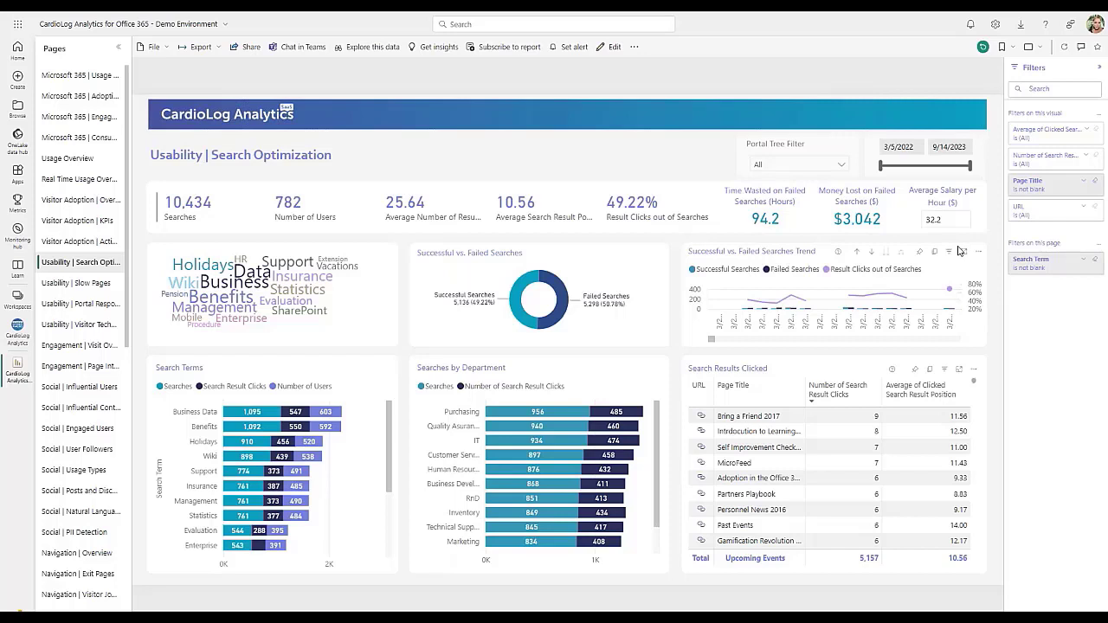
pyautogui.moveTo(935, 251)
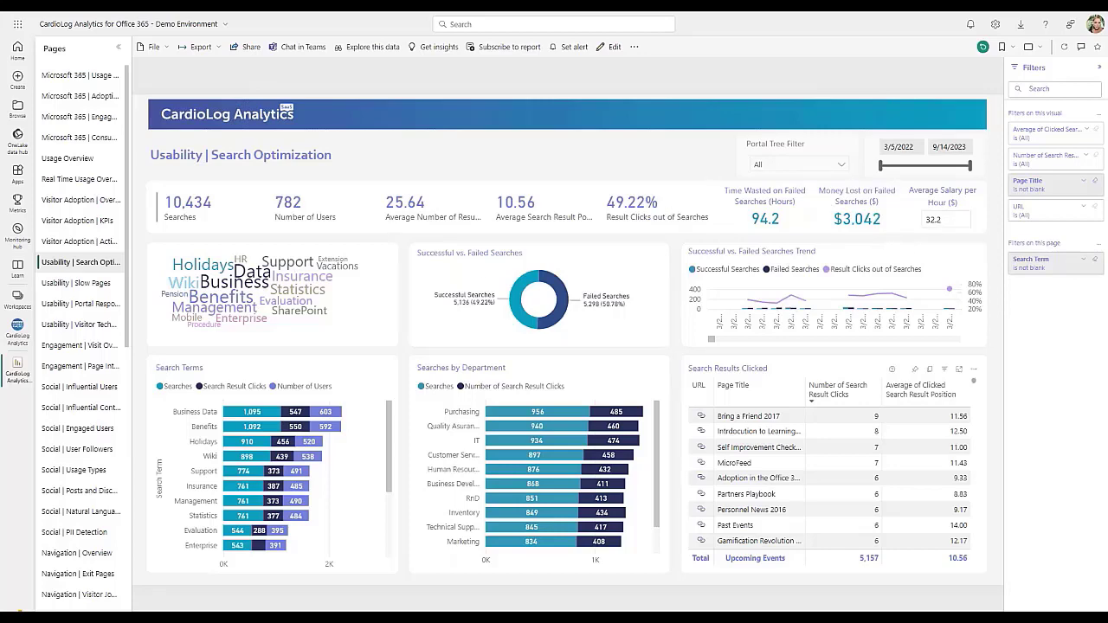
pyautogui.moveTo(102, 284)
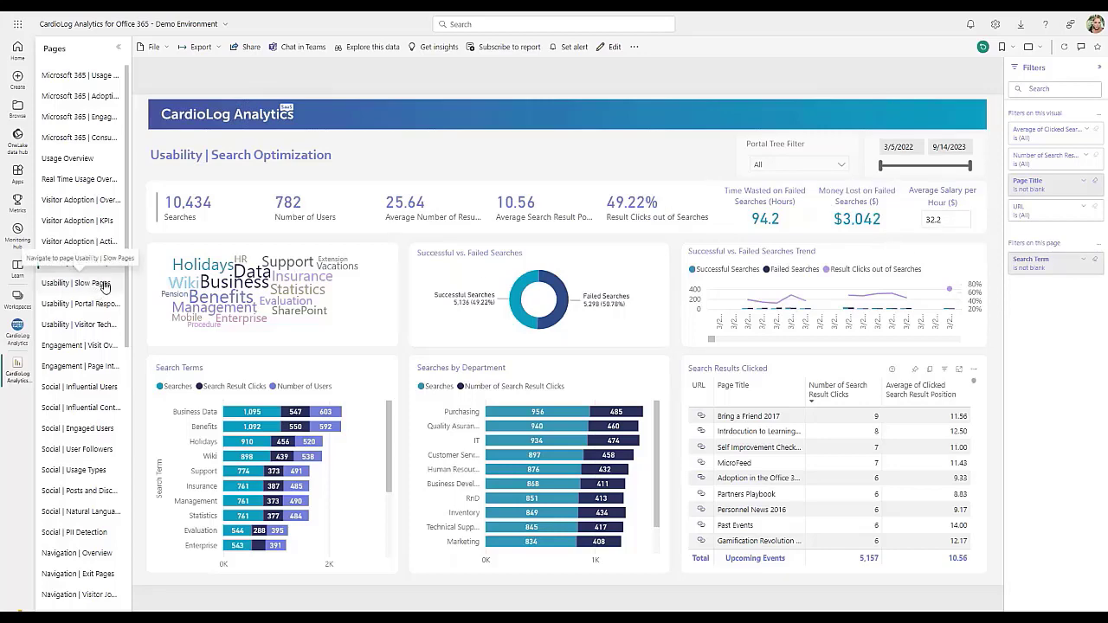
# Navigate to the Usability | Slow Pages page and let its visuals load
pyautogui.click(76, 282)
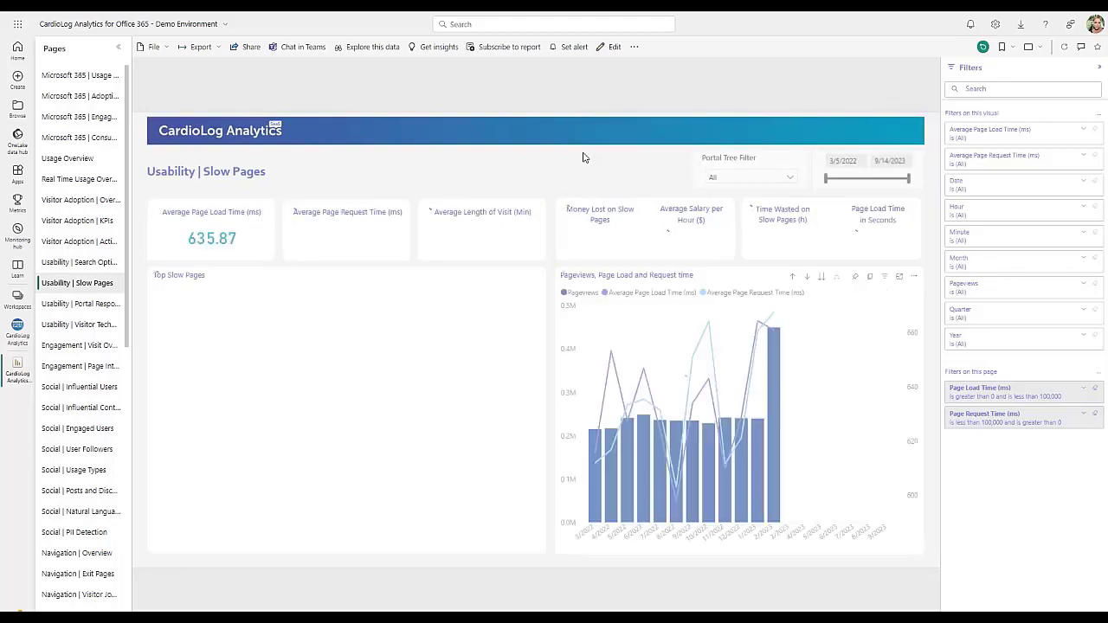
pyautogui.click(76, 283)
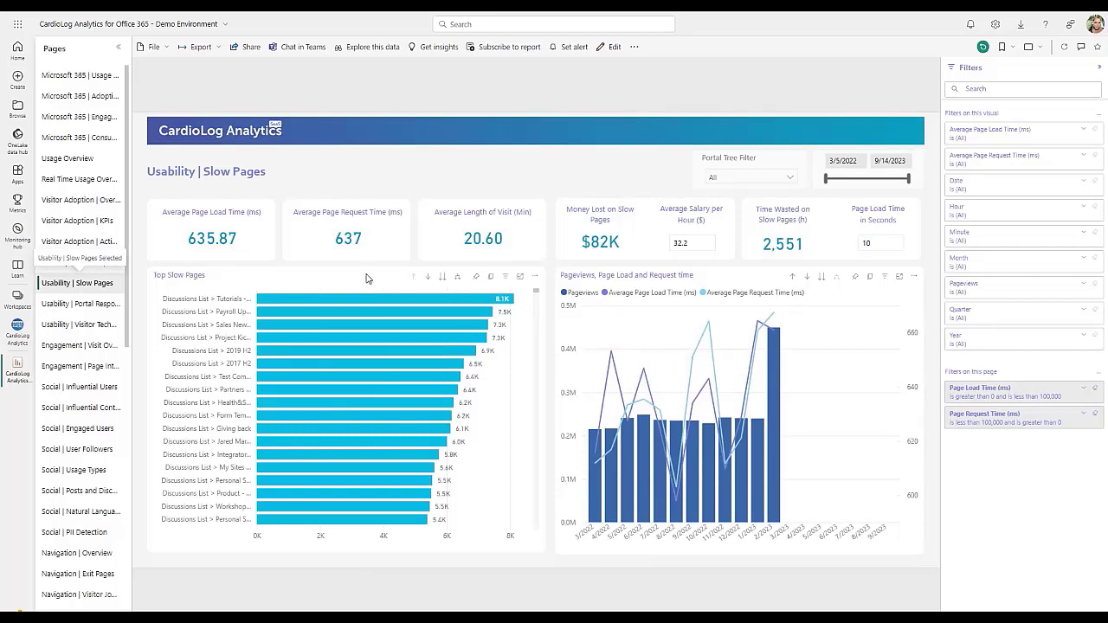
pyautogui.moveTo(364, 279)
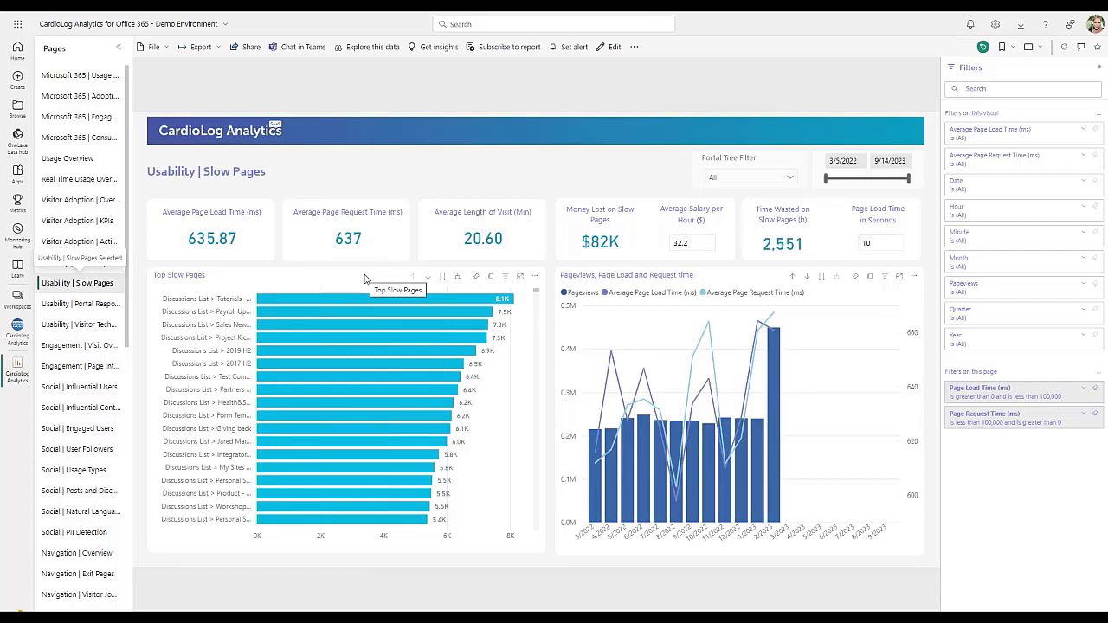
pyautogui.moveTo(412, 279)
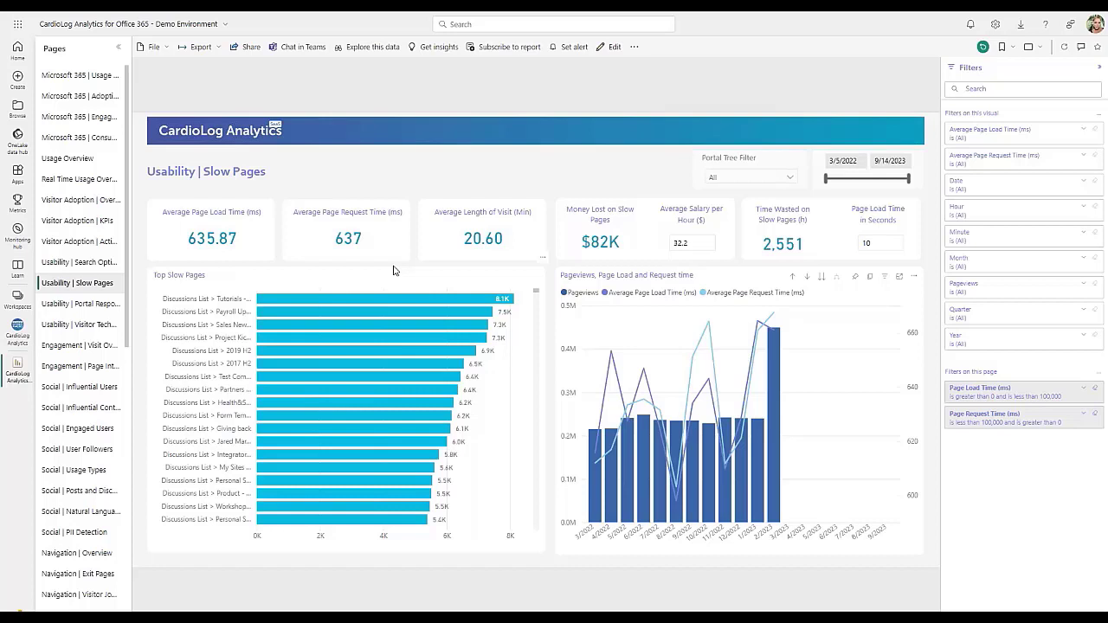
pyautogui.moveTo(135, 298)
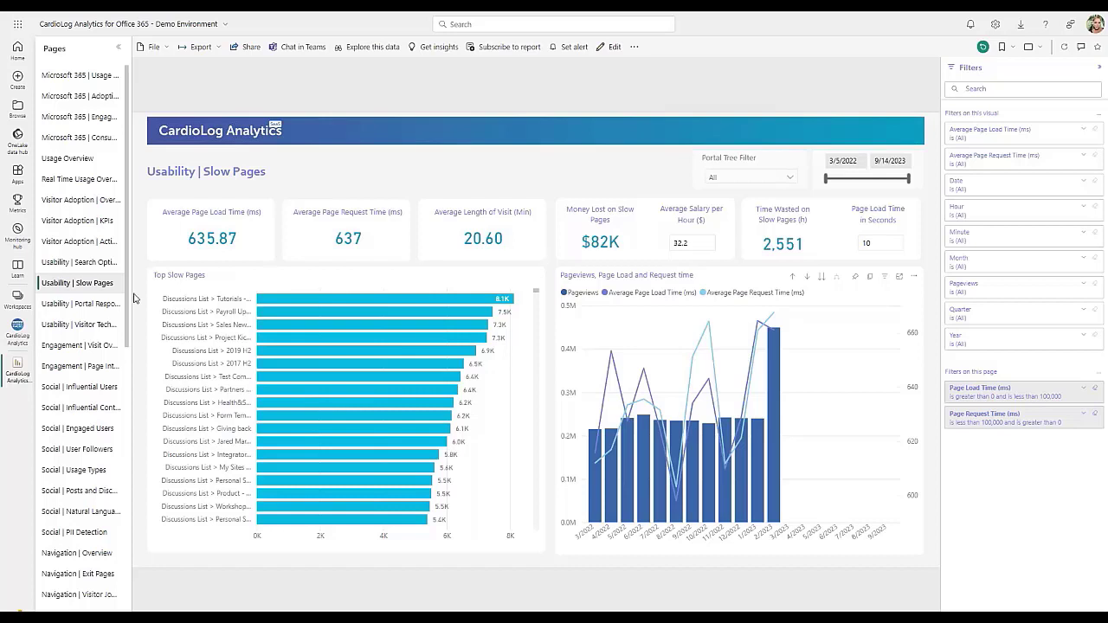
pyautogui.moveTo(103, 332)
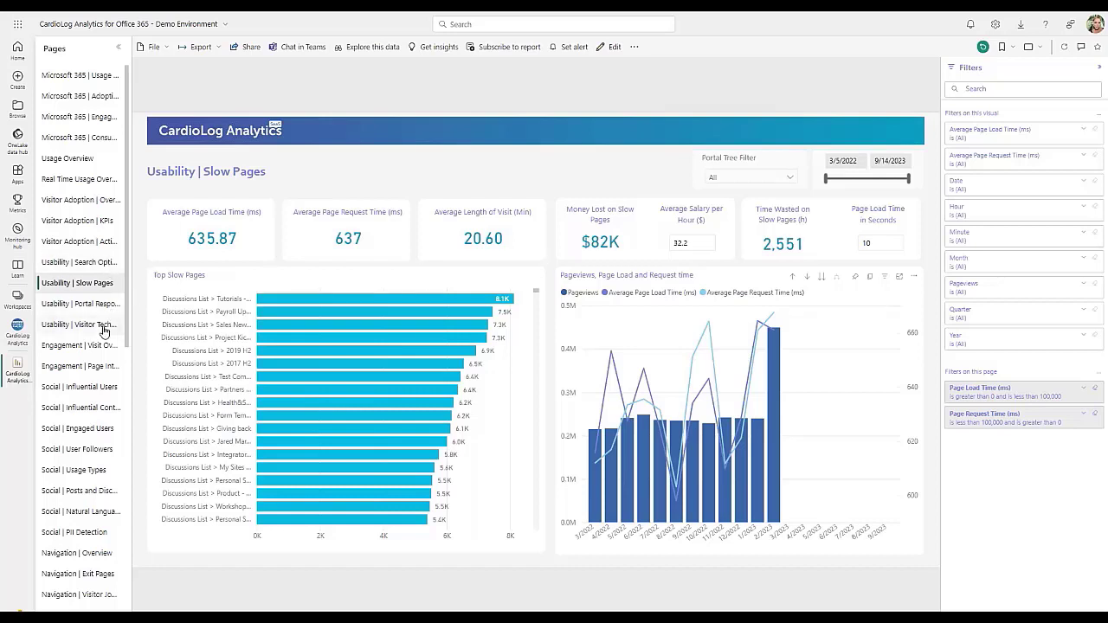
# Show the Usability | Visitor Technology report of visits by device, operating system and browser
pyautogui.click(79, 323)
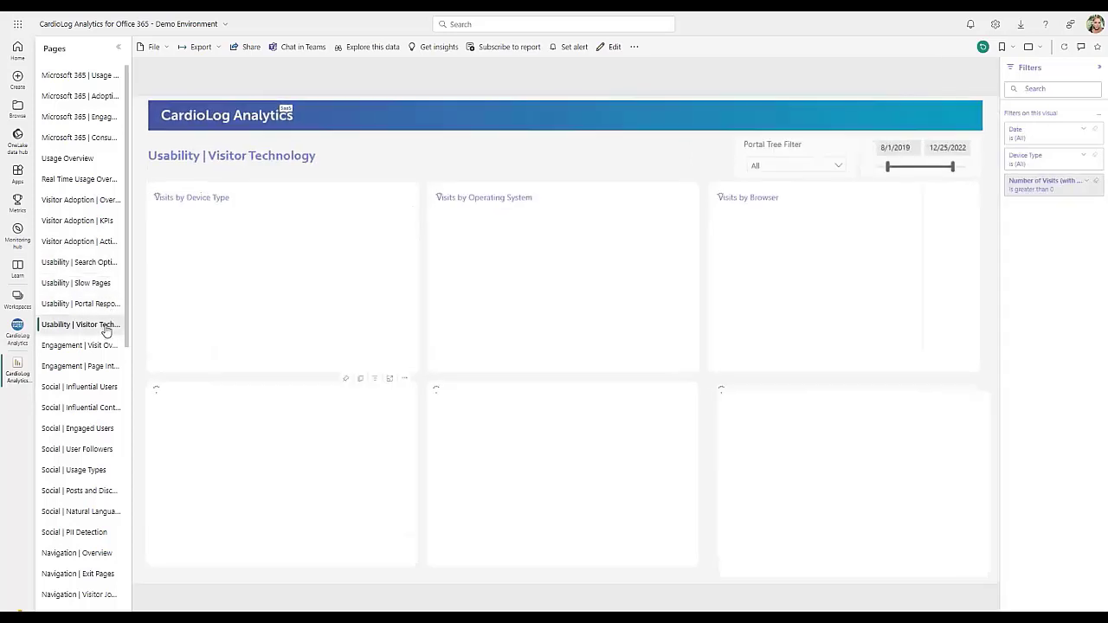
pyautogui.click(80, 323)
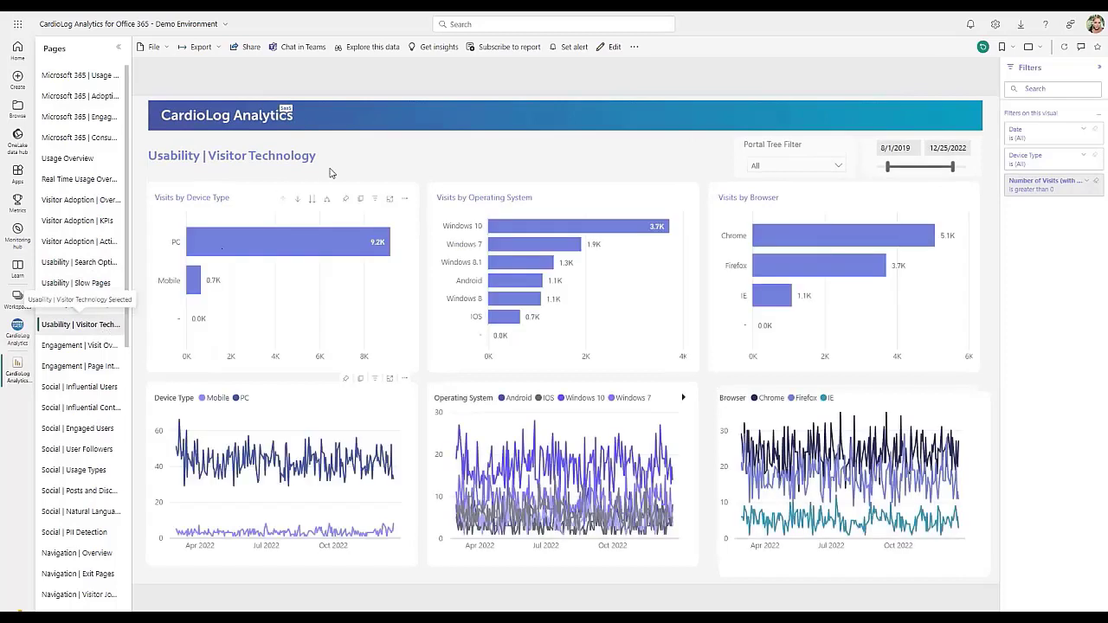
pyautogui.moveTo(474, 168)
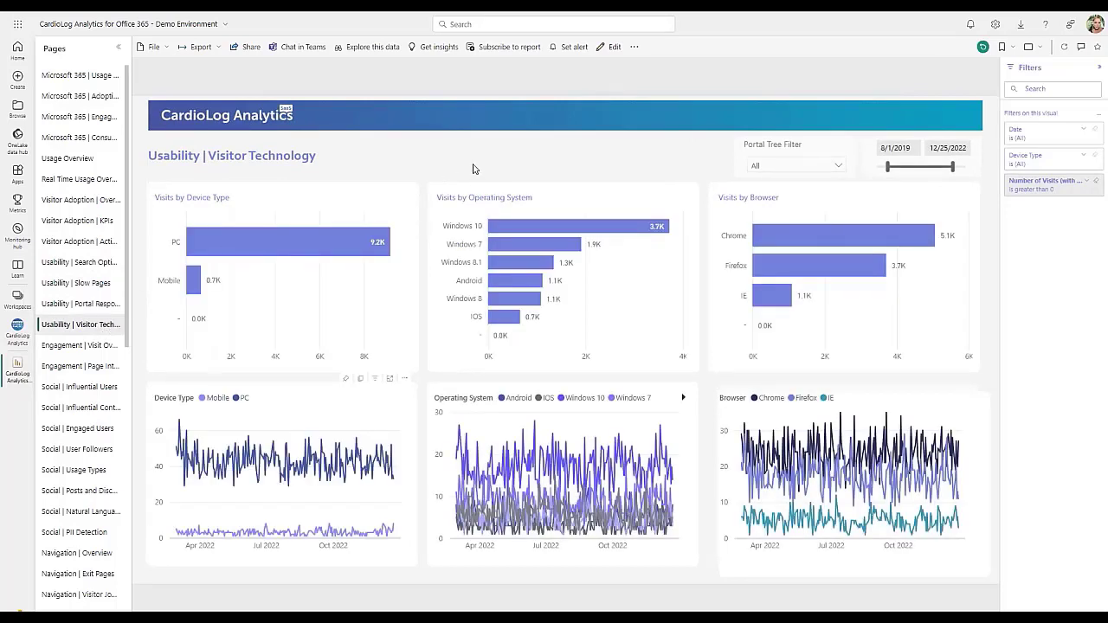
pyautogui.moveTo(464, 178)
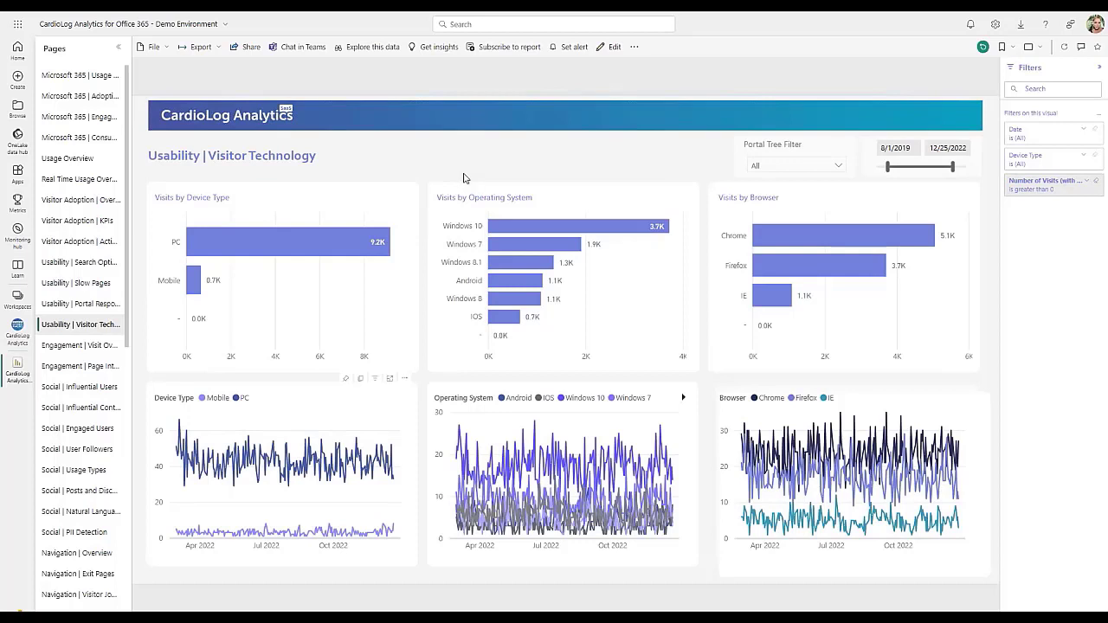
pyautogui.moveTo(416, 187)
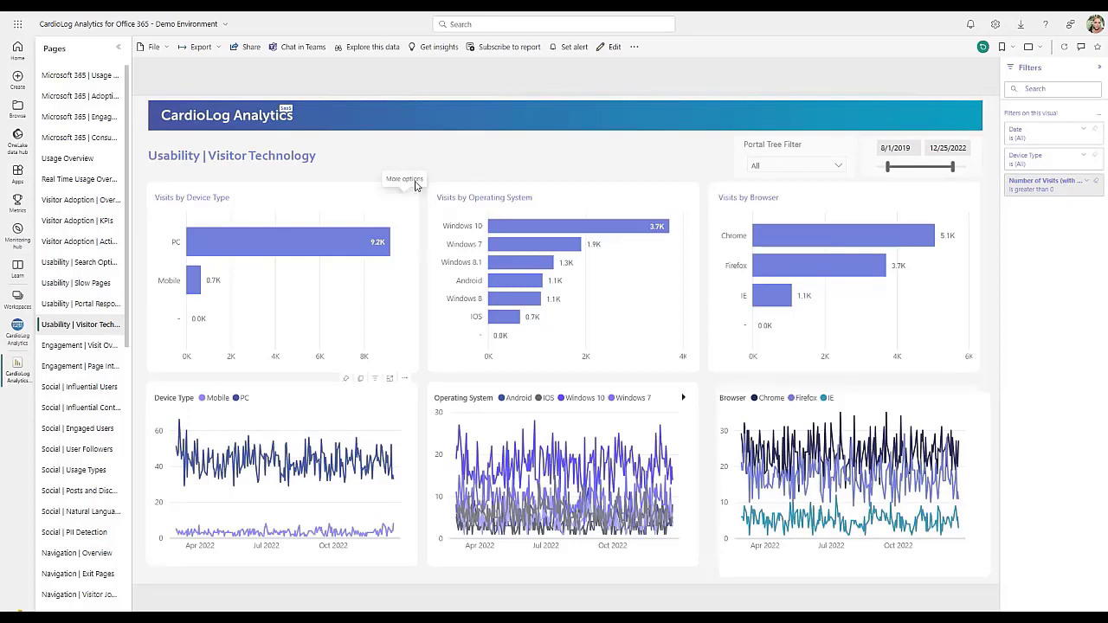
pyautogui.moveTo(689, 197)
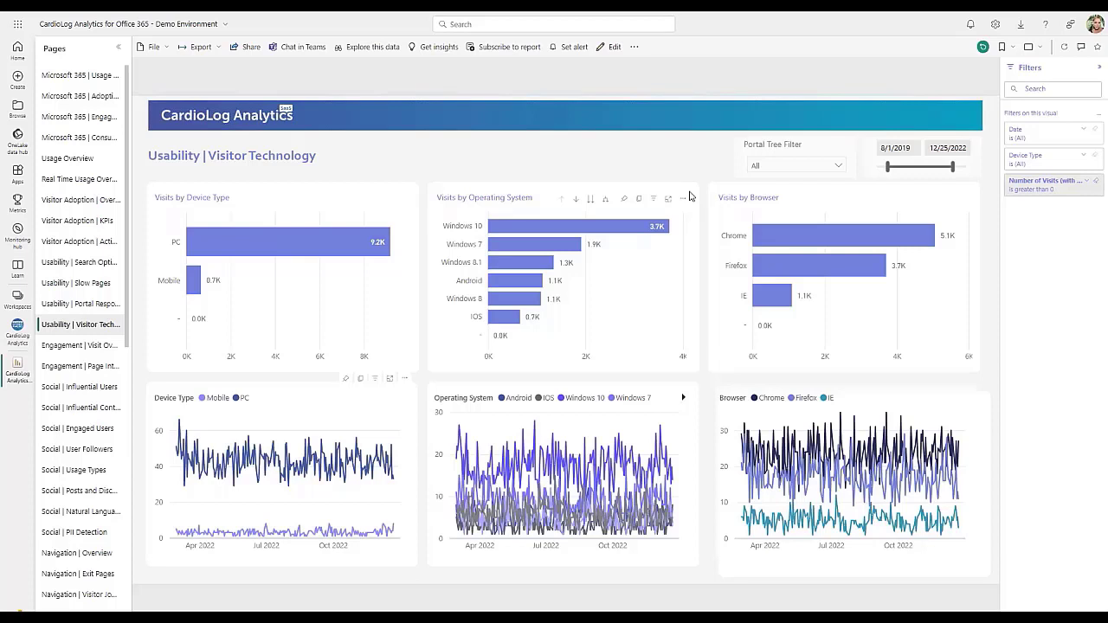
pyautogui.moveTo(703, 190)
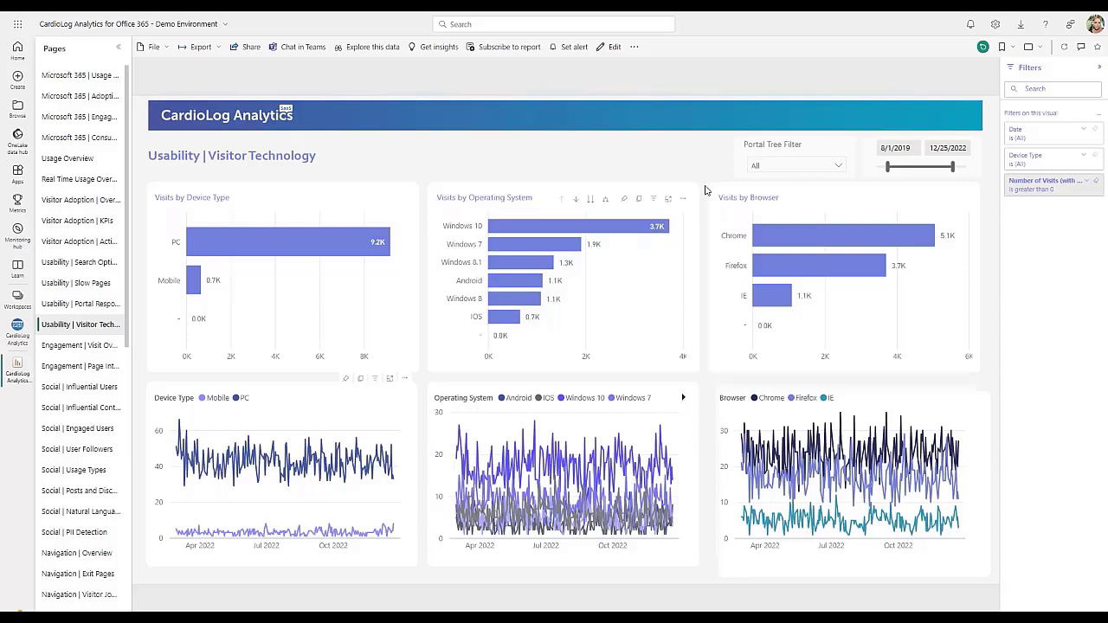
pyautogui.moveTo(706, 184)
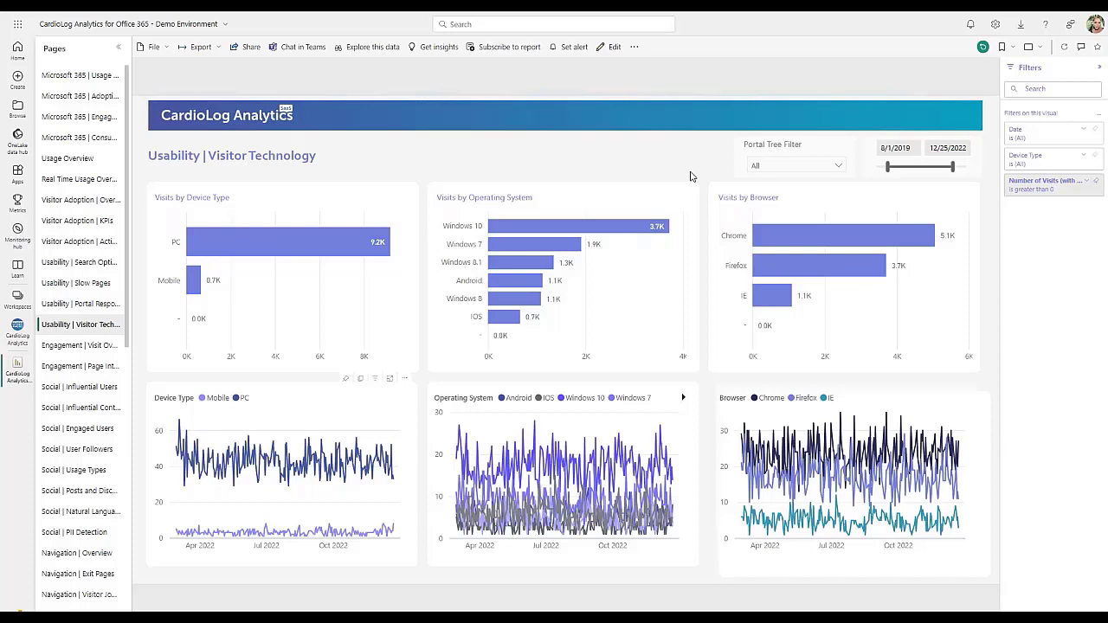
pyautogui.moveTo(80, 263)
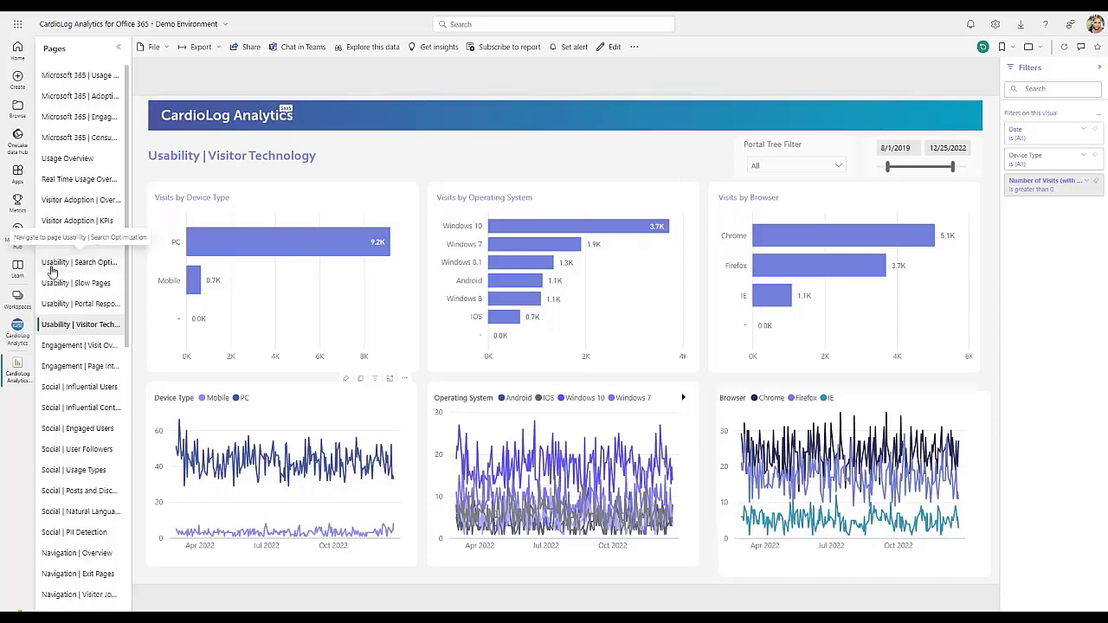
pyautogui.scroll(-3)
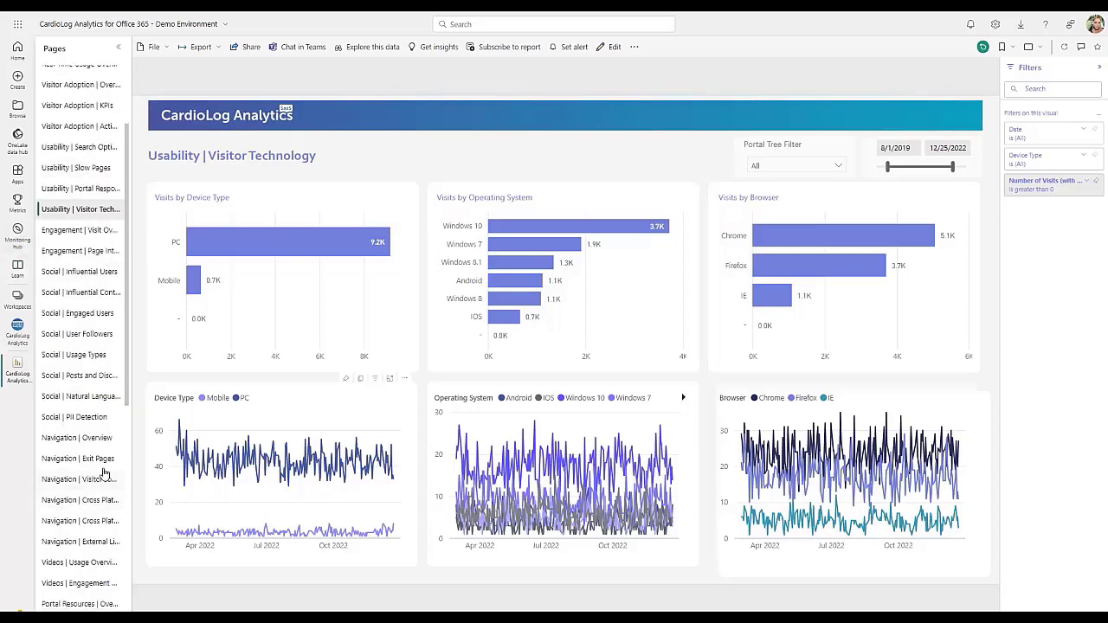
# Show the Navigation | Overview report and expand its Page URL filter list of intranet addresses
pyautogui.click(78, 438)
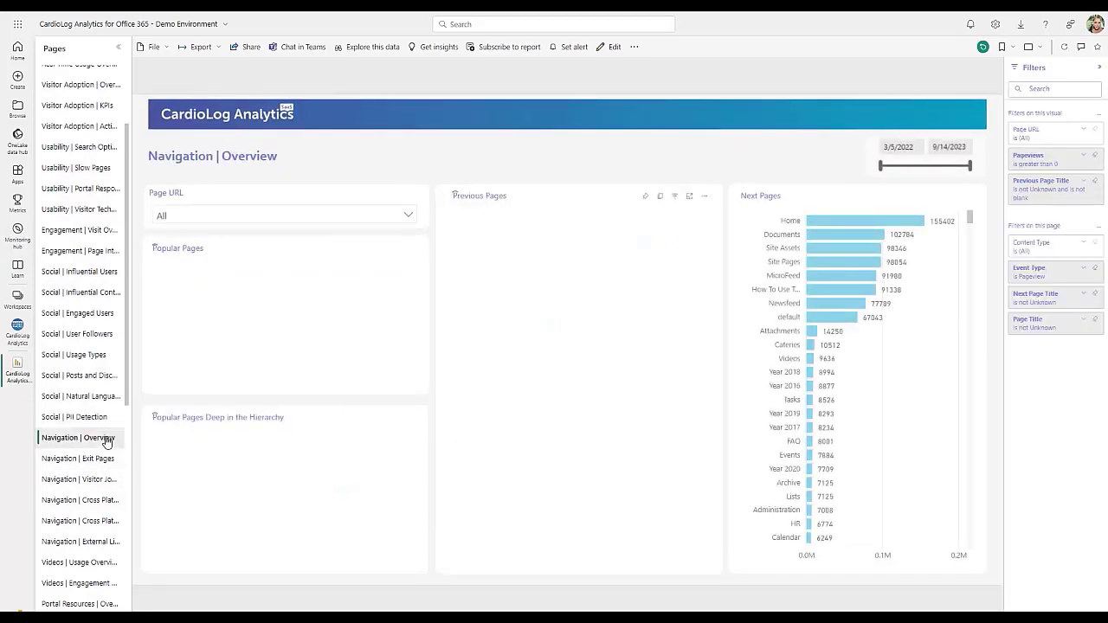
pyautogui.click(78, 436)
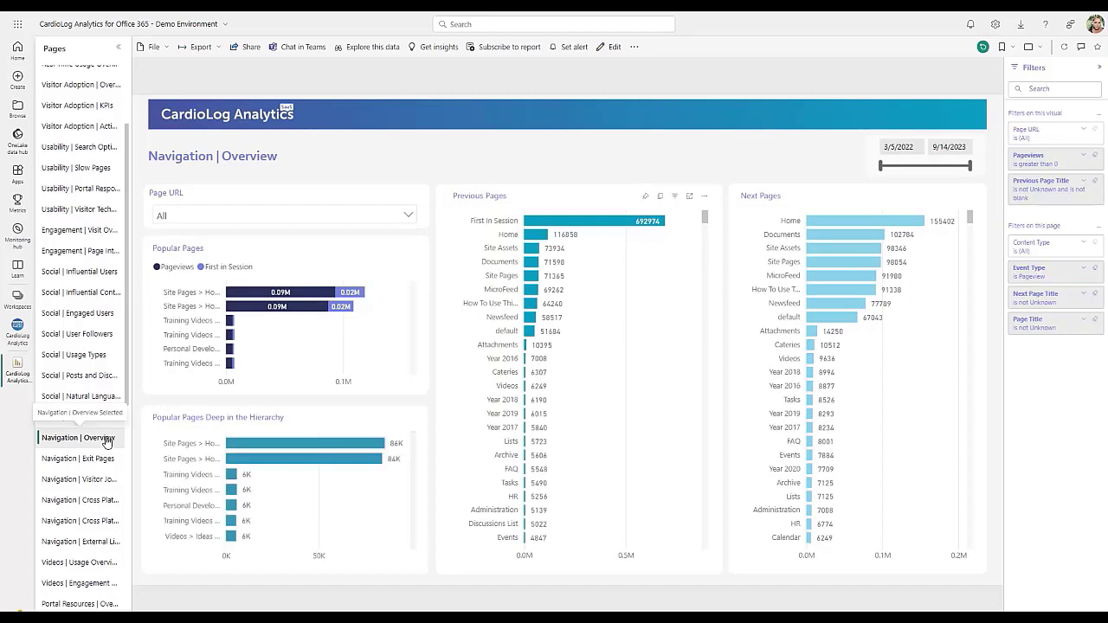
pyautogui.moveTo(263, 378)
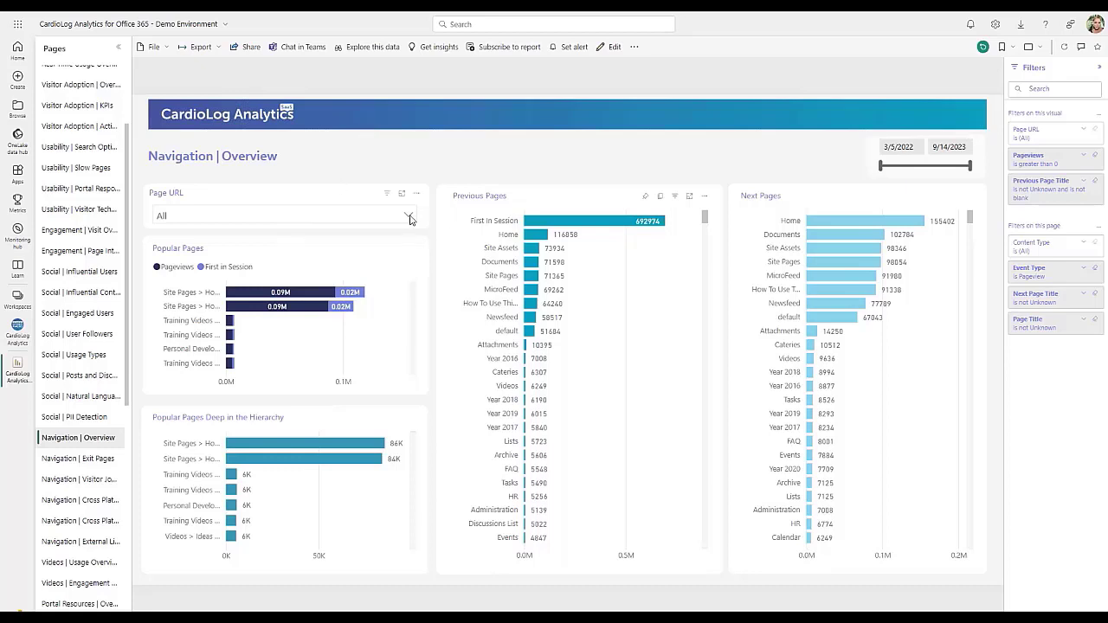
pyautogui.click(409, 215)
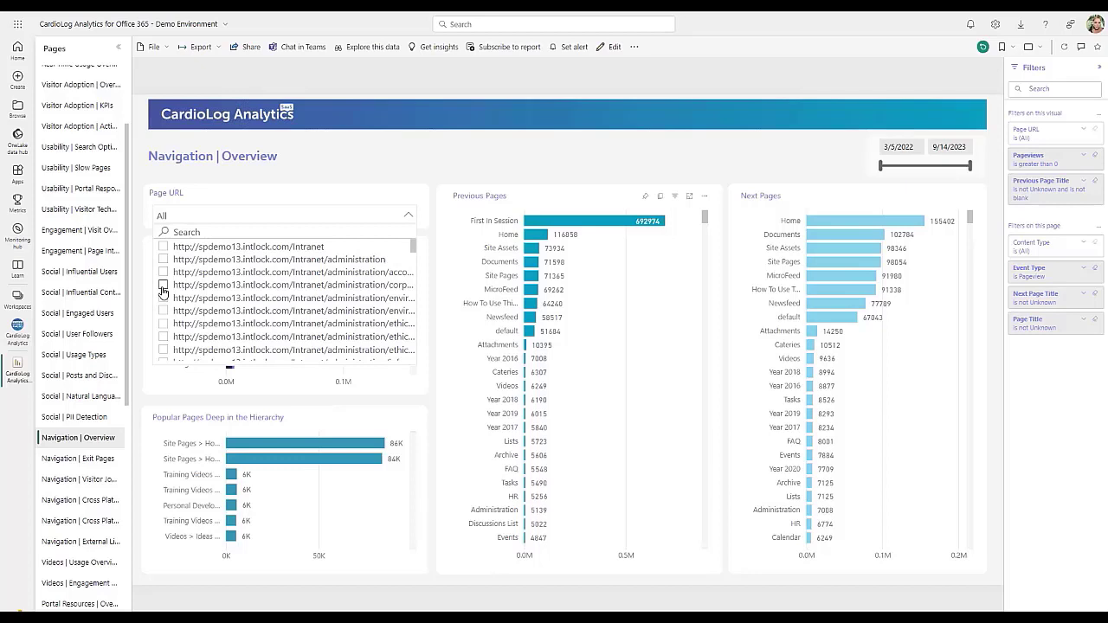
pyautogui.click(162, 284)
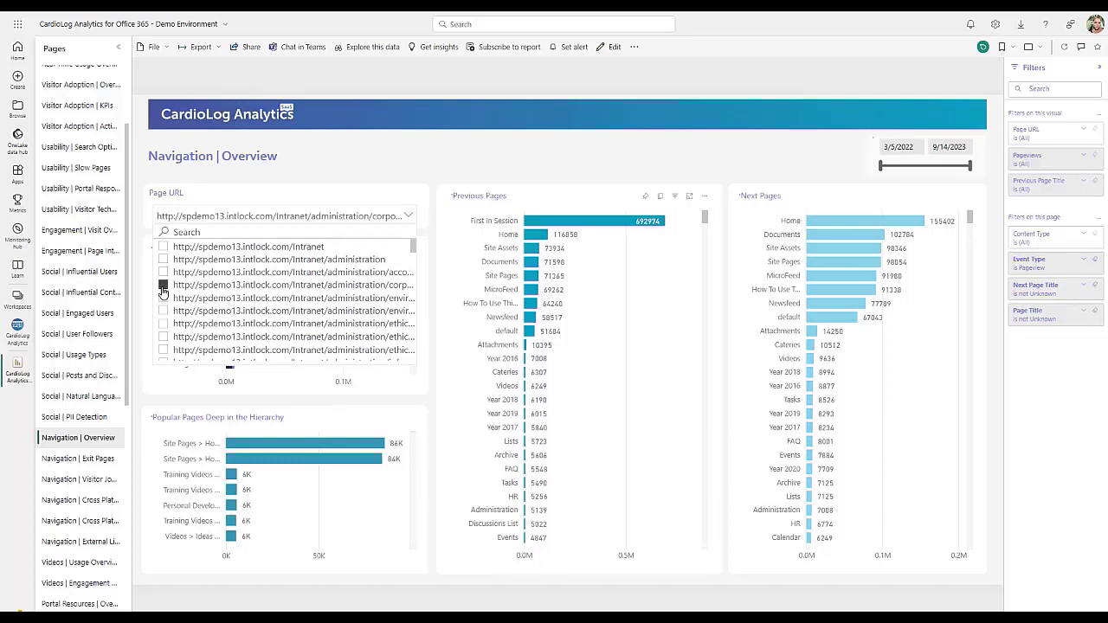
pyautogui.click(163, 283)
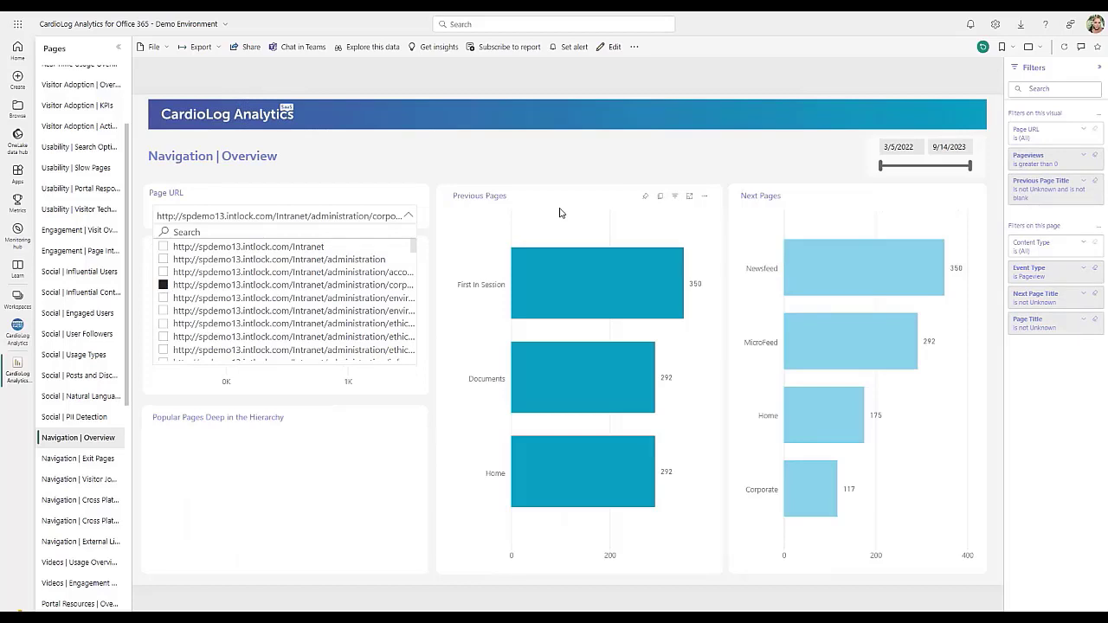
pyautogui.moveTo(613, 249)
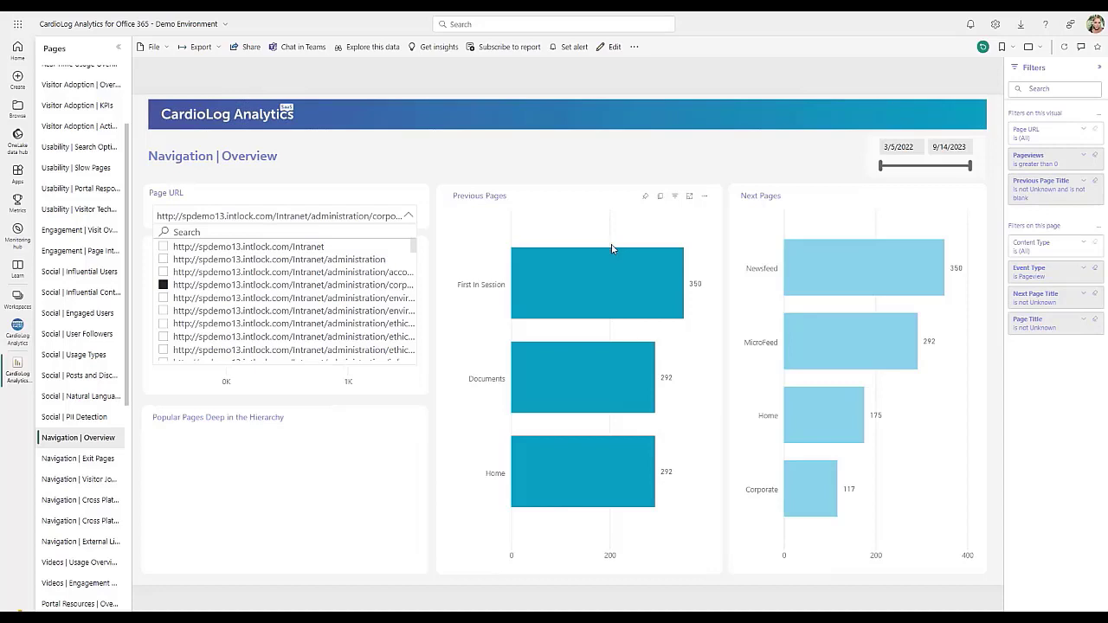
pyautogui.moveTo(858, 256)
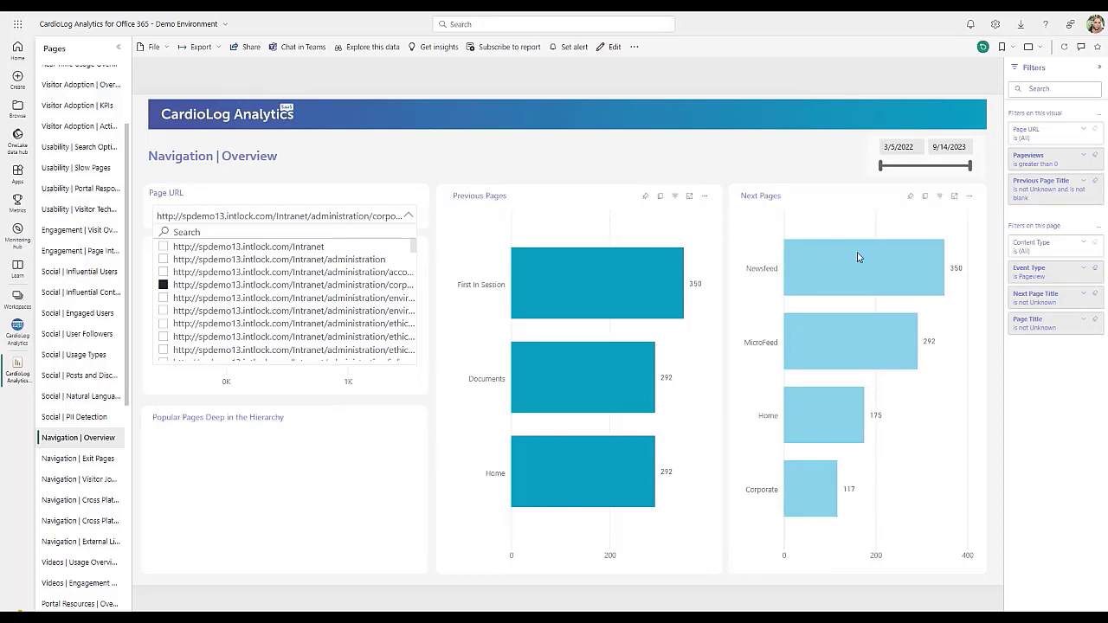
pyautogui.moveTo(859, 257)
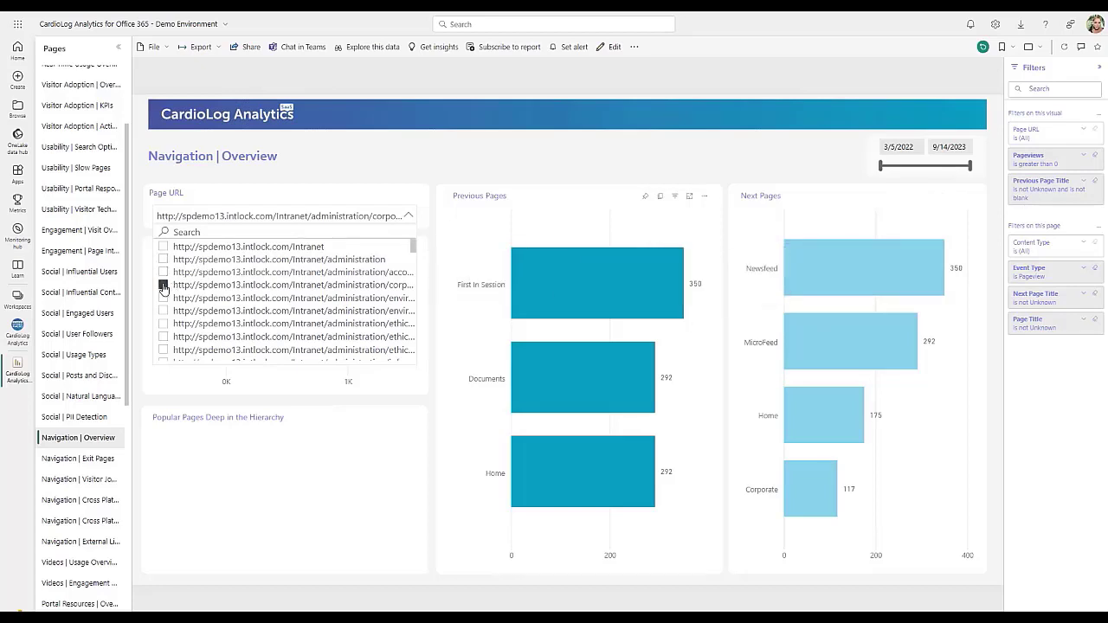
pyautogui.click(162, 284)
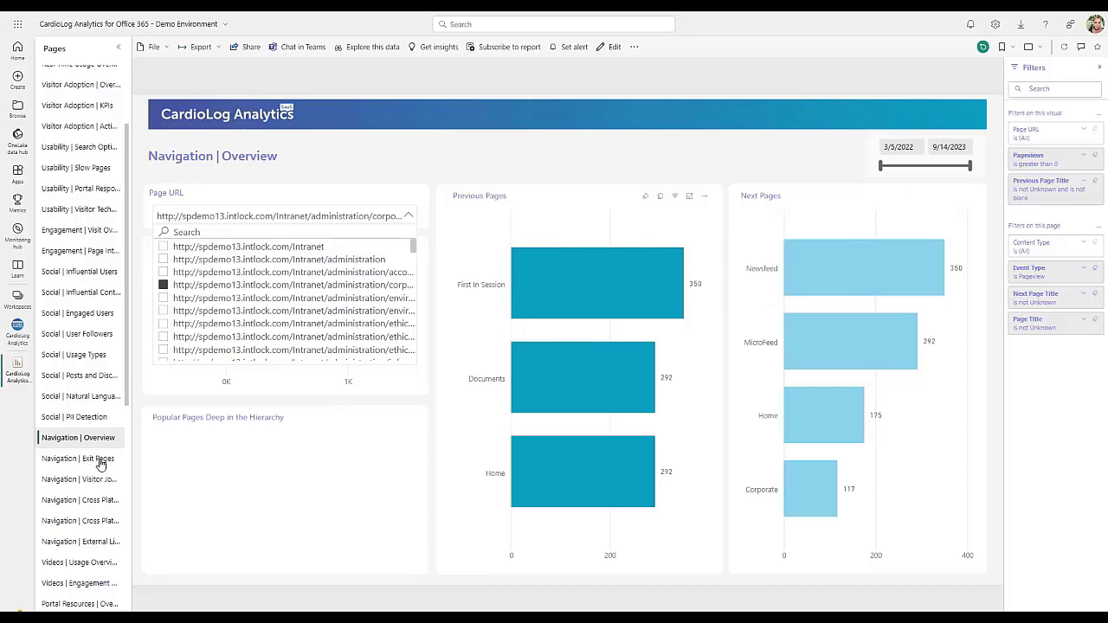
# Show the Navigation | Exit Pages report with 8090 exits and 2.12-minute average duration
pyautogui.click(80, 457)
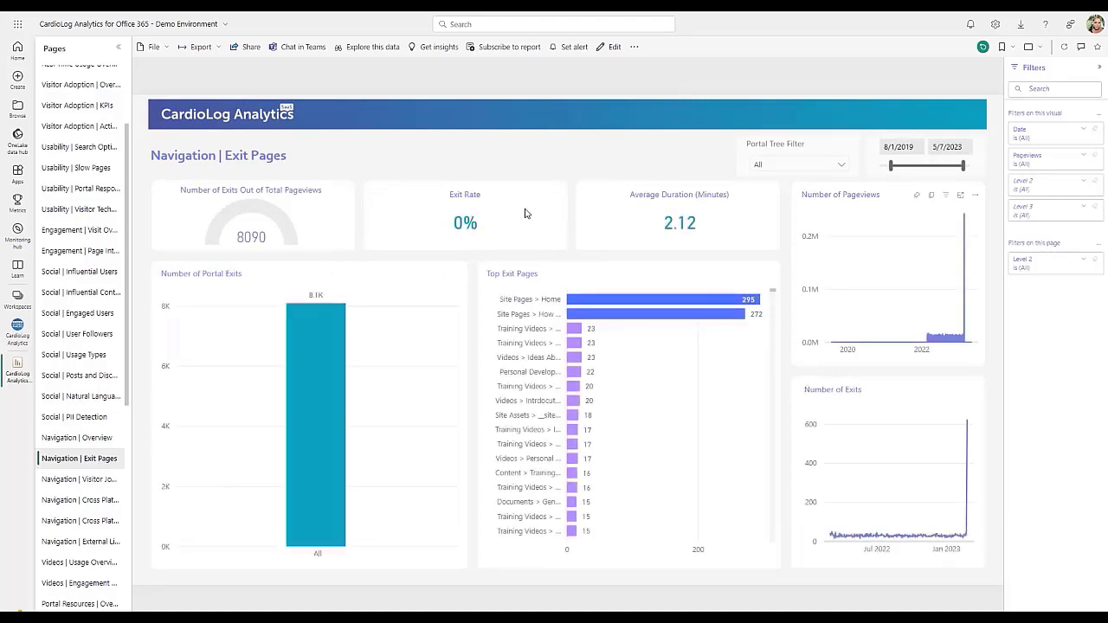
pyautogui.moveTo(529, 170)
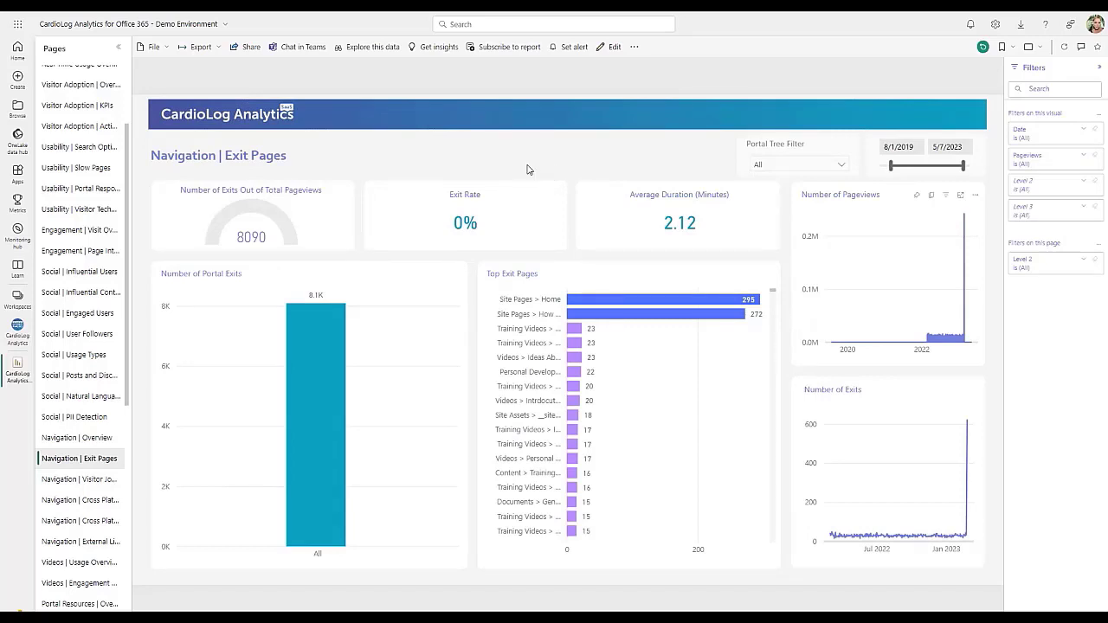
pyautogui.moveTo(450, 214)
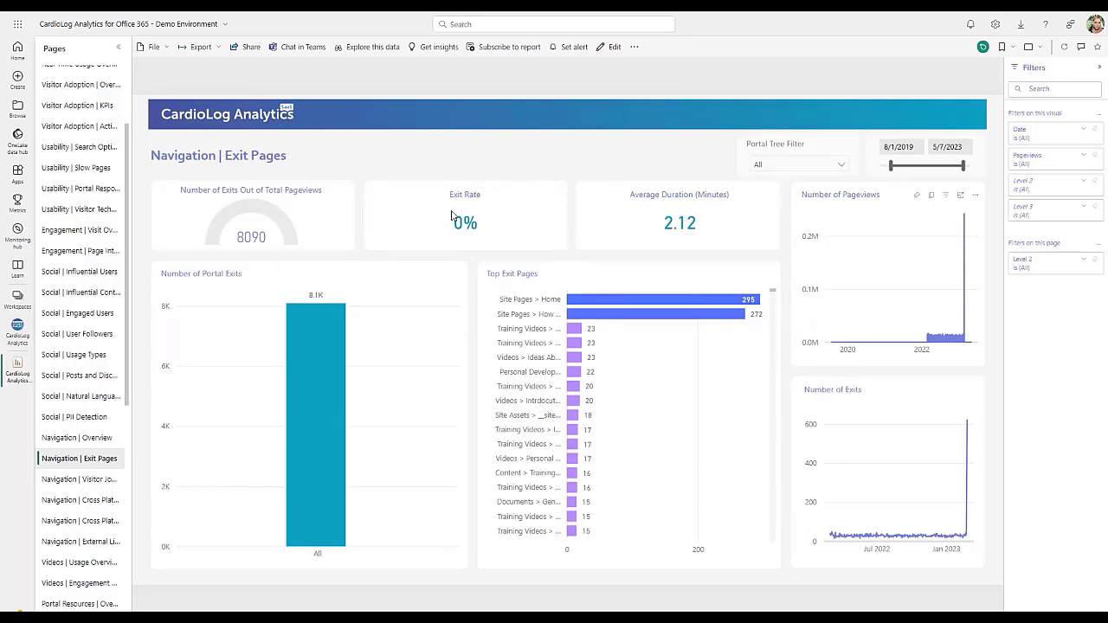
pyautogui.moveTo(682, 273)
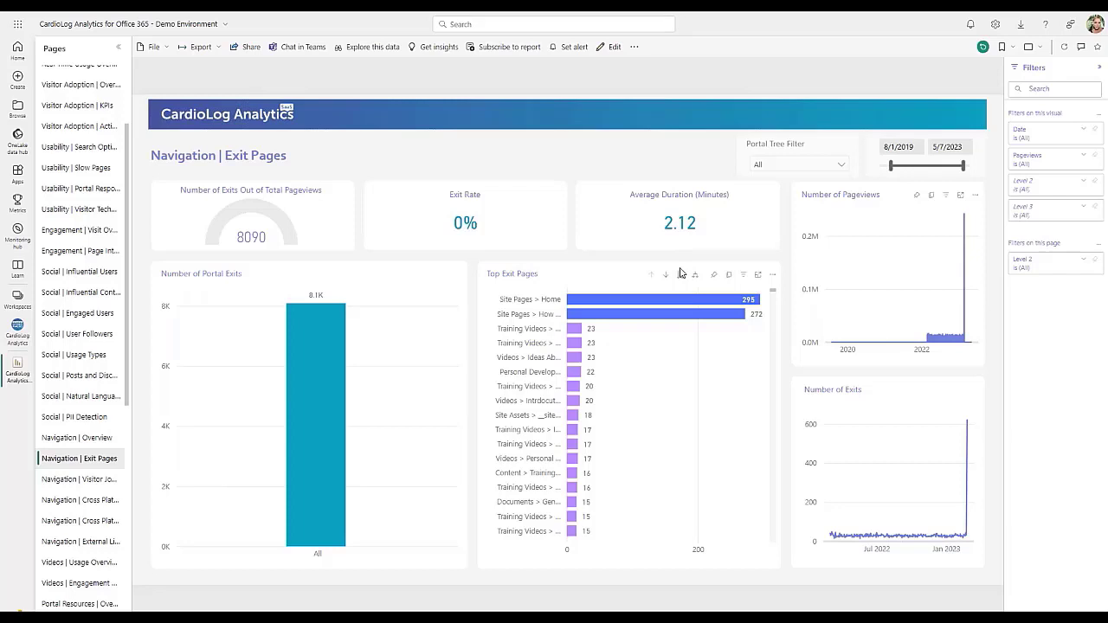
pyautogui.moveTo(651, 273)
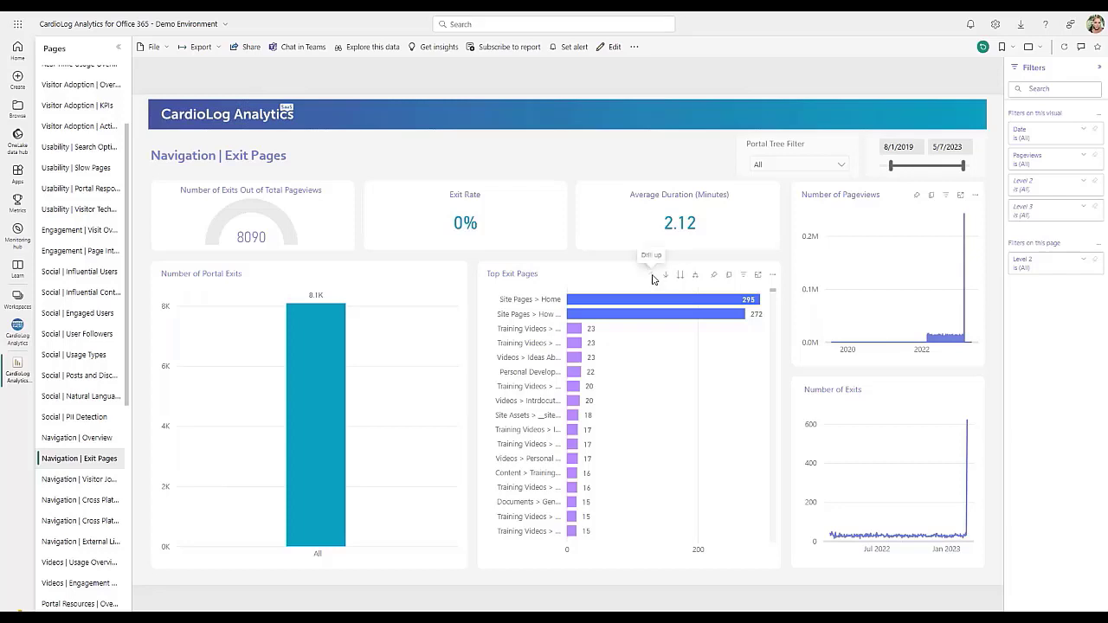
pyautogui.moveTo(624, 277)
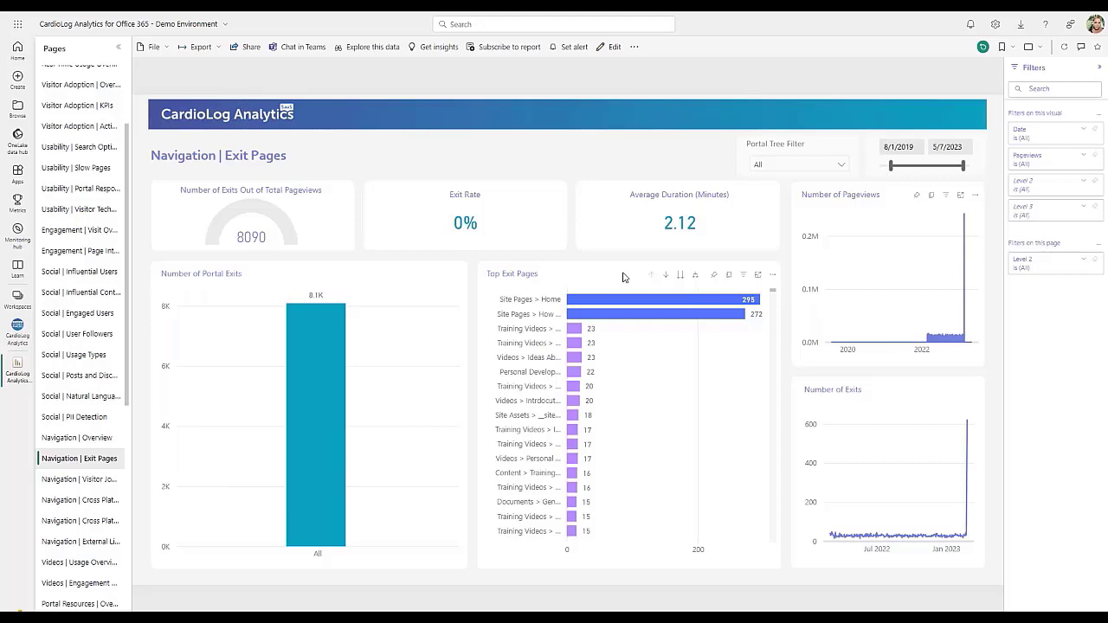
pyautogui.moveTo(609, 313)
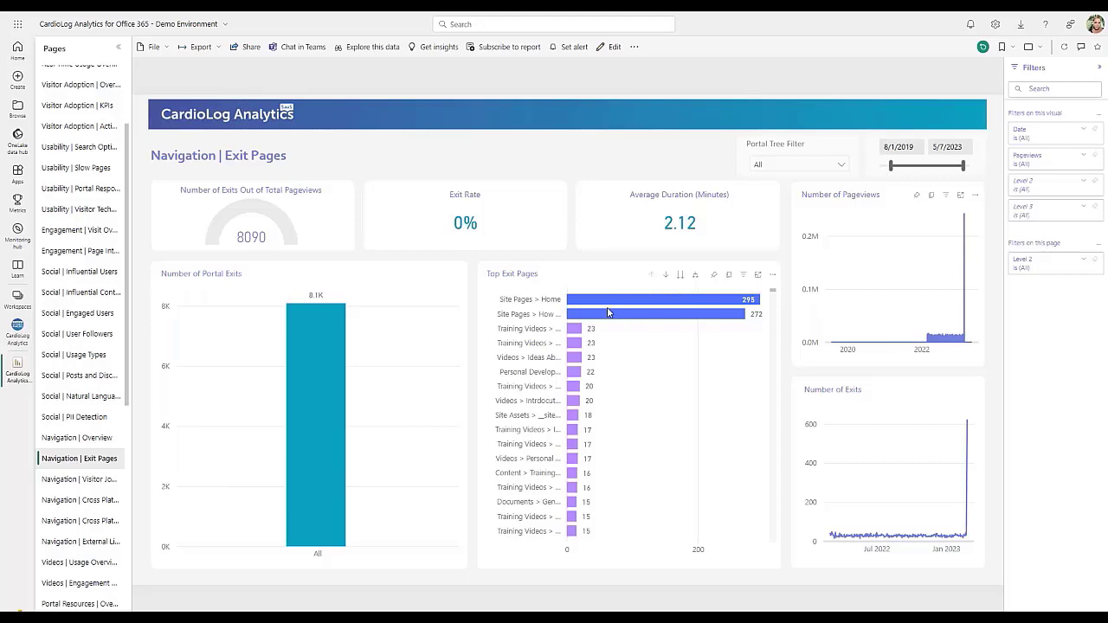
pyautogui.moveTo(561, 295)
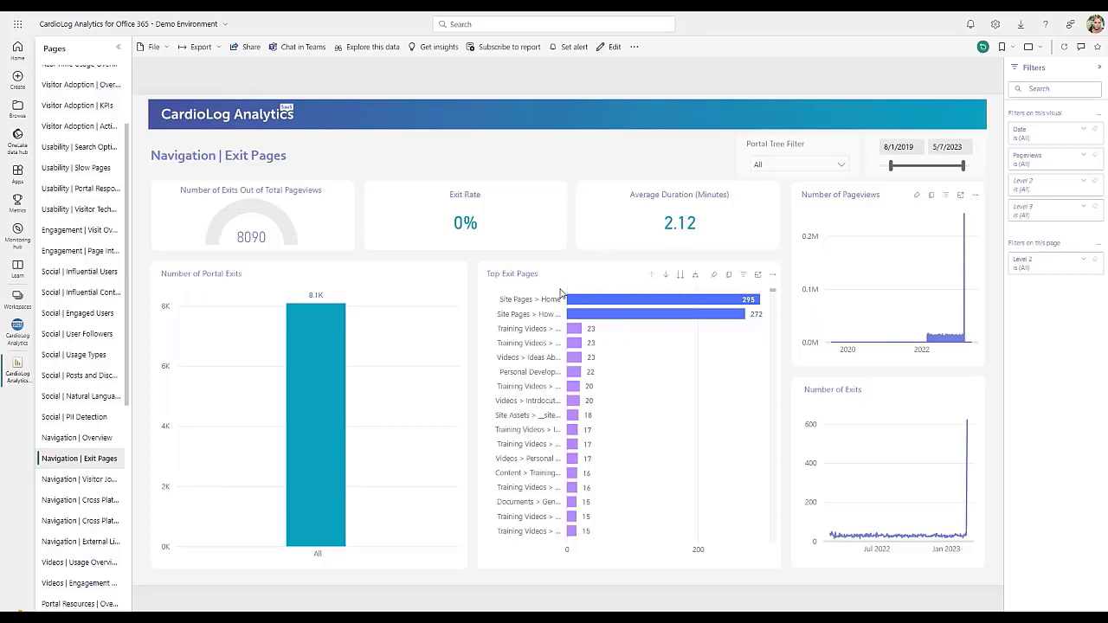
pyautogui.moveTo(564, 280)
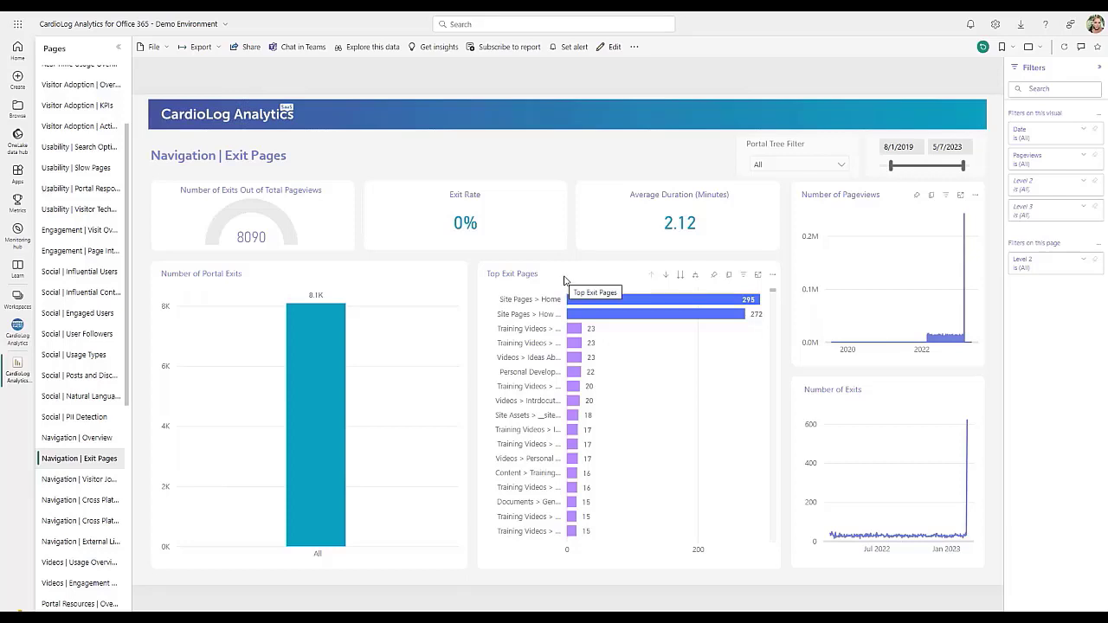
pyautogui.moveTo(606, 351)
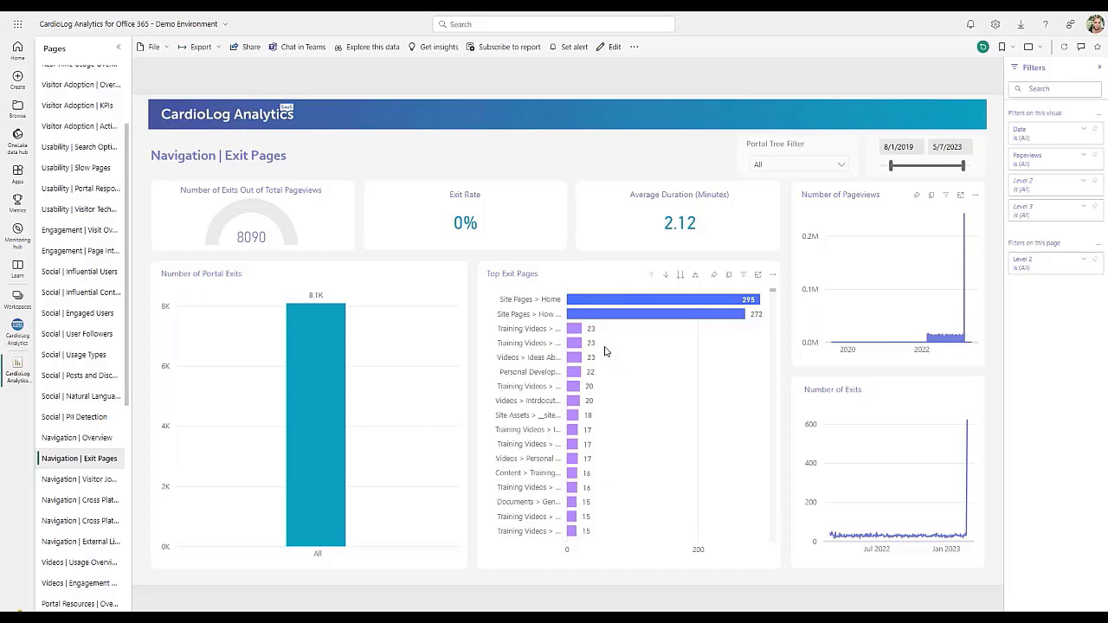
pyautogui.moveTo(580, 367)
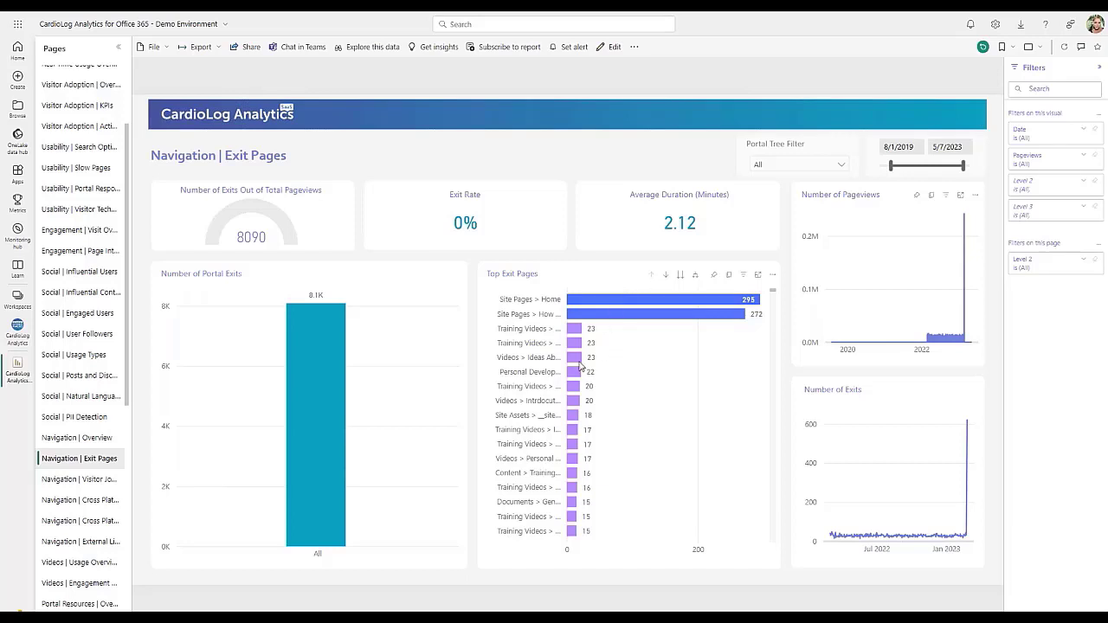
pyautogui.moveTo(575, 333)
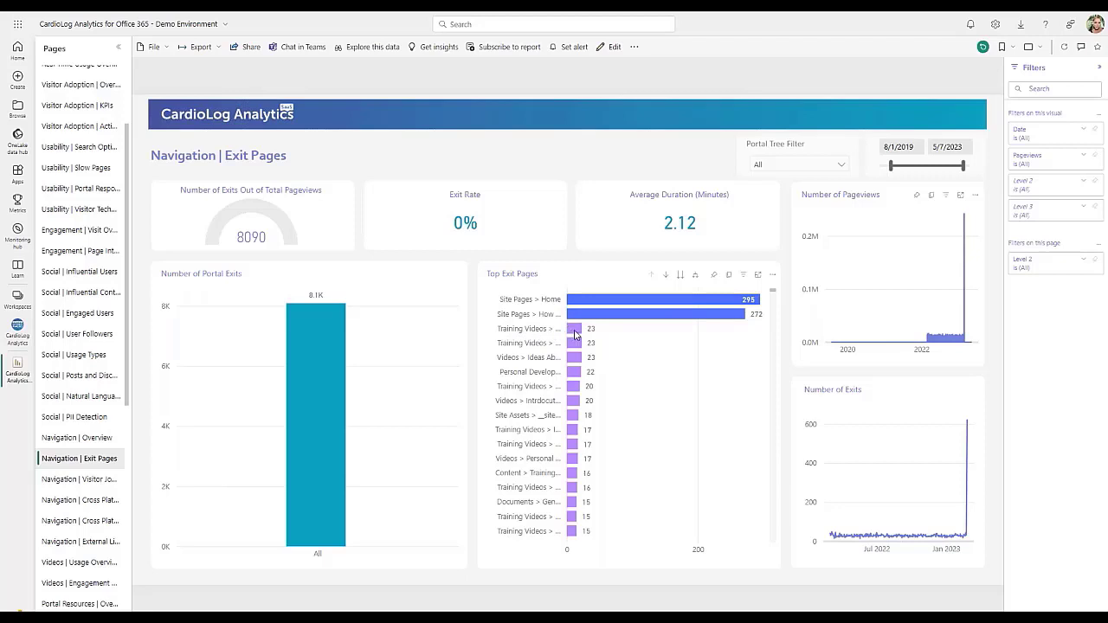
pyautogui.moveTo(574, 332)
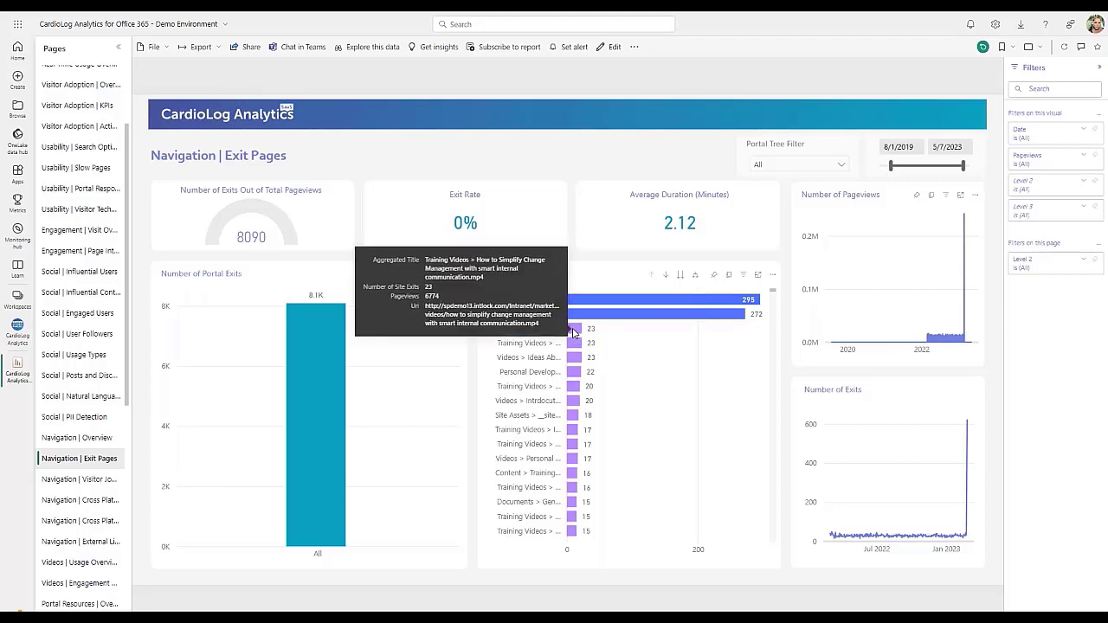
pyautogui.moveTo(504, 327)
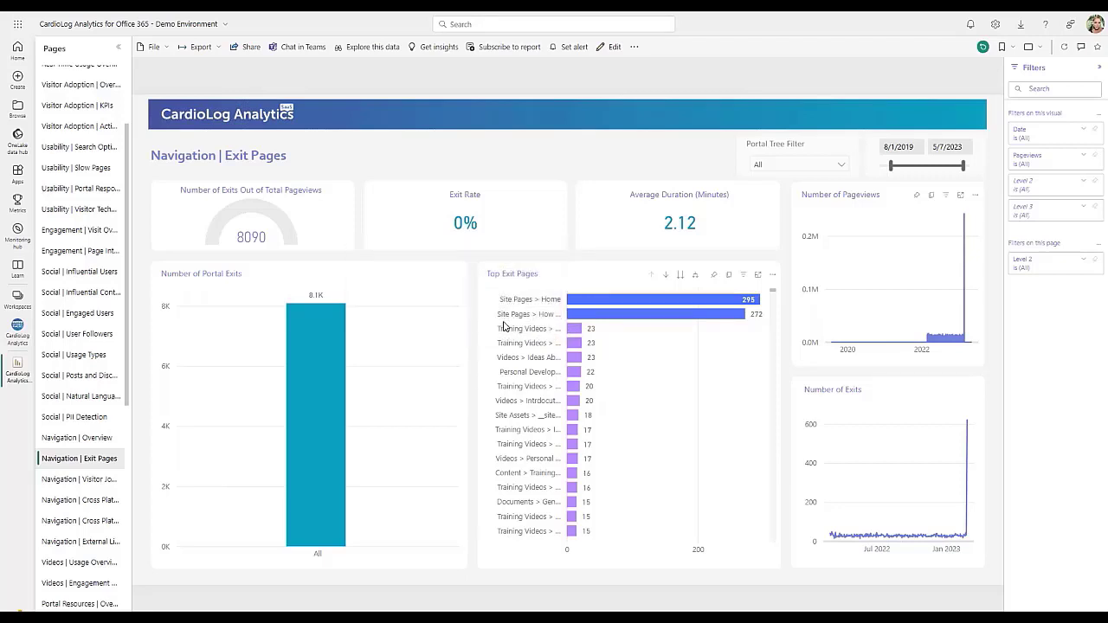
pyautogui.moveTo(528, 329)
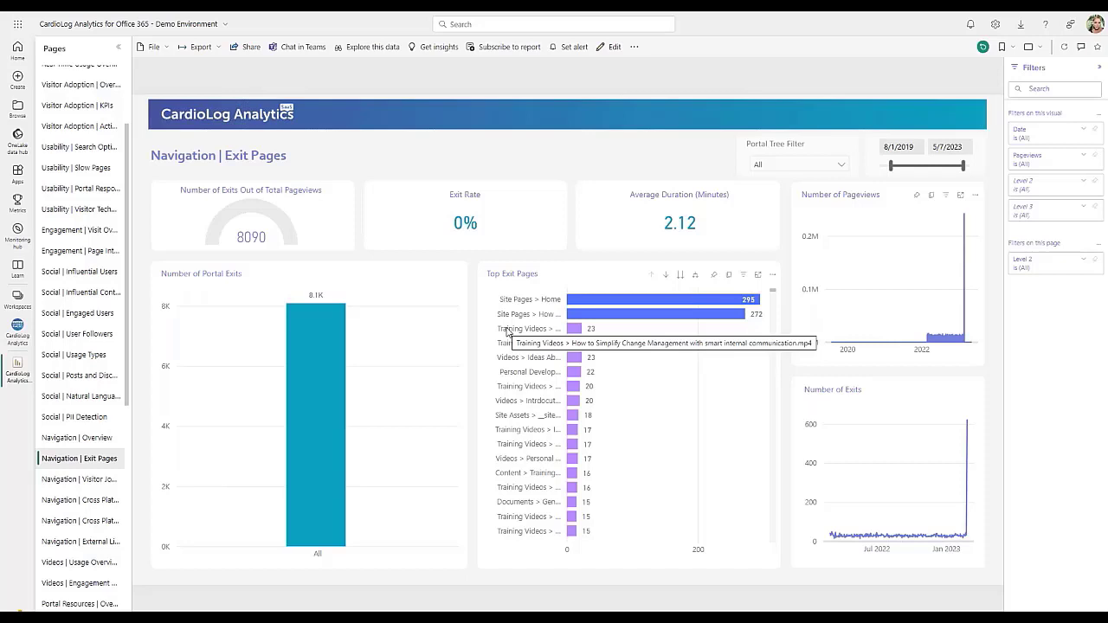
pyautogui.moveTo(692, 358)
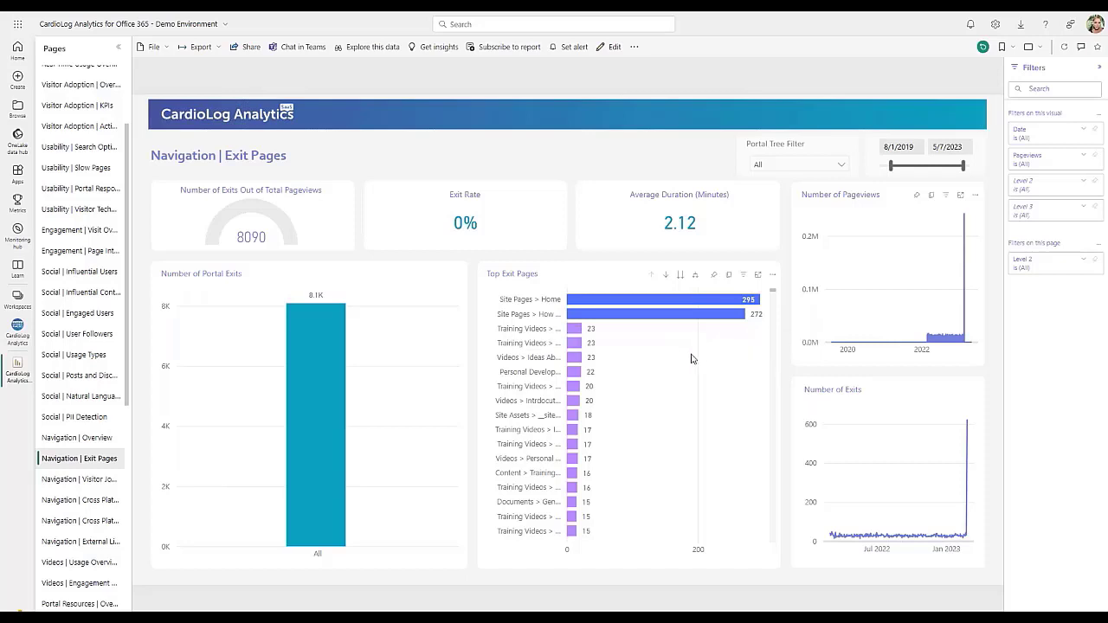
pyautogui.moveTo(706, 230)
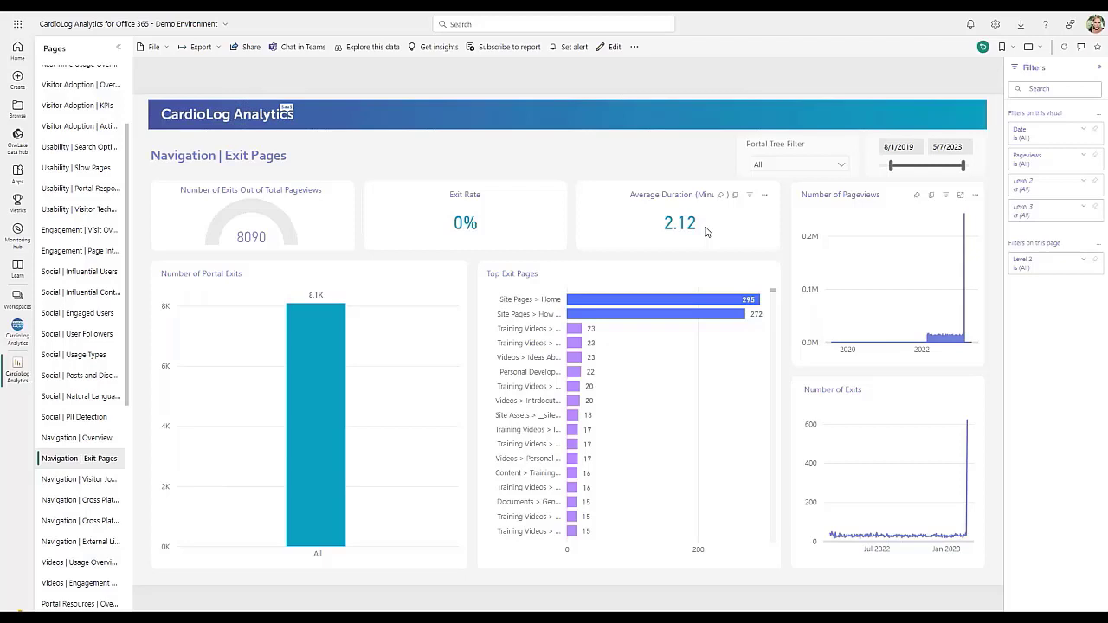
pyautogui.moveTo(711, 232)
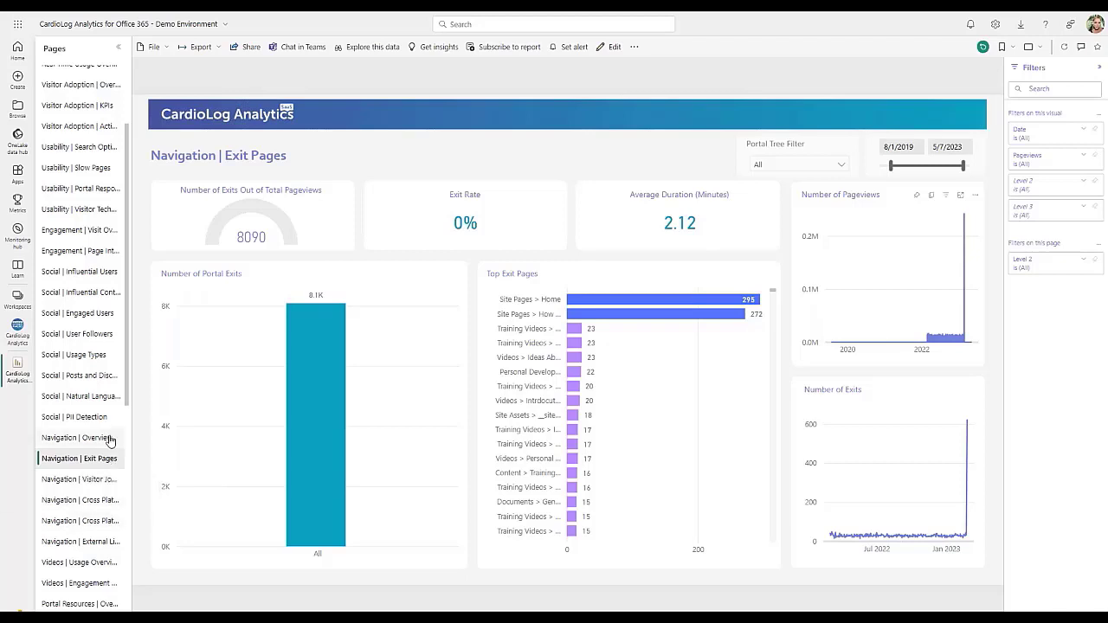
# Show the Navigation | External Links report with 4,744 link clicks by 782 visitors
pyautogui.click(80, 540)
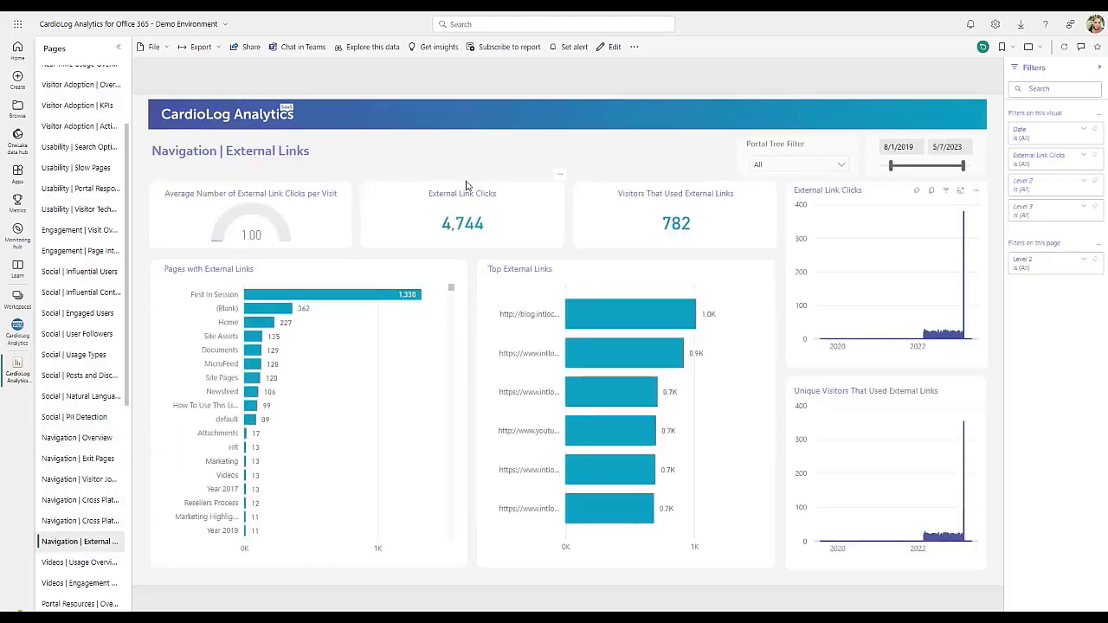
pyautogui.moveTo(485, 164)
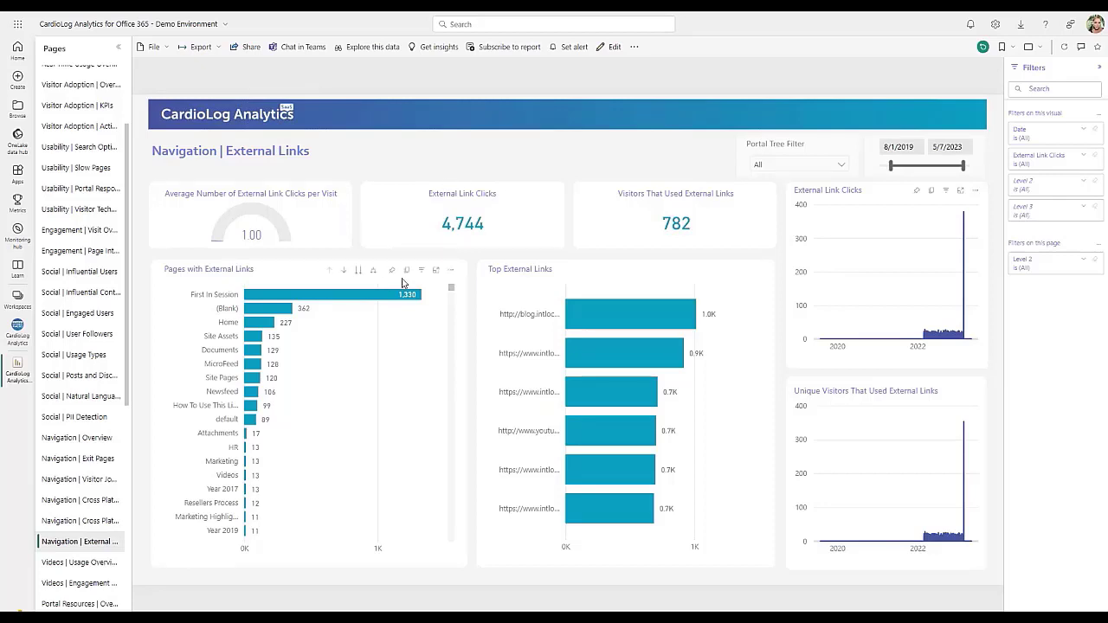
pyautogui.moveTo(315, 267)
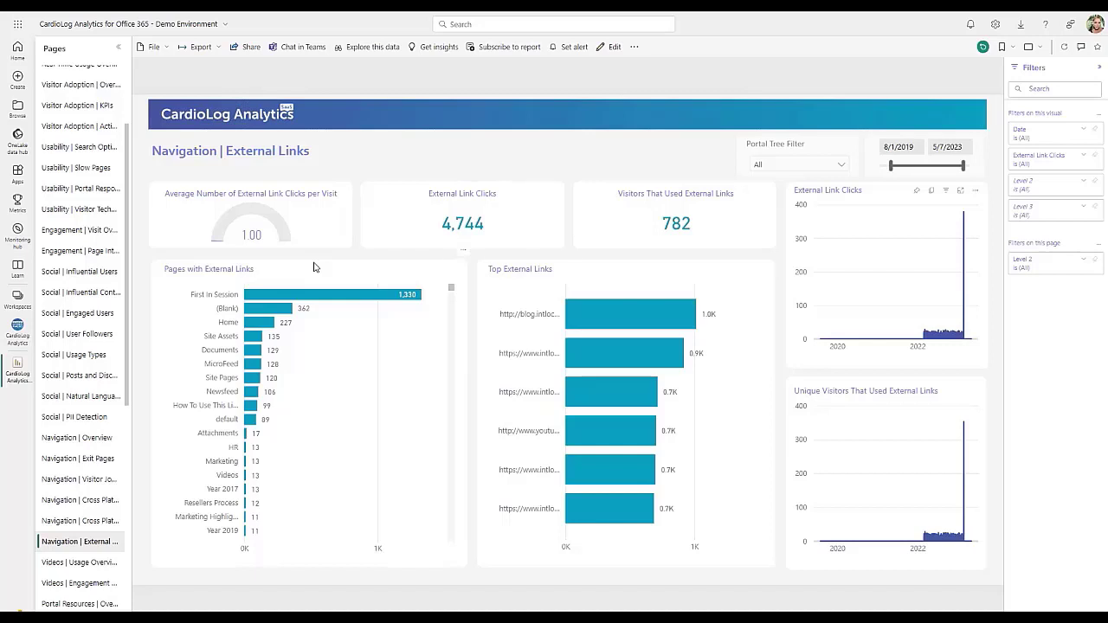
pyautogui.moveTo(360, 259)
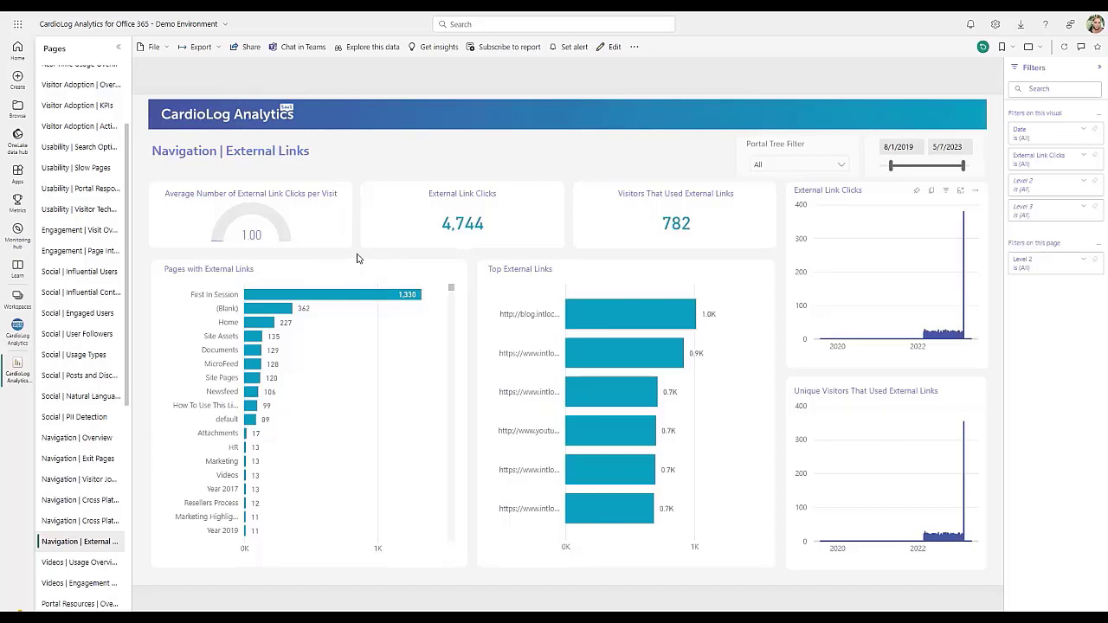
pyautogui.moveTo(606, 157)
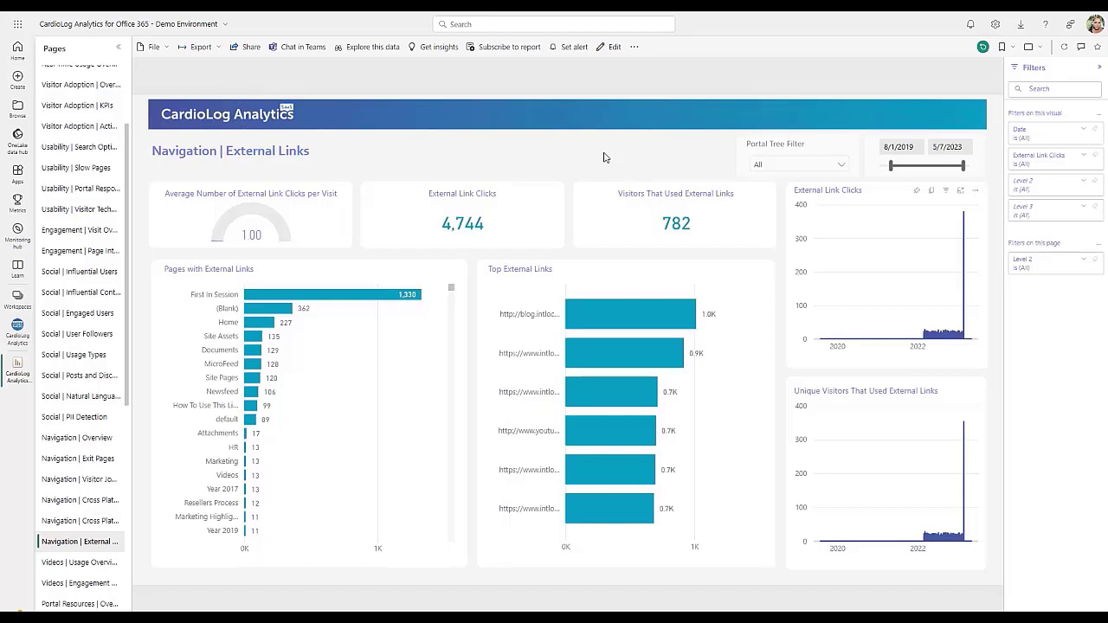
pyautogui.moveTo(609, 155)
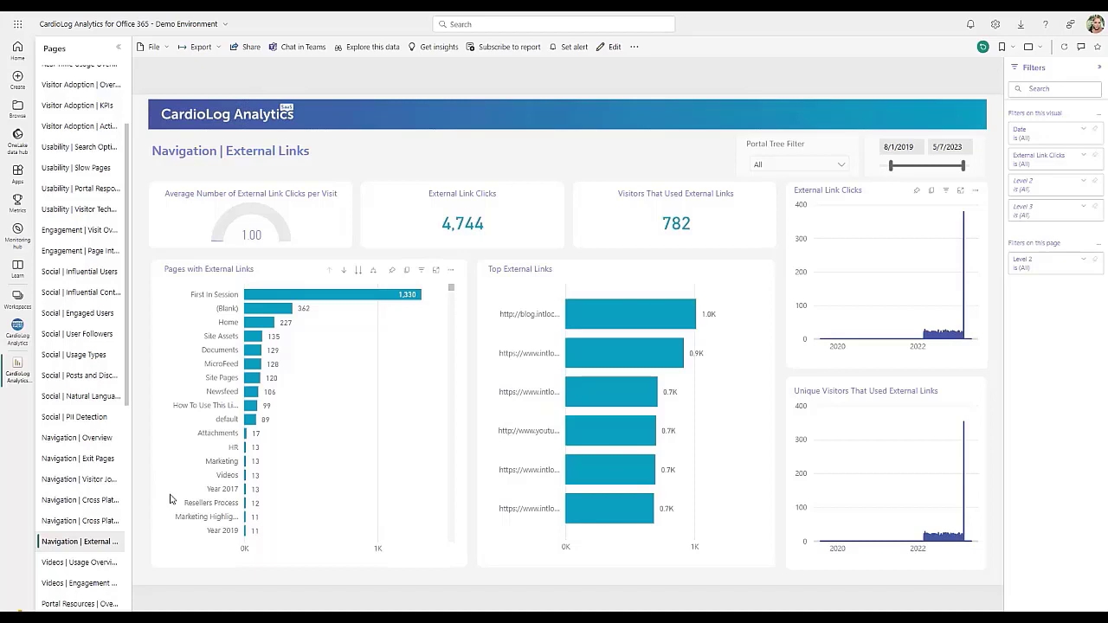
pyautogui.moveTo(268, 305)
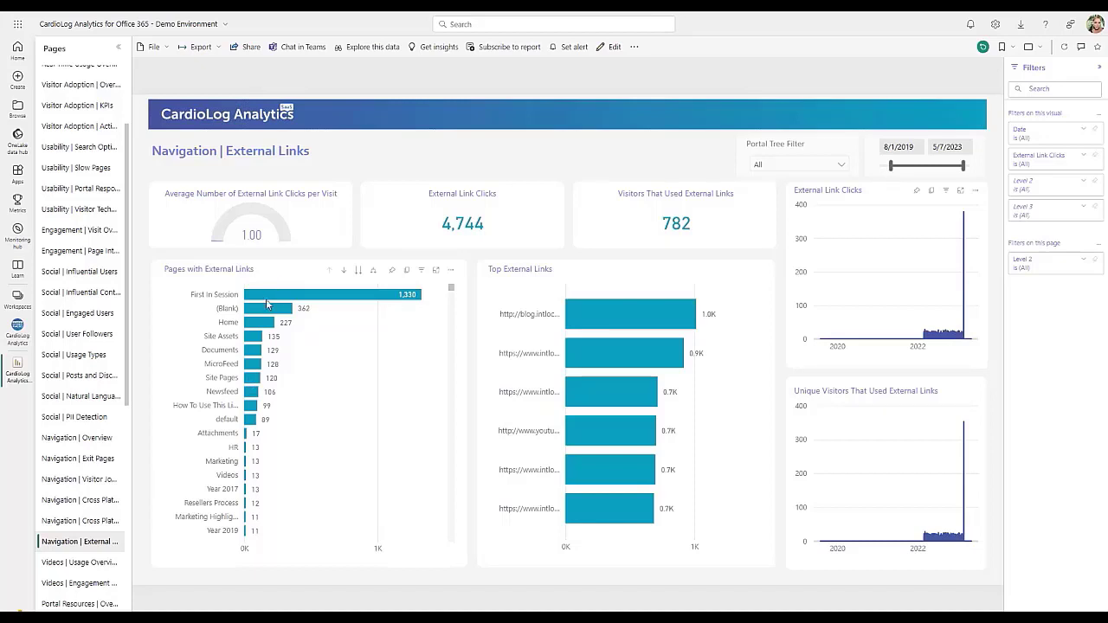
pyautogui.moveTo(269, 294)
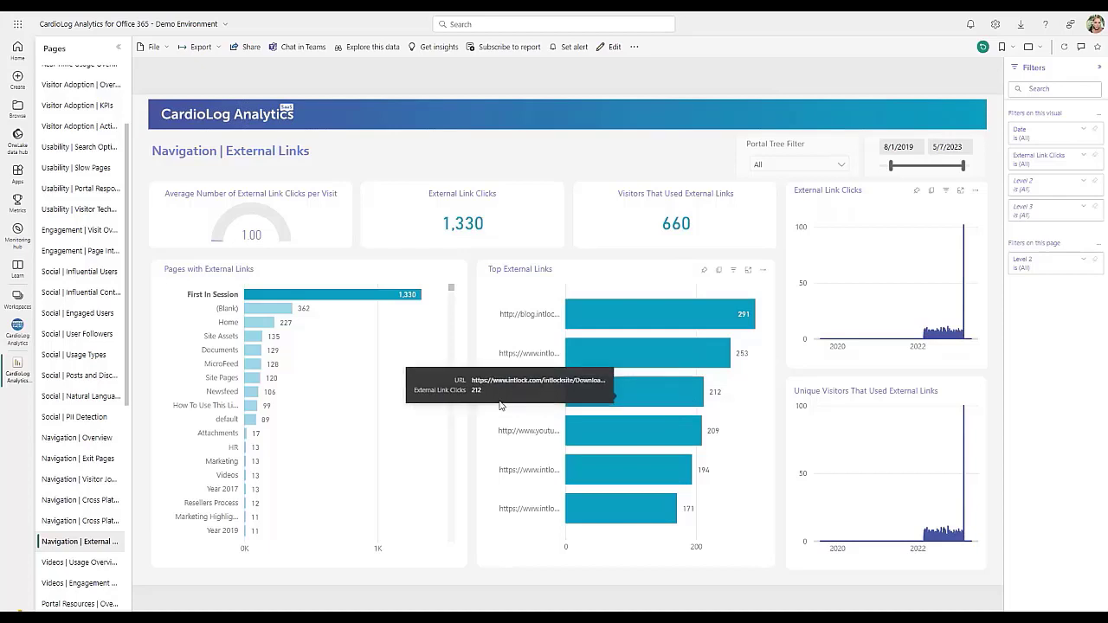
pyautogui.moveTo(94, 488)
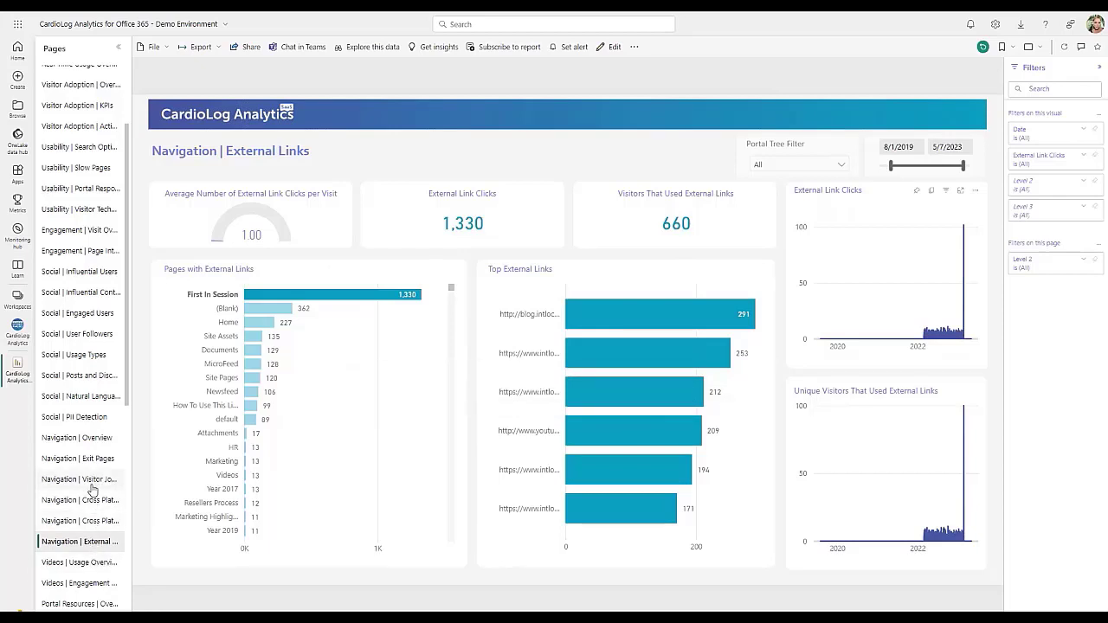
# Drill the Visitor Journey pageviews tree through SharePoint 2019, Portal and My Sites to personal sites
pyautogui.click(80, 478)
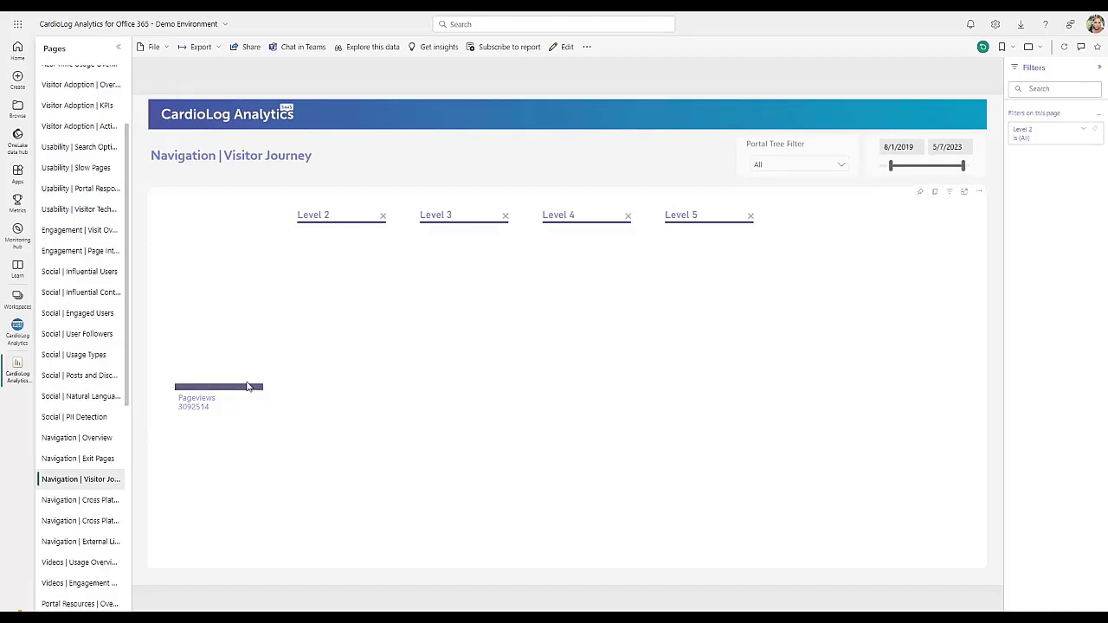
pyautogui.moveTo(240, 388)
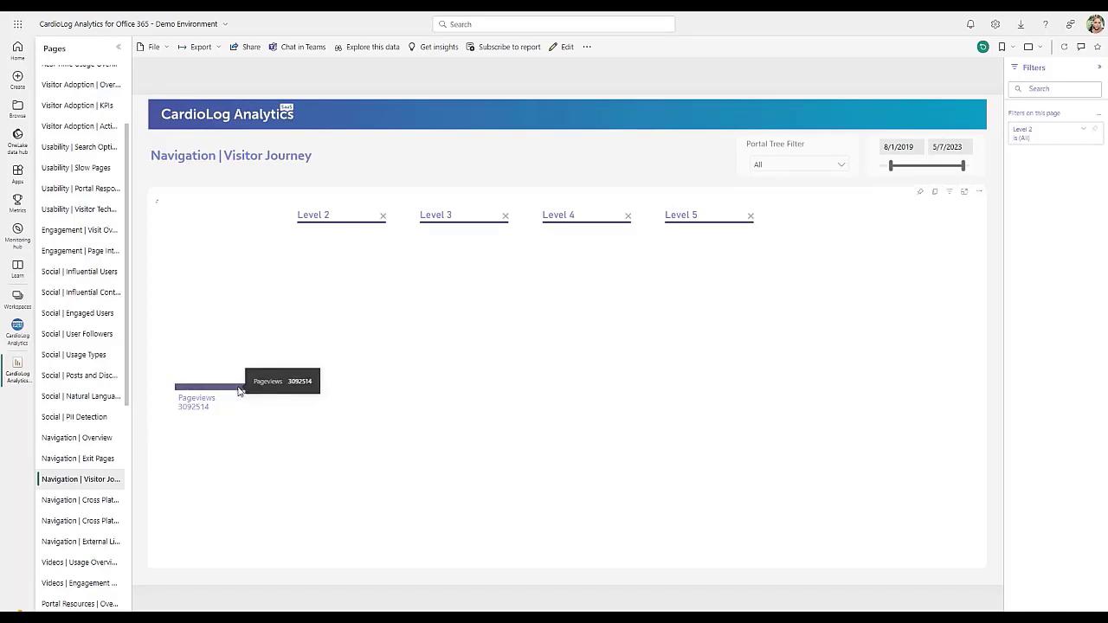
pyautogui.click(208, 384)
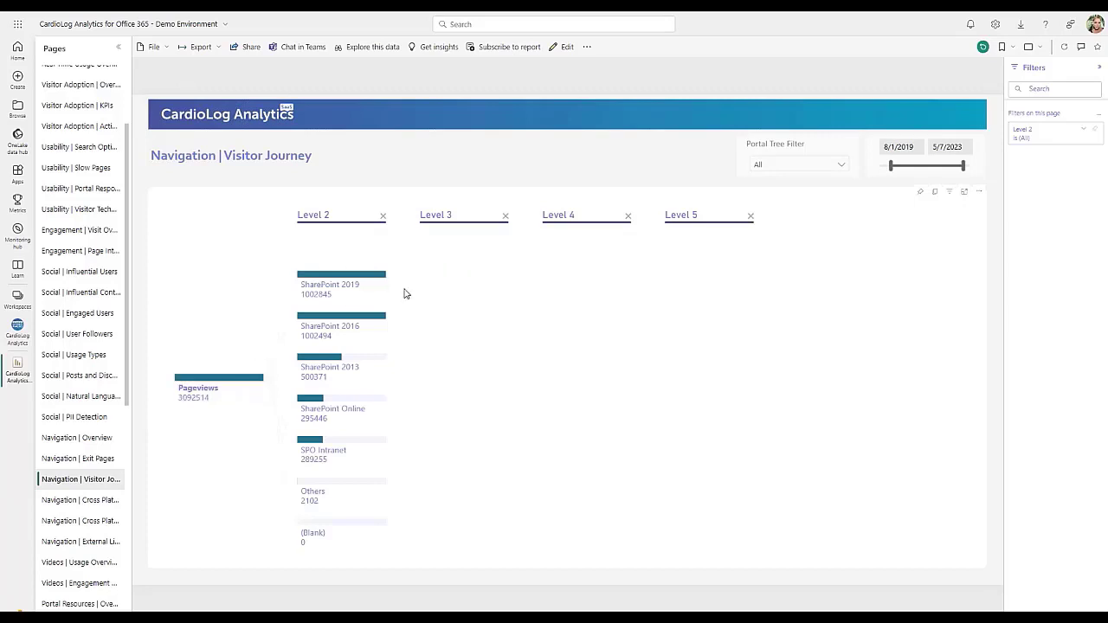
pyautogui.moveTo(364, 277)
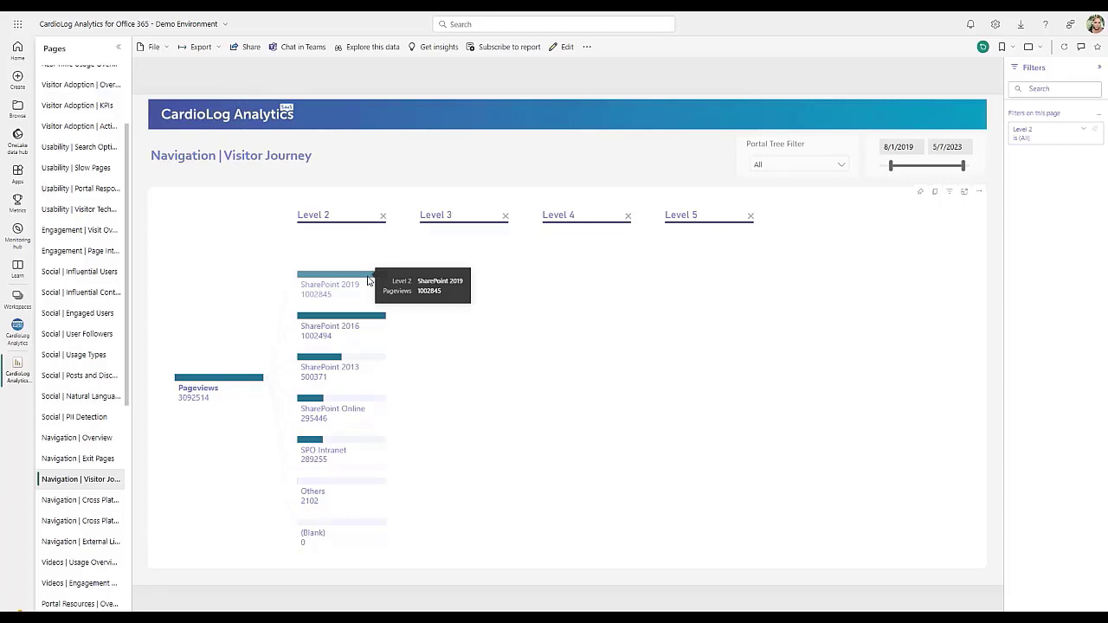
pyautogui.moveTo(574, 291)
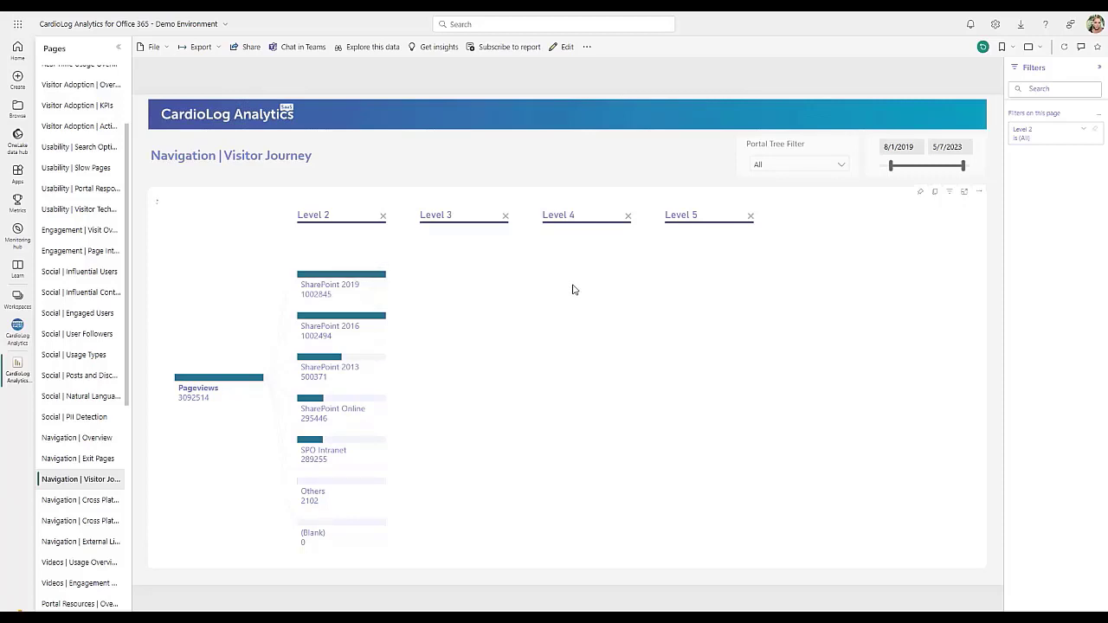
pyautogui.click(341, 287)
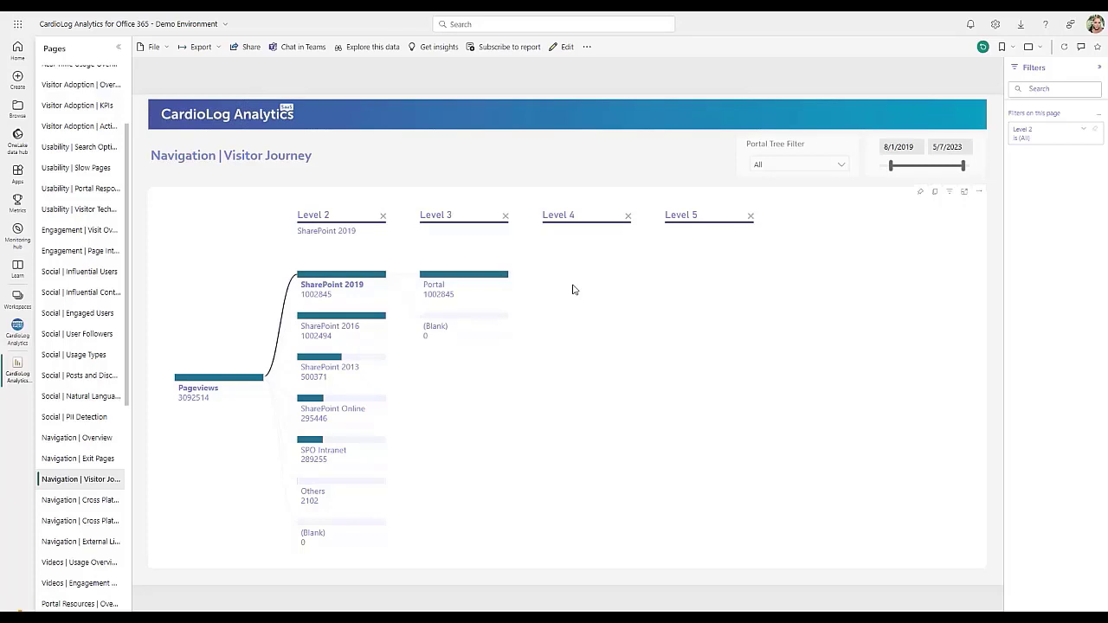
pyautogui.moveTo(464, 273)
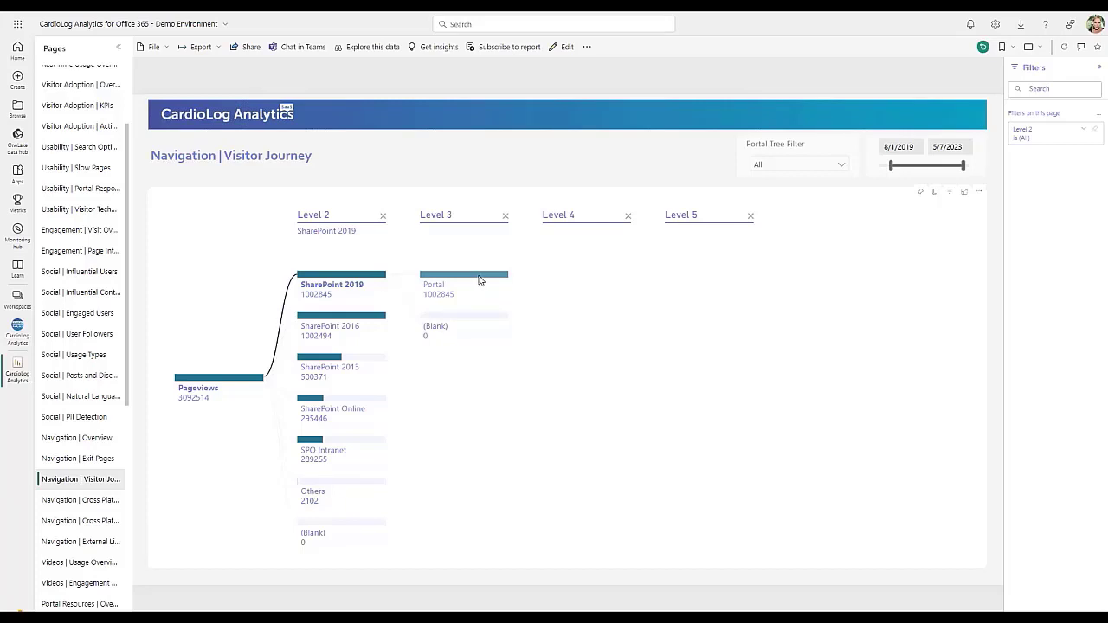
pyautogui.click(464, 273)
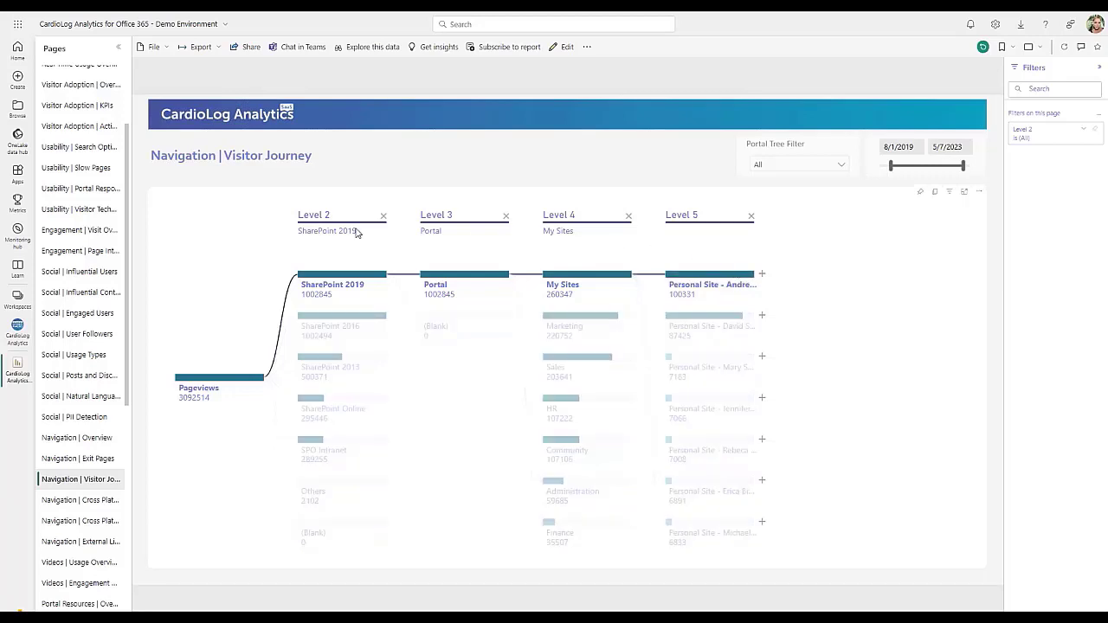
# Show the Portal Resources | Overview report: 5602 content items, 968 contributors, 740 unused items, 285 MB
pyautogui.click(78, 451)
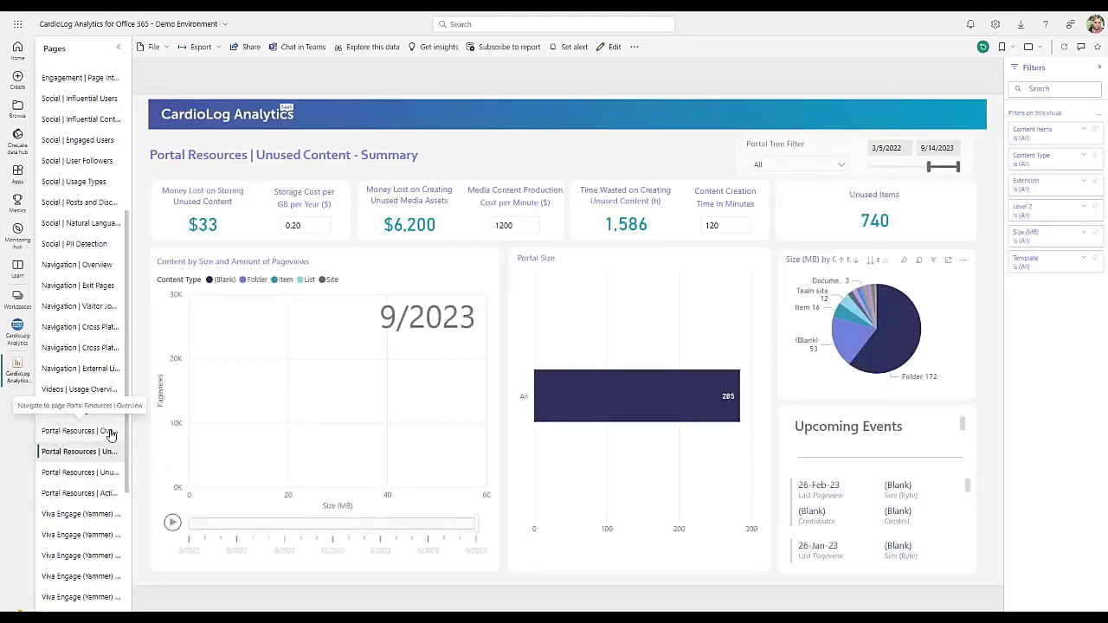
pyautogui.click(79, 431)
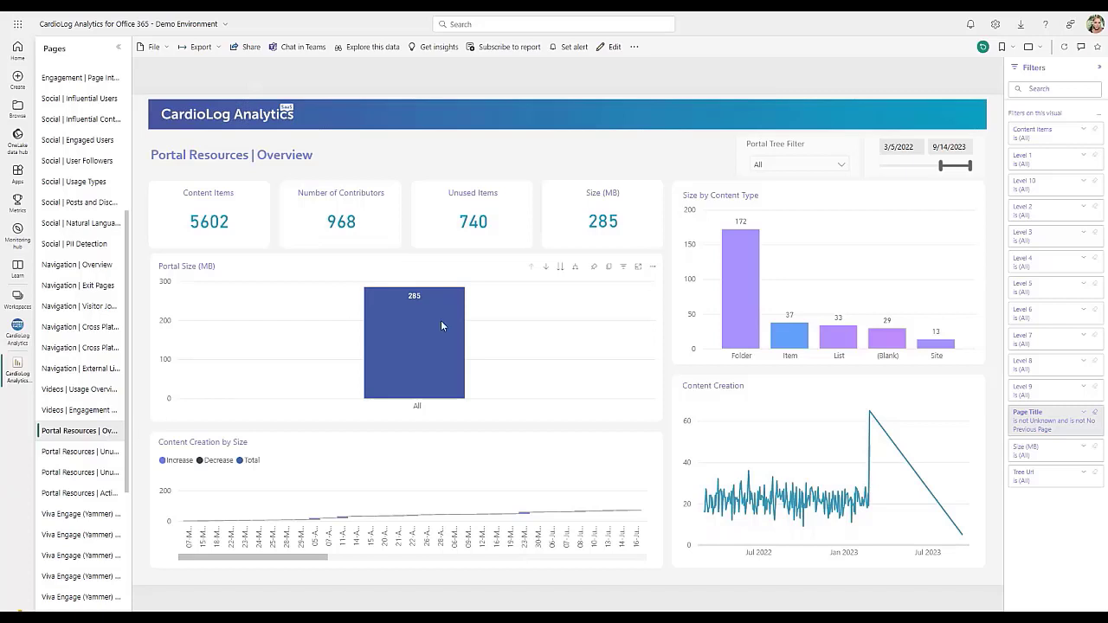
pyautogui.moveTo(256, 218)
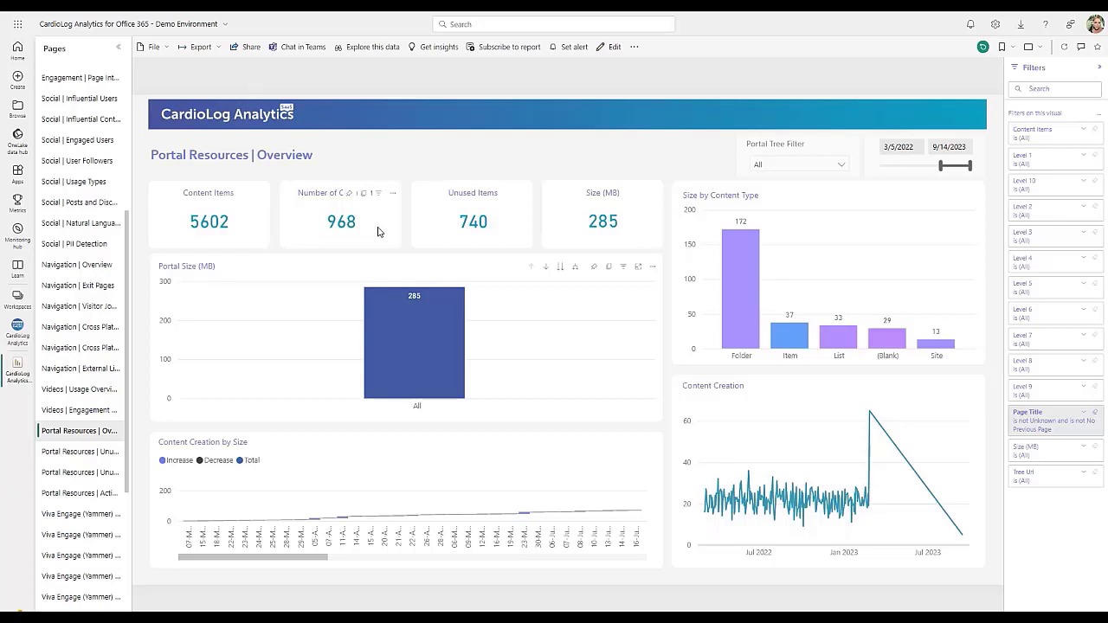
pyautogui.moveTo(831, 197)
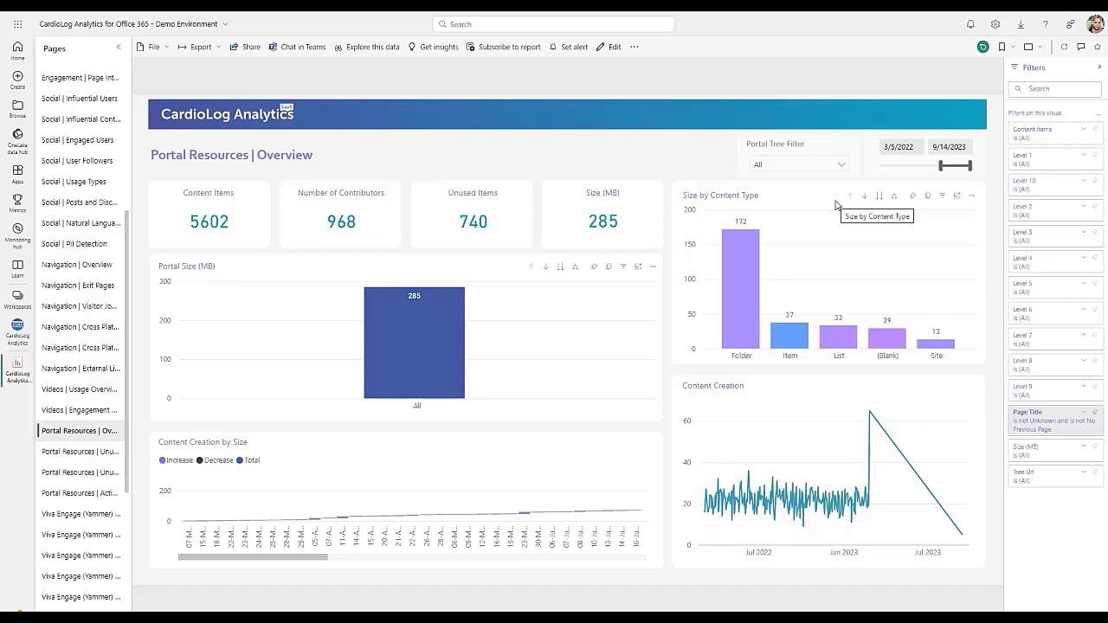
pyautogui.moveTo(837, 211)
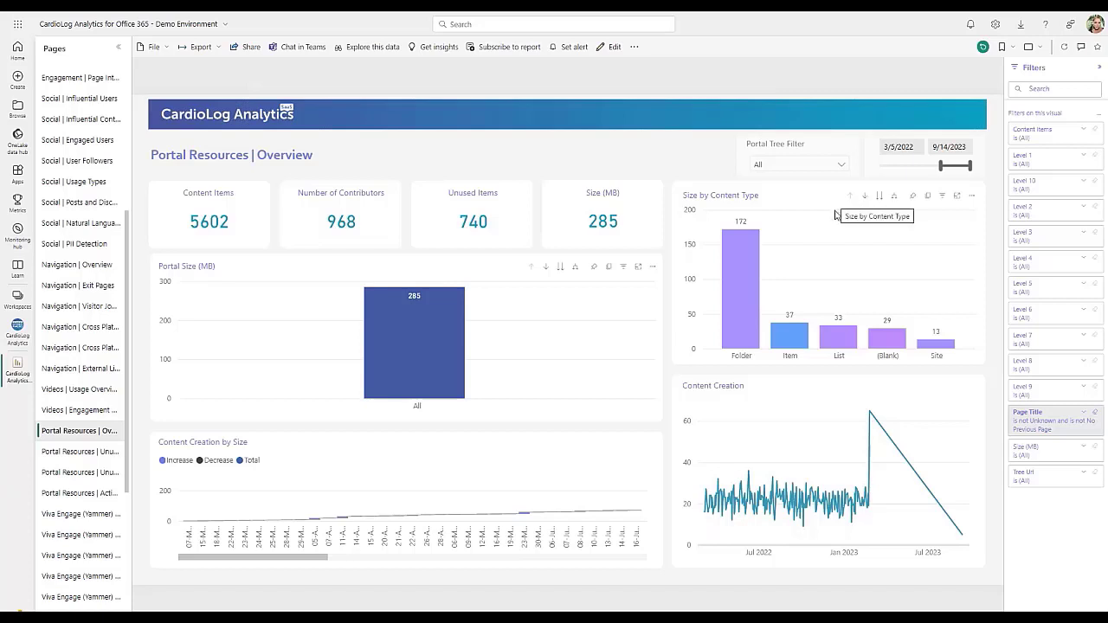
pyautogui.moveTo(845, 272)
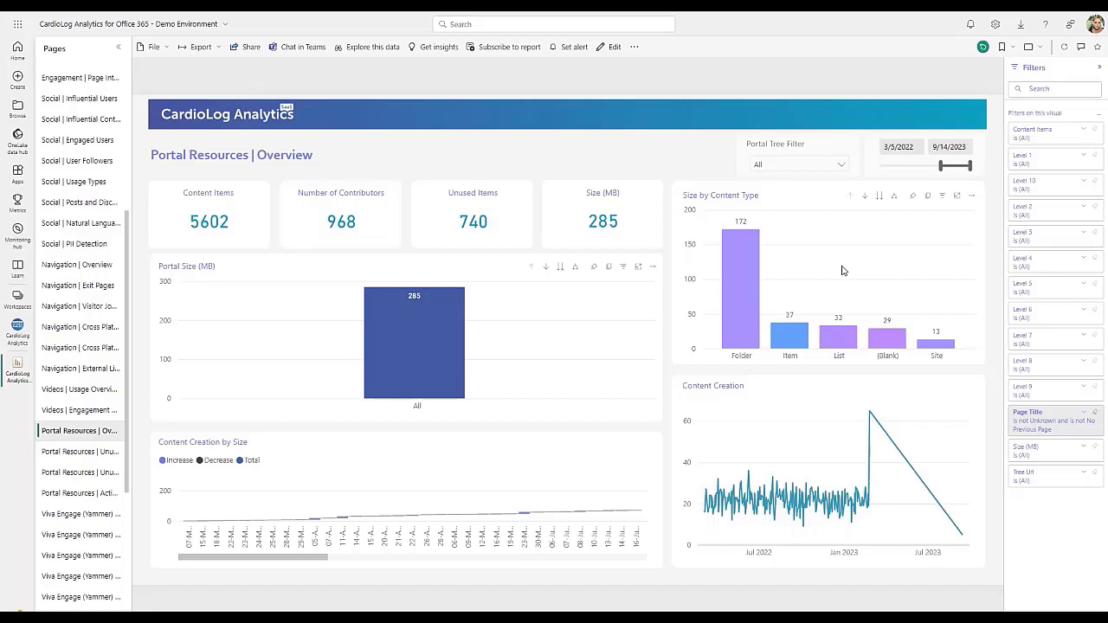
# Show the Portal Resources | Activity Distribution report: 3M pageviews, 47K visits, 979 active users
pyautogui.click(80, 491)
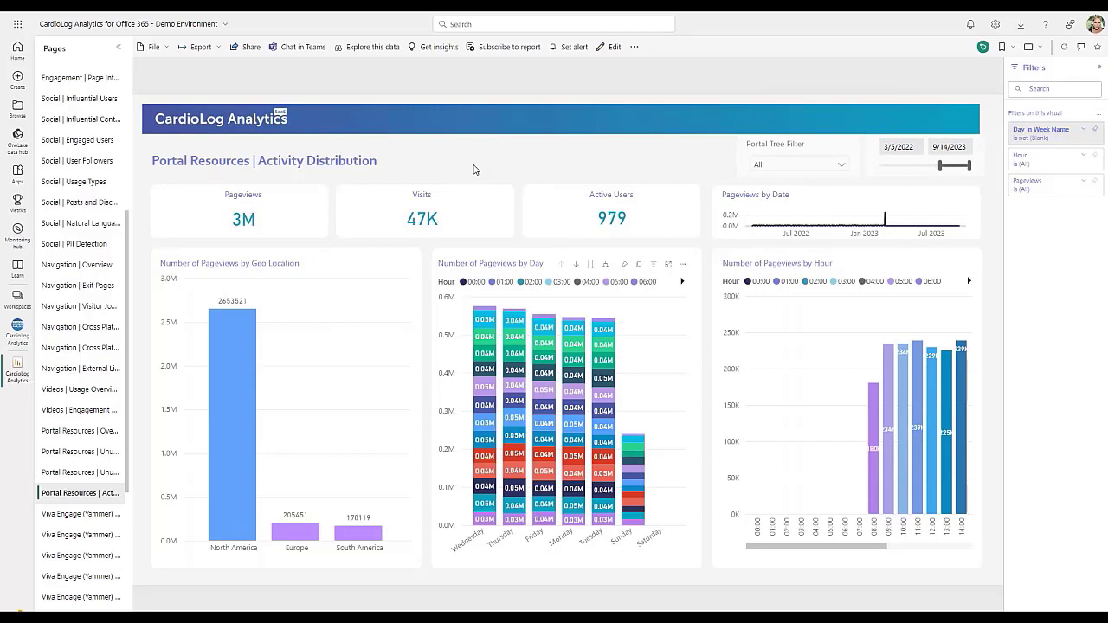
pyautogui.moveTo(511, 148)
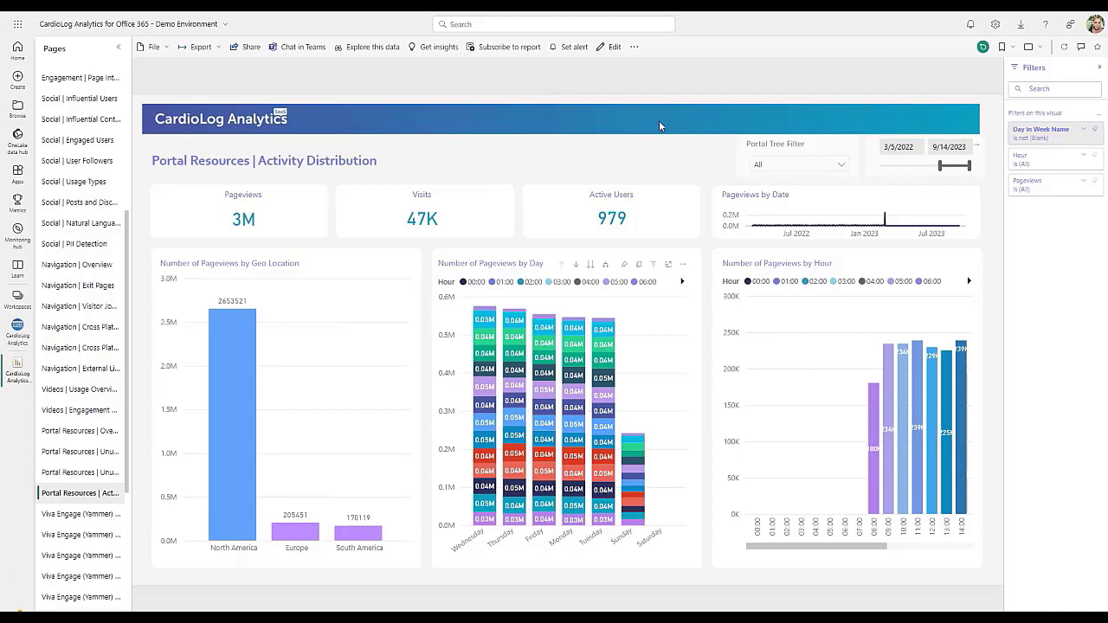
pyautogui.moveTo(667, 114)
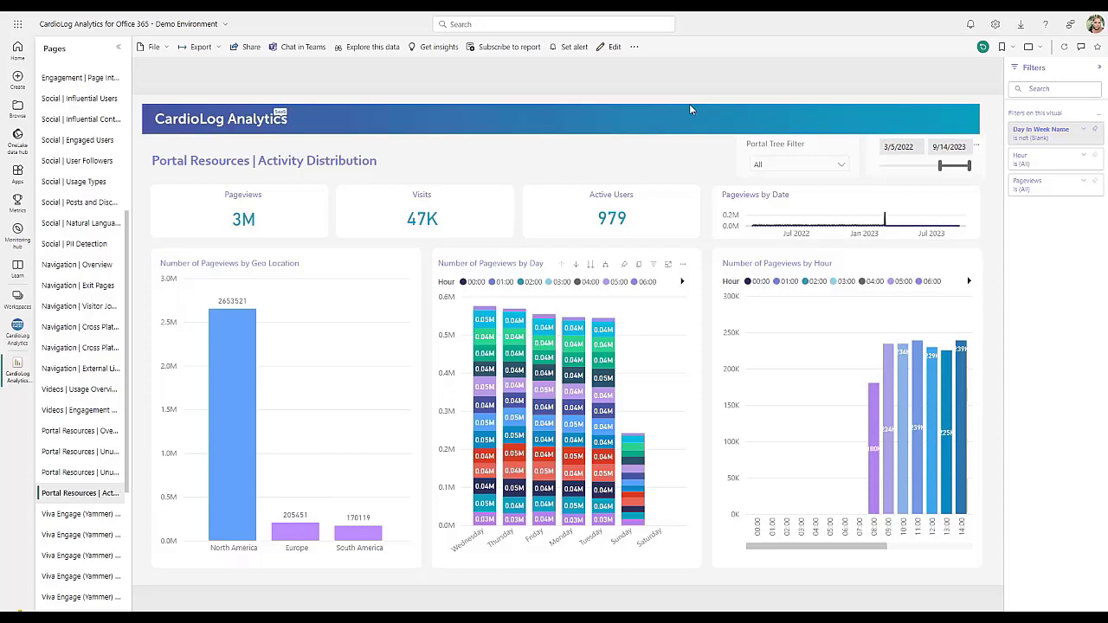
pyautogui.moveTo(667, 133)
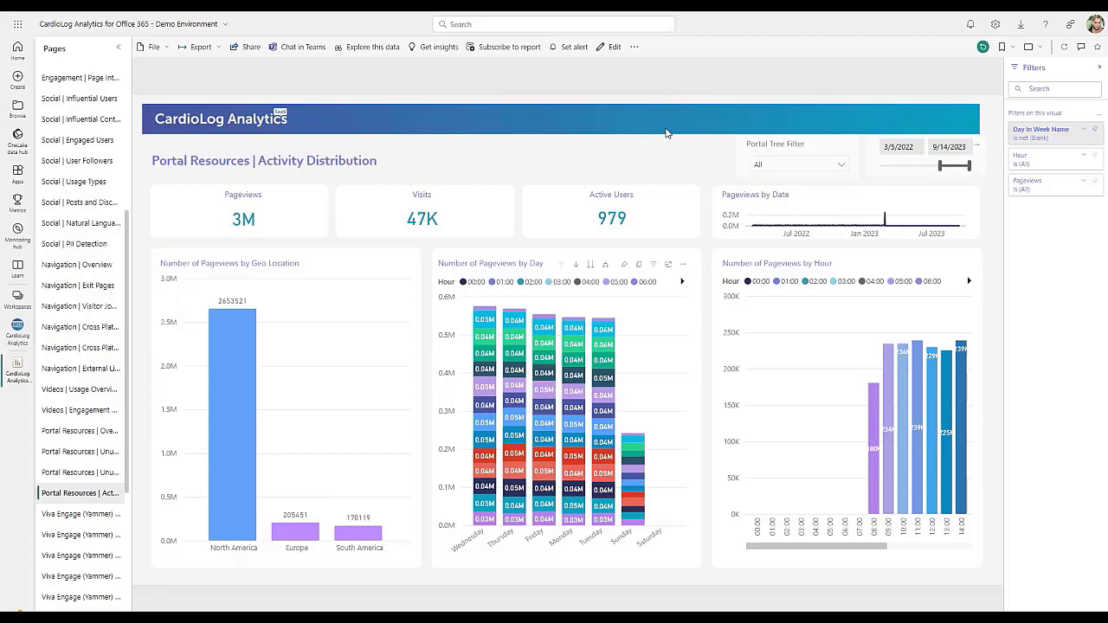
pyautogui.moveTo(648, 124)
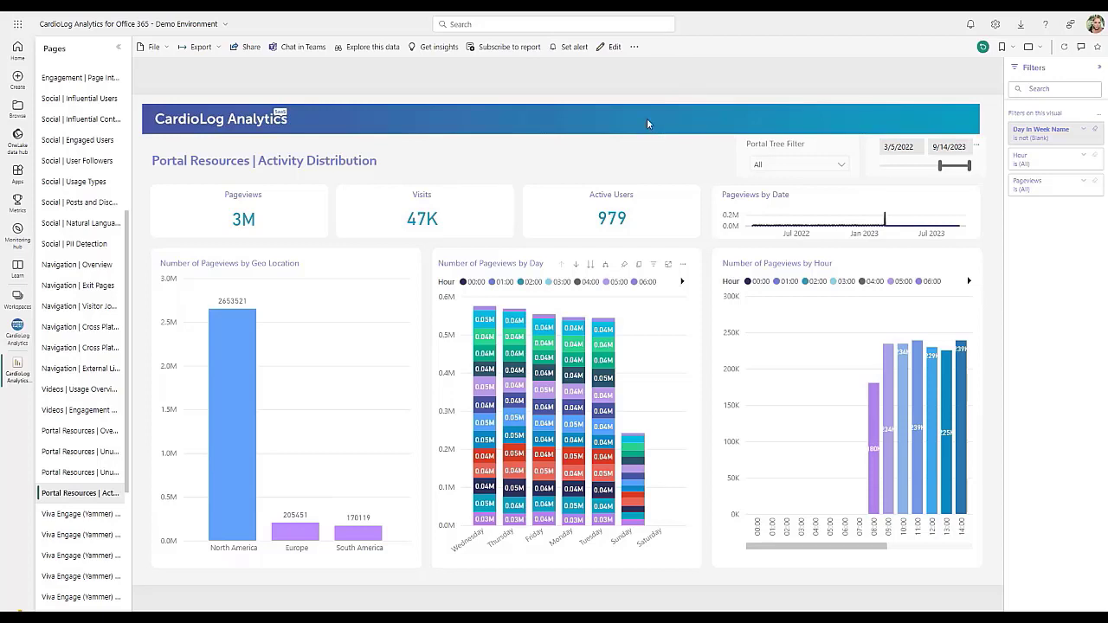
pyautogui.moveTo(627, 128)
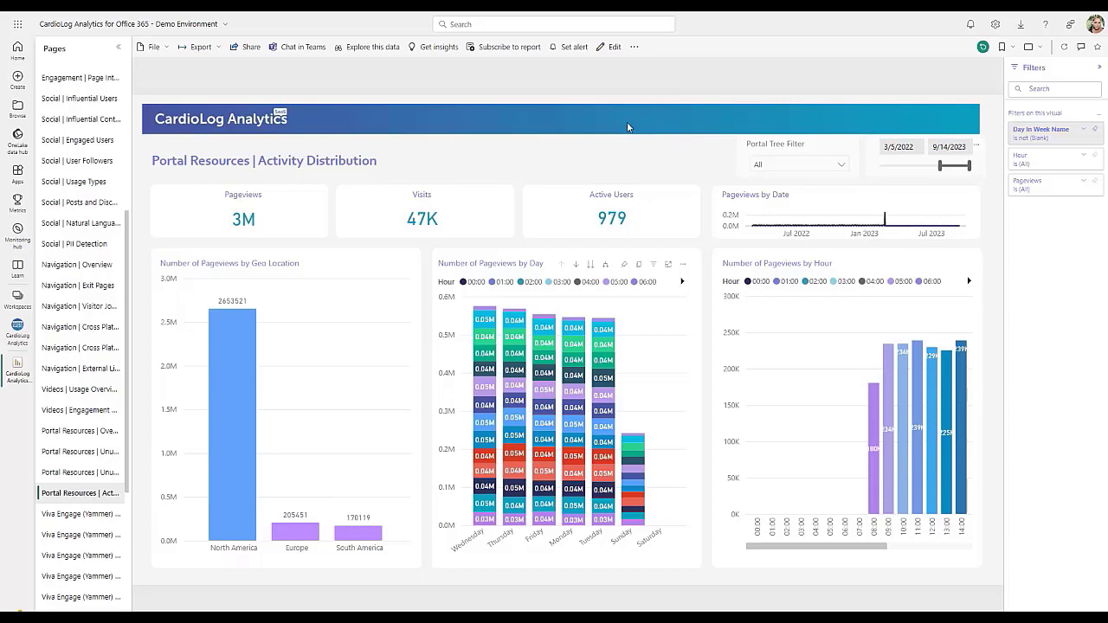
pyautogui.moveTo(637, 124)
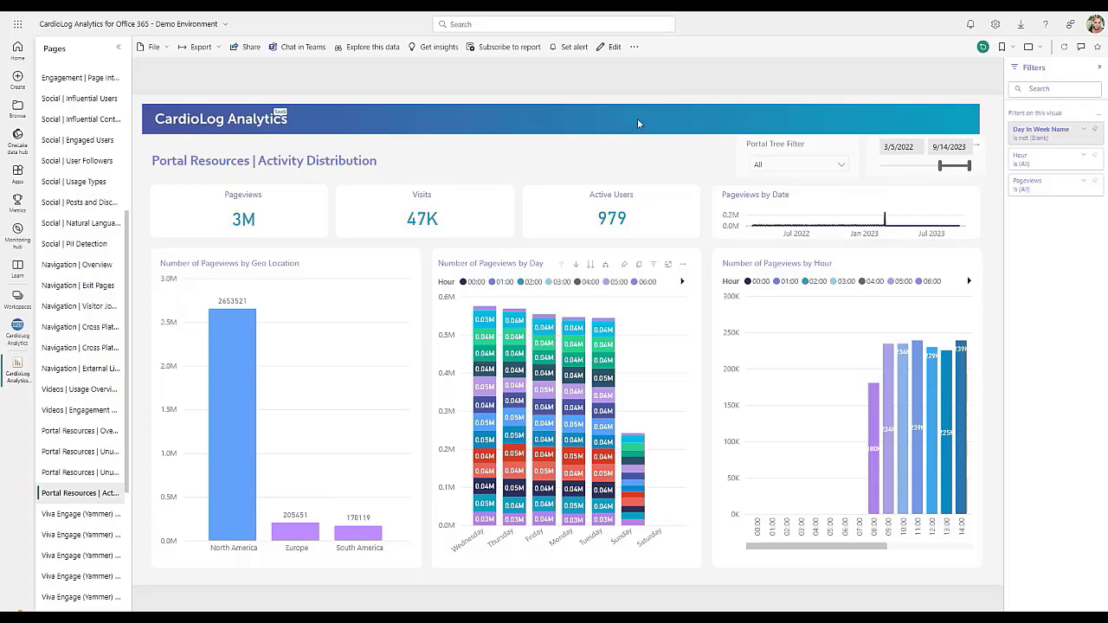
pyautogui.moveTo(100, 420)
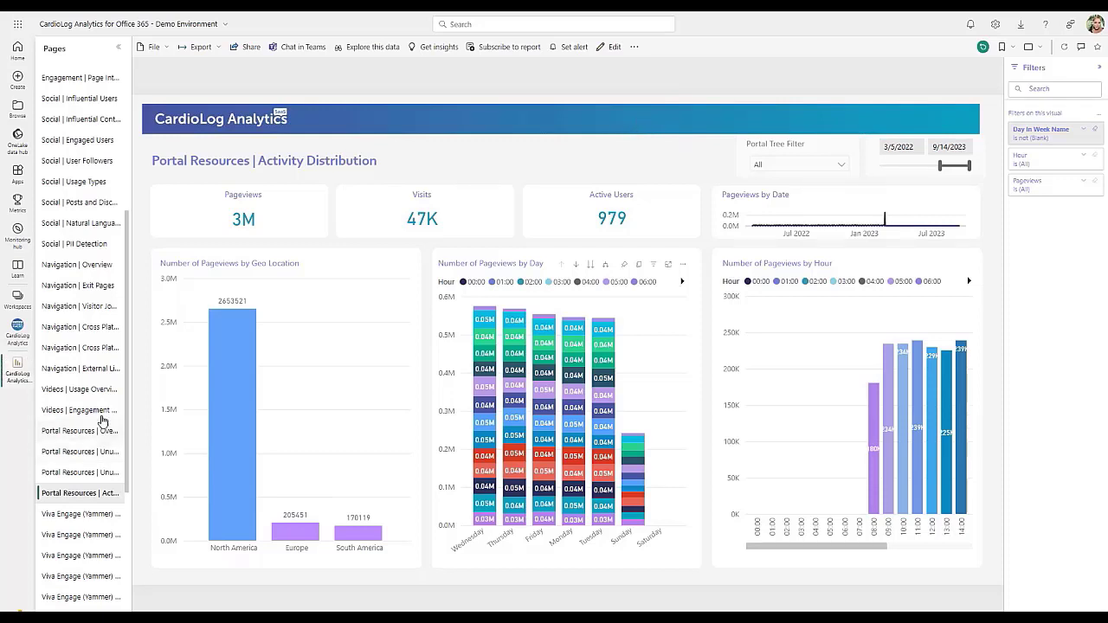
pyautogui.click(74, 242)
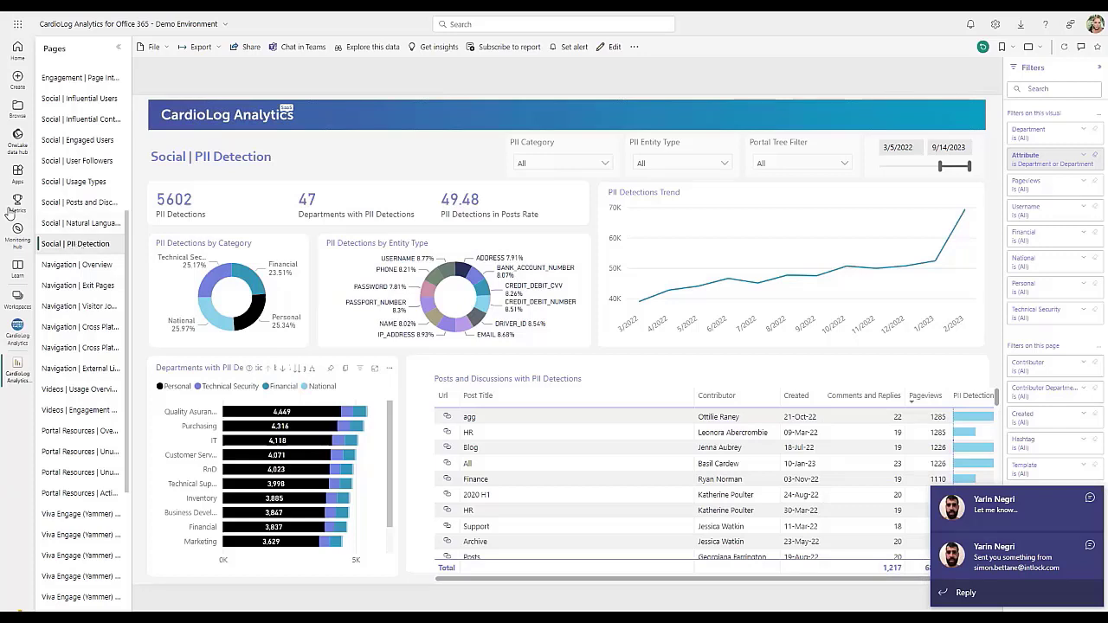
pyautogui.moveTo(54, 90)
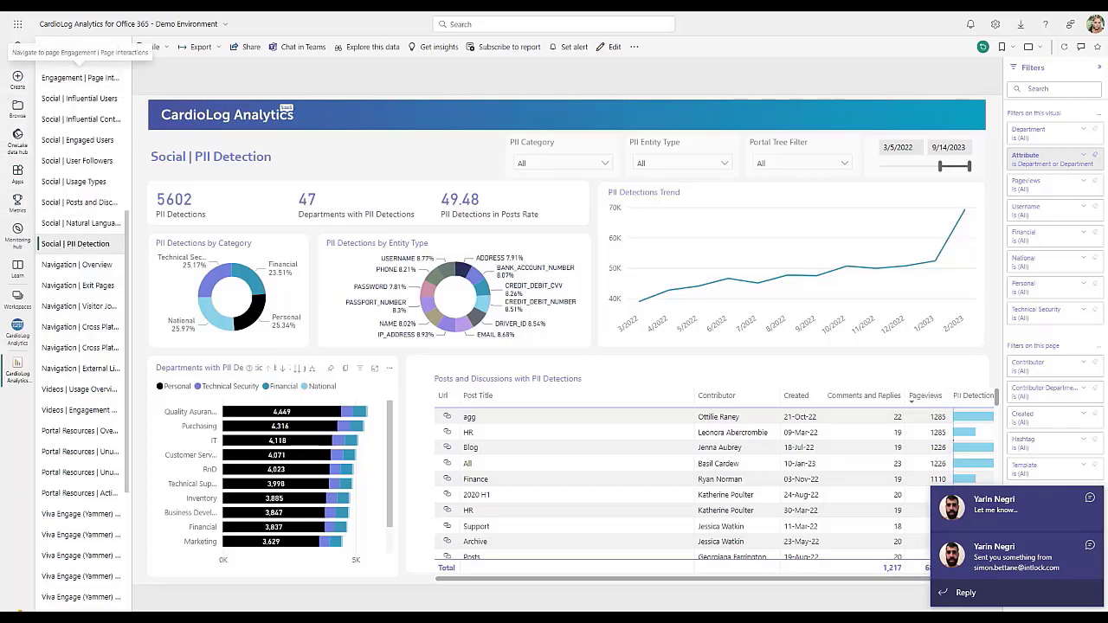
pyautogui.moveTo(436, 135)
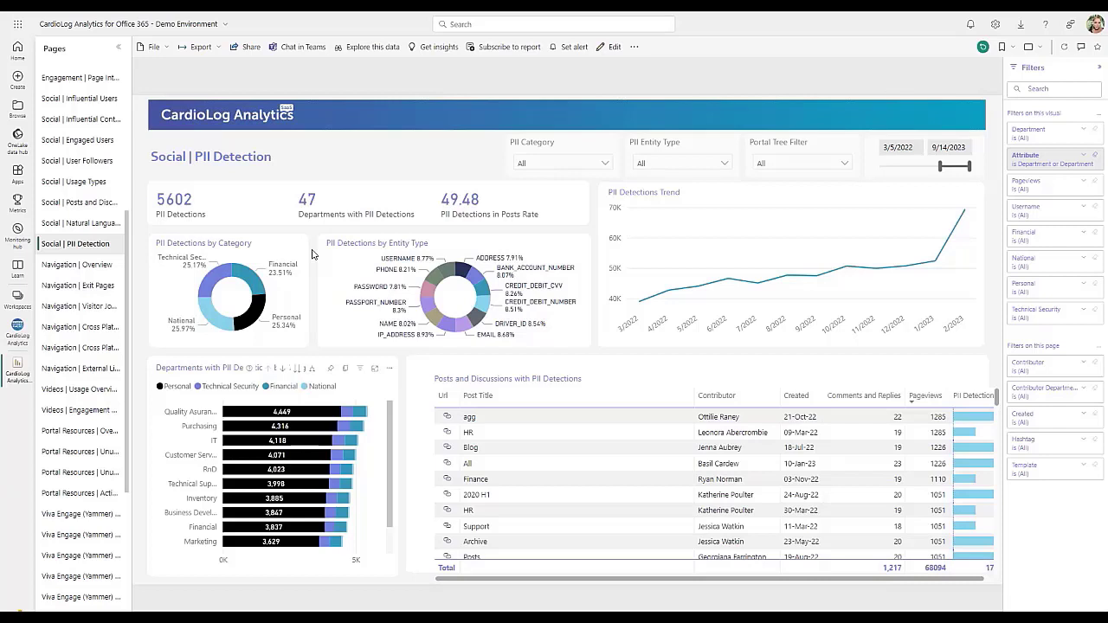
pyautogui.moveTo(159, 291)
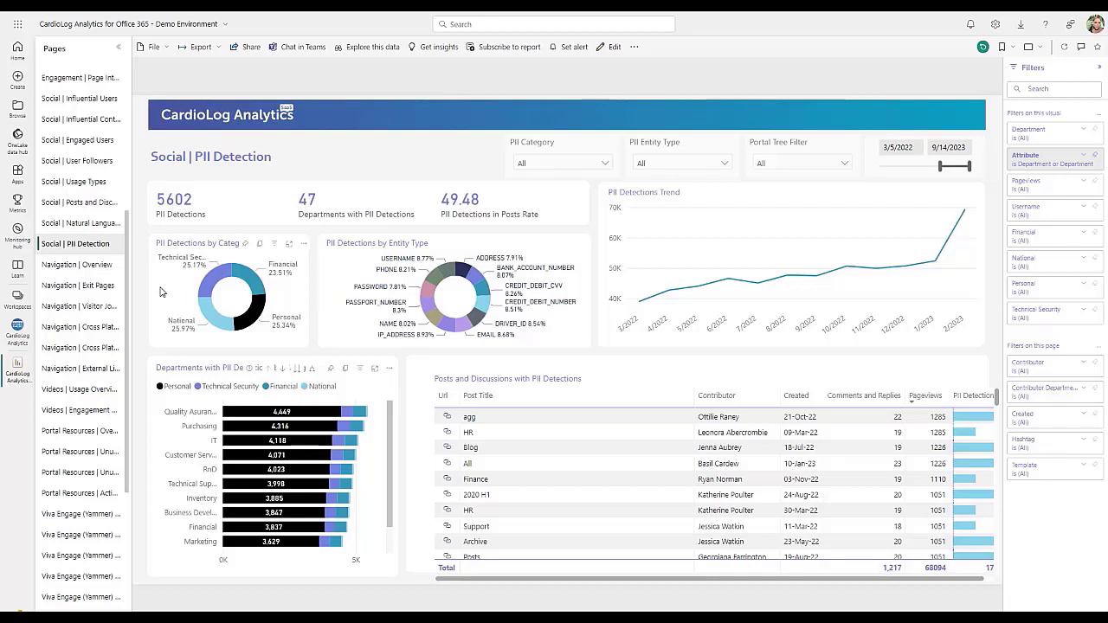
pyautogui.moveTo(291, 301)
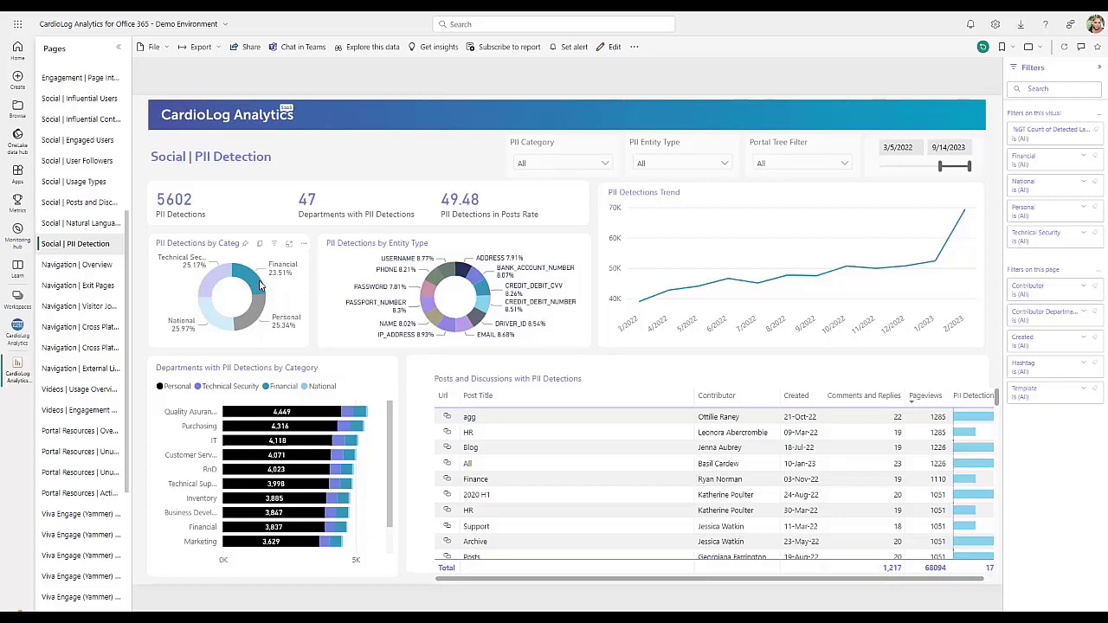
pyautogui.moveTo(256, 286)
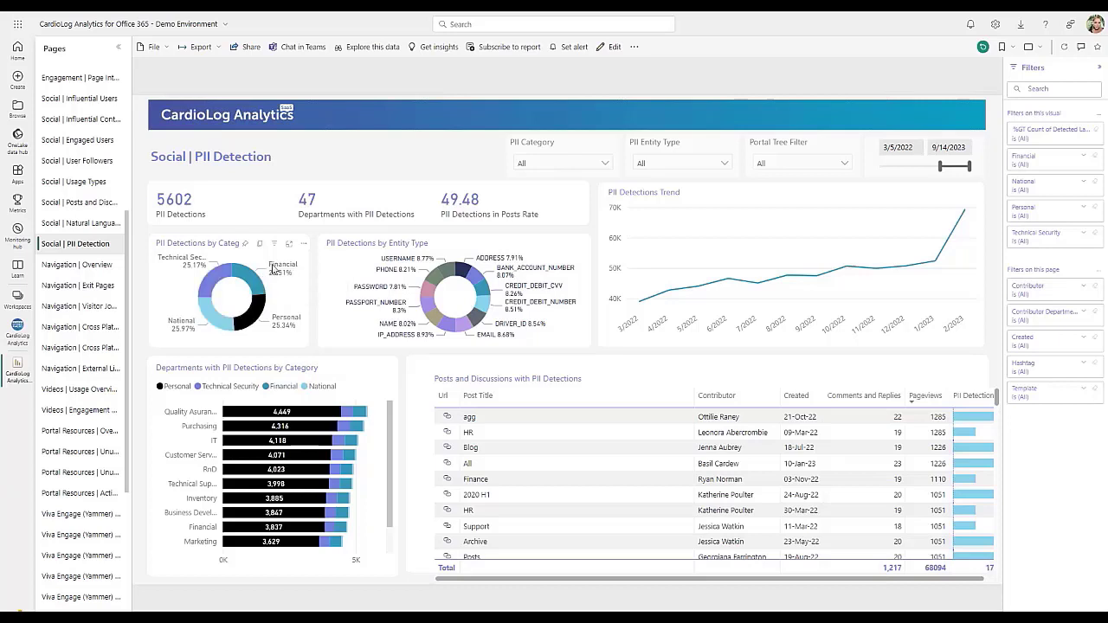
pyautogui.moveTo(347, 215)
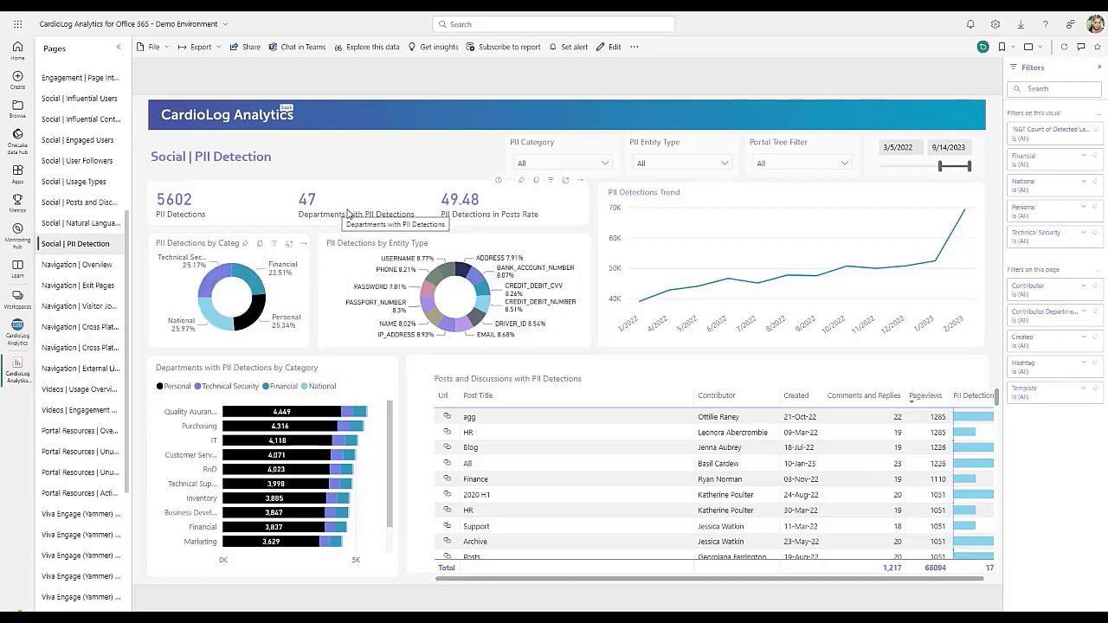
pyautogui.moveTo(387, 388)
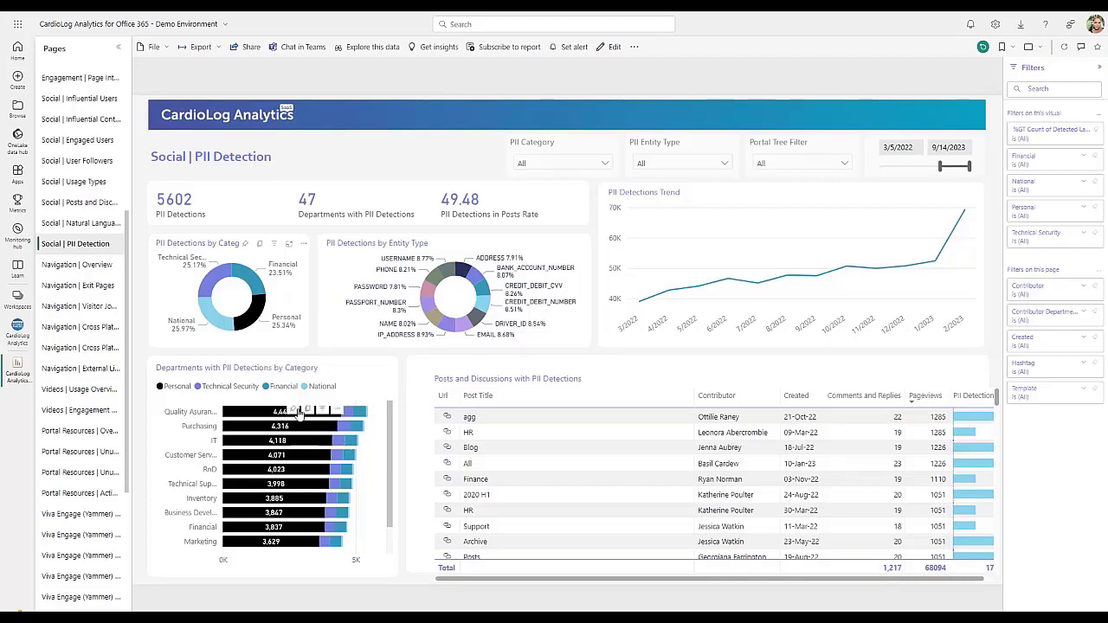
pyautogui.moveTo(260, 412)
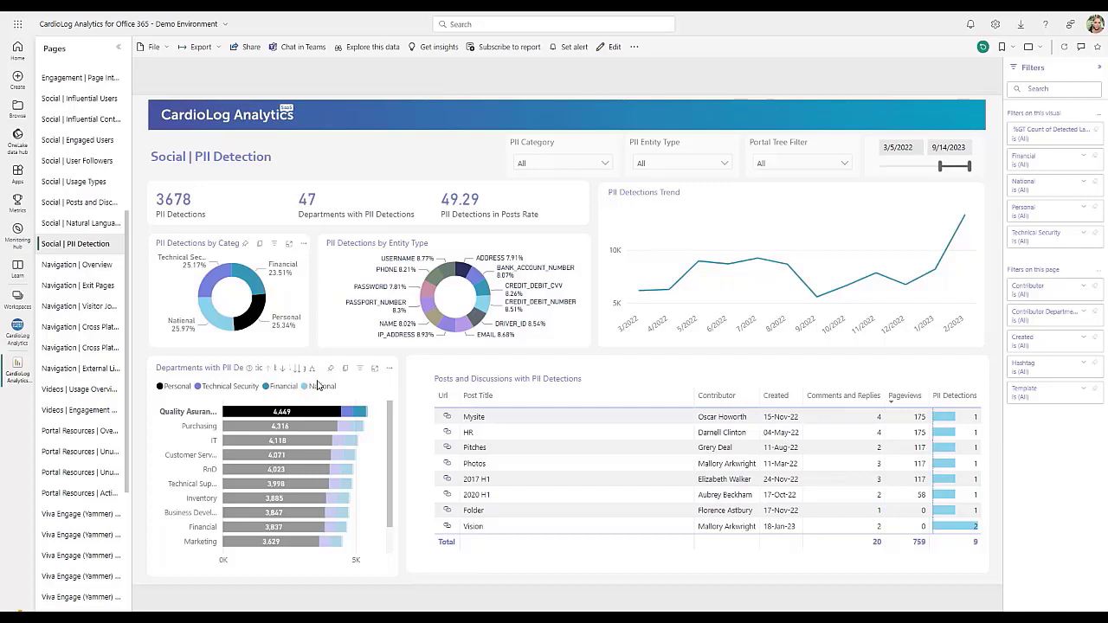
pyautogui.moveTo(294, 412)
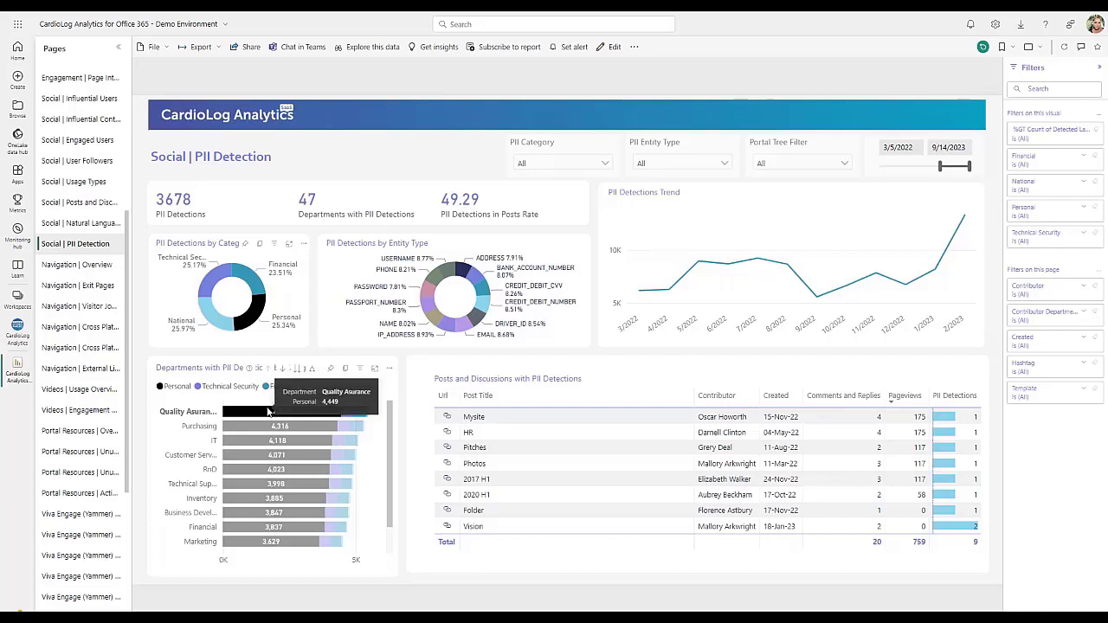
pyautogui.moveTo(239, 420)
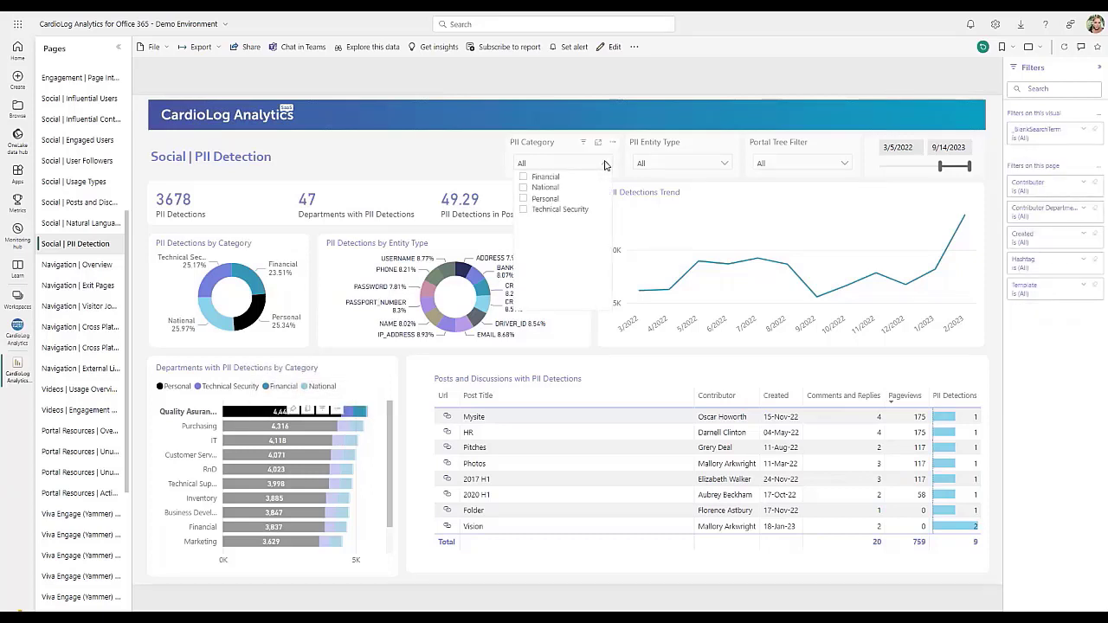
pyautogui.moveTo(589, 223)
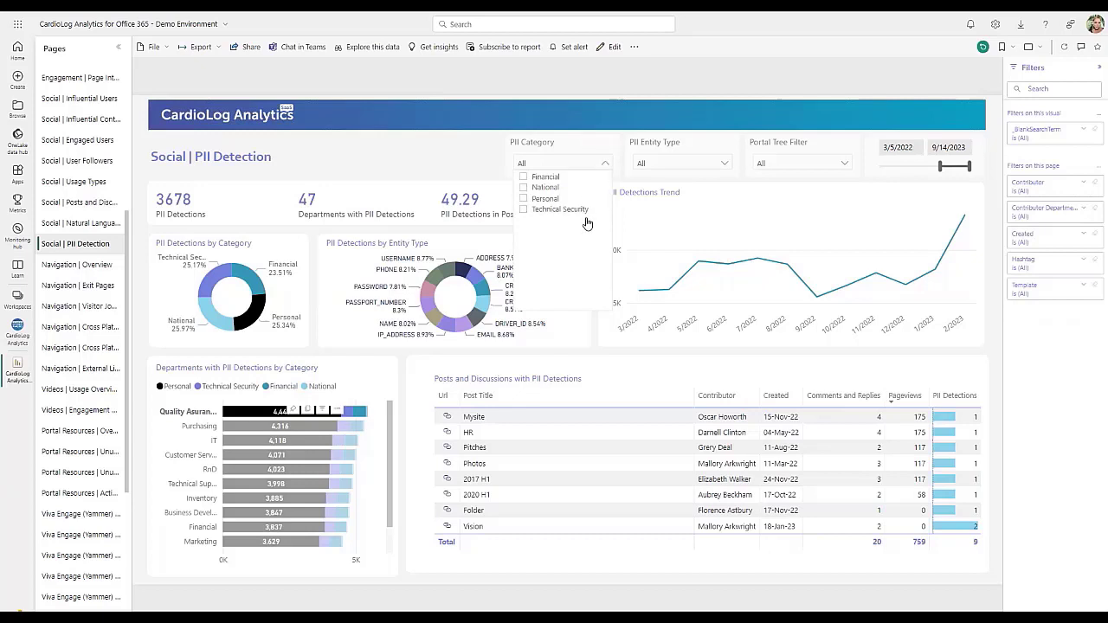
pyautogui.moveTo(731, 162)
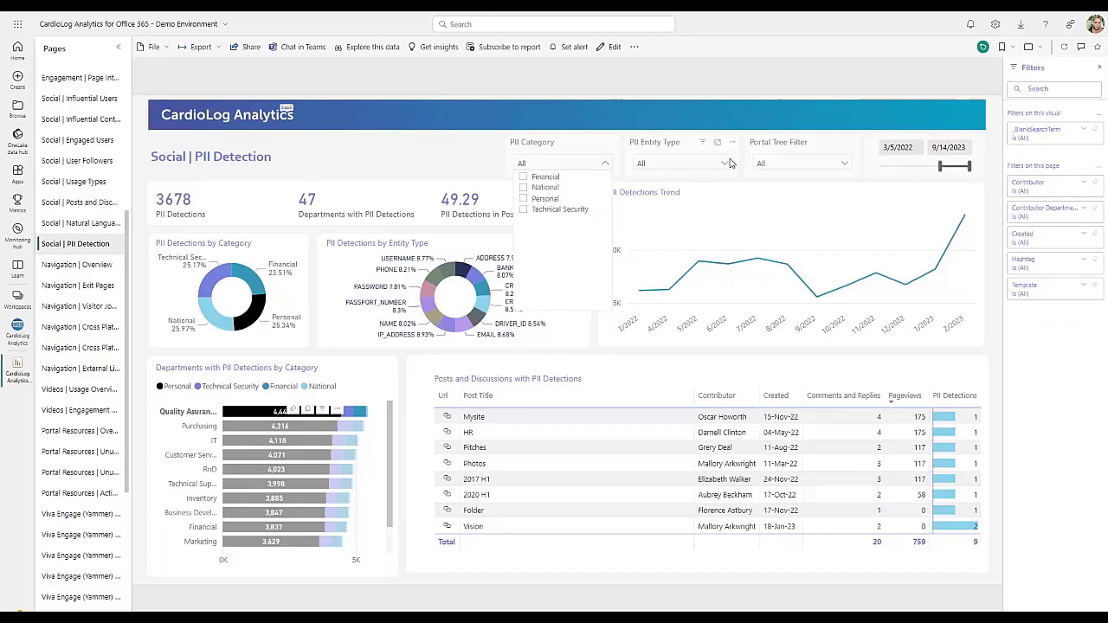
pyautogui.click(683, 162)
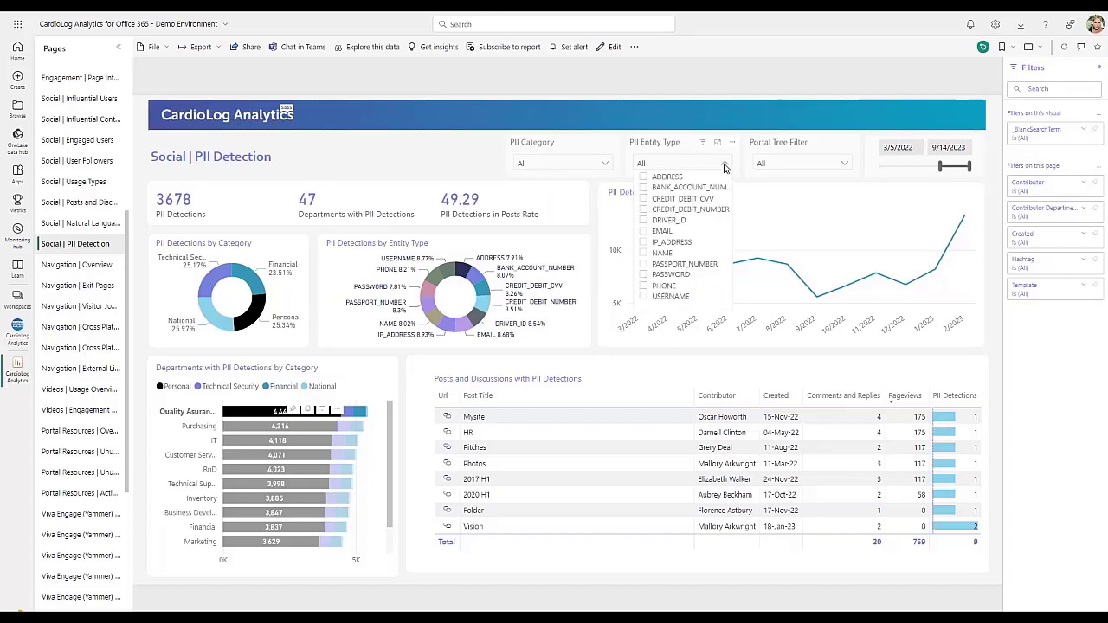
pyautogui.moveTo(717, 204)
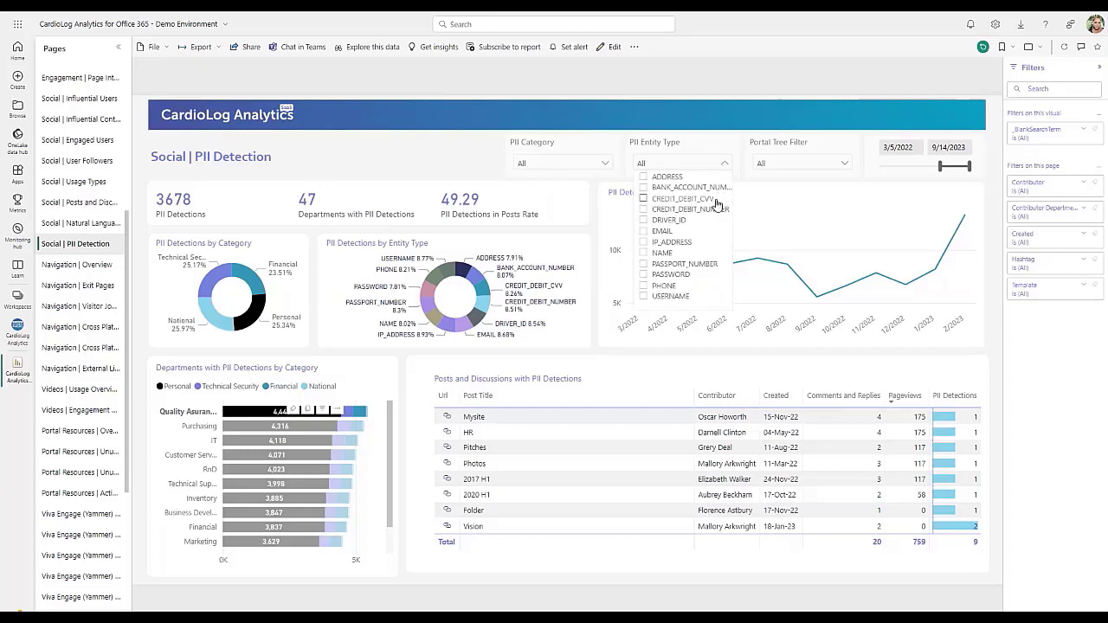
pyautogui.moveTo(703, 239)
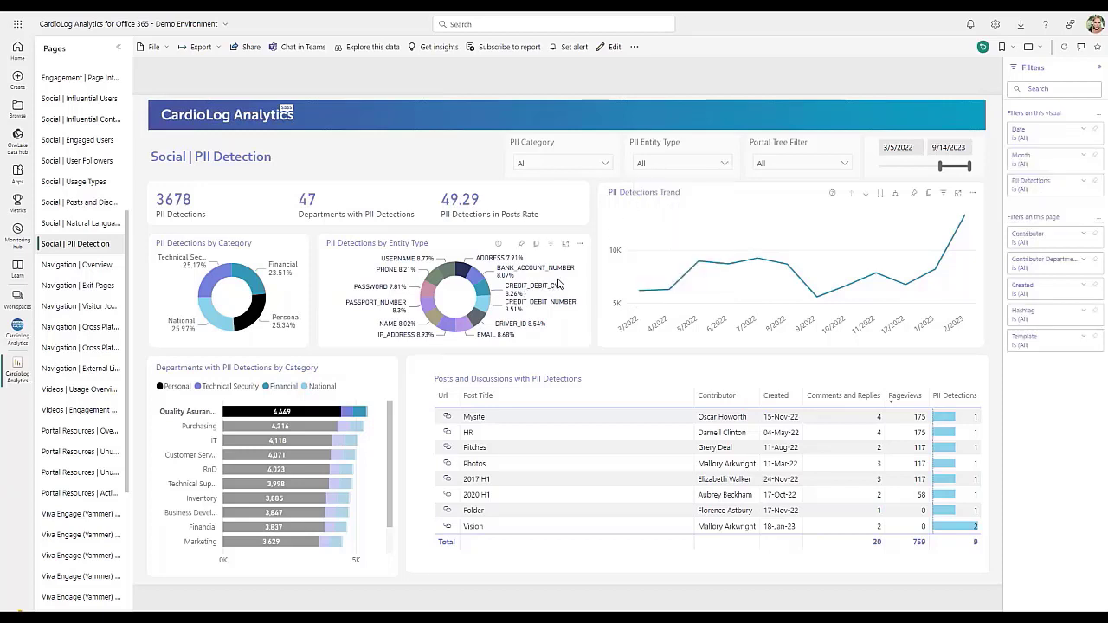
pyautogui.moveTo(580, 242)
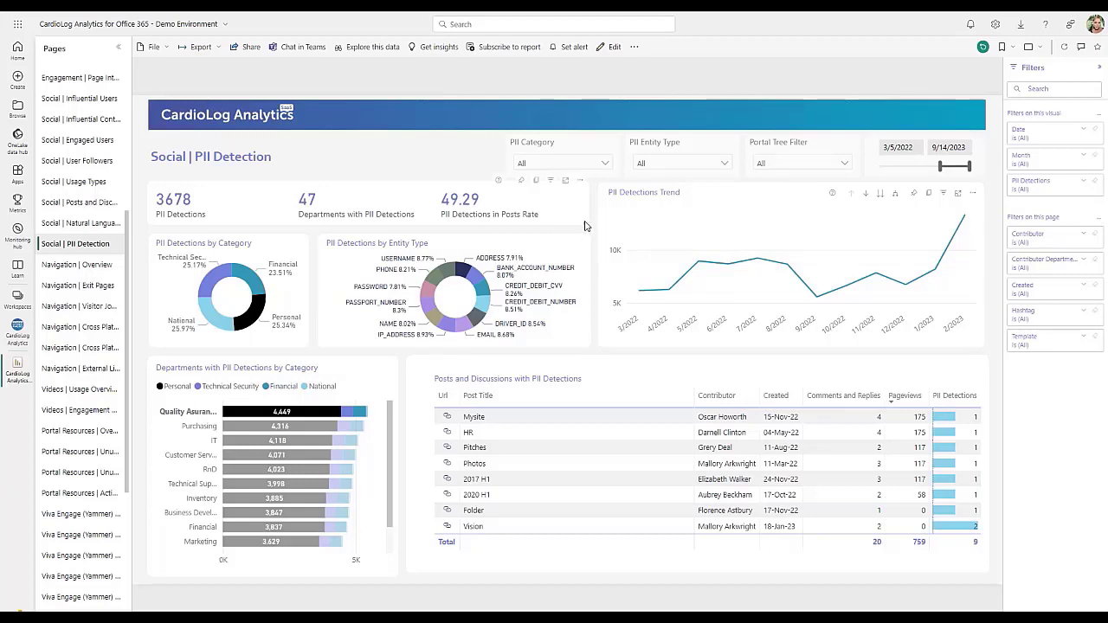
pyautogui.moveTo(578, 241)
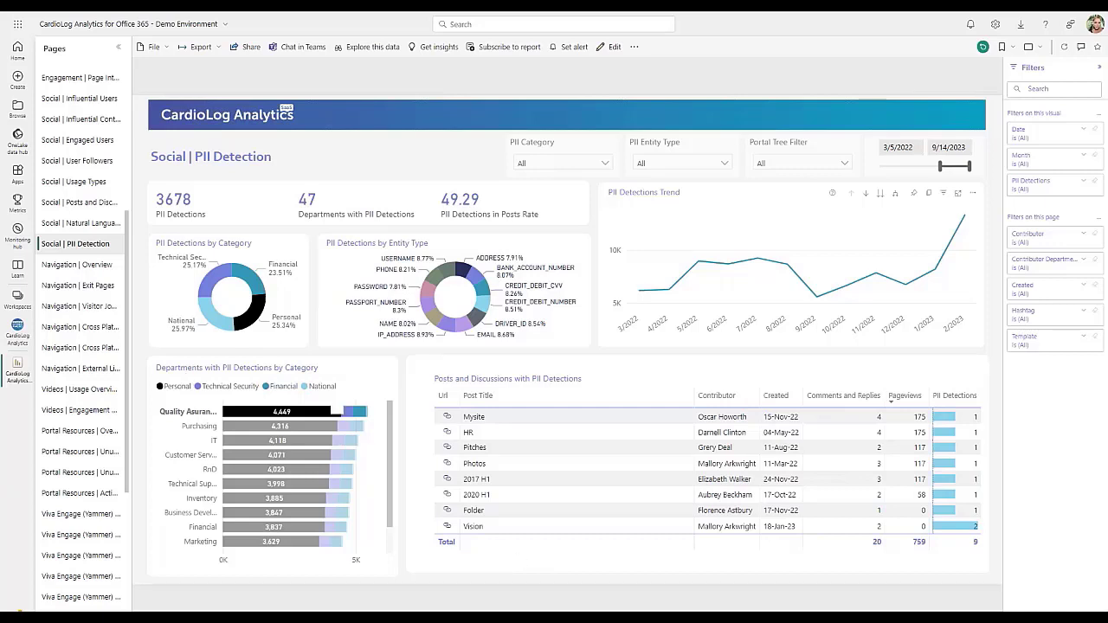
pyautogui.moveTo(257, 225)
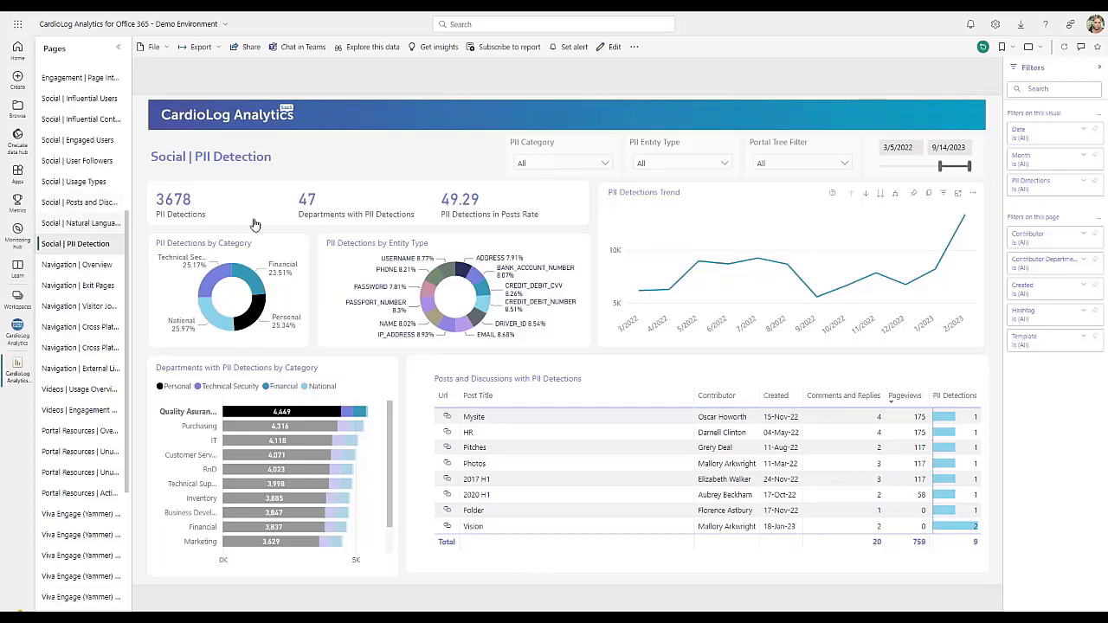
pyautogui.moveTo(343, 197)
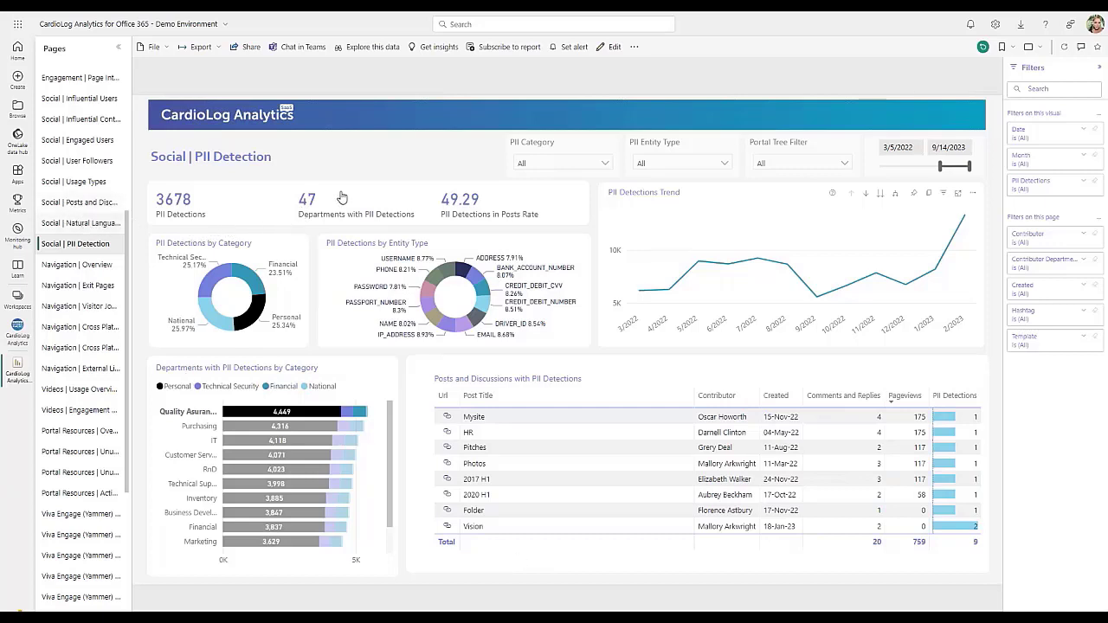
# Show the Social | Natural Language Analysis report with key phrases, languages, sentiment and top posts
pyautogui.click(80, 222)
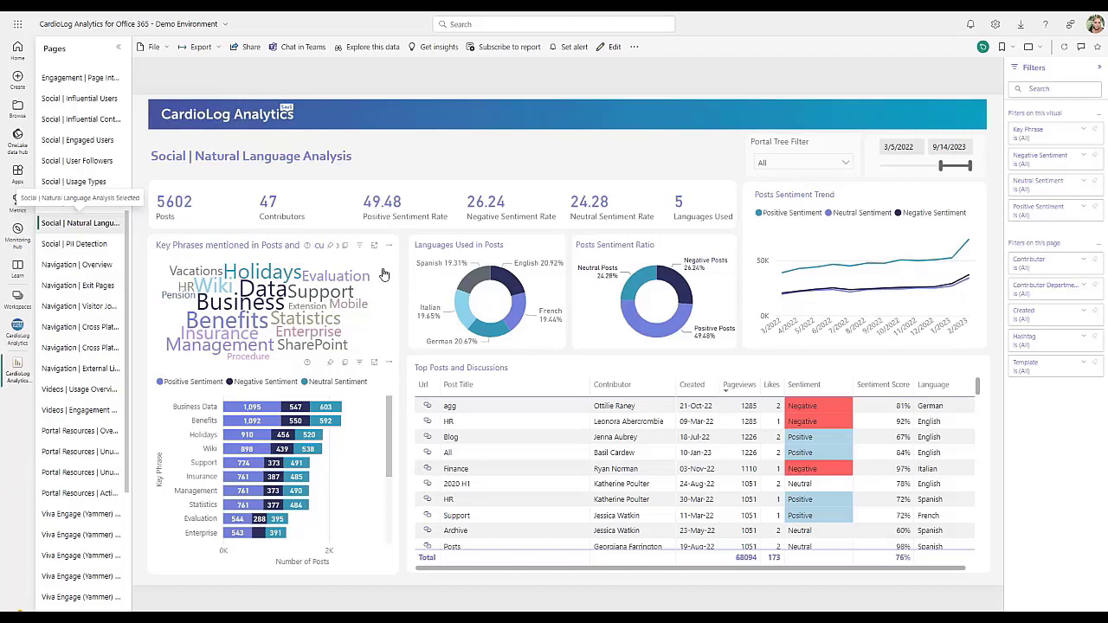
pyautogui.moveTo(559, 342)
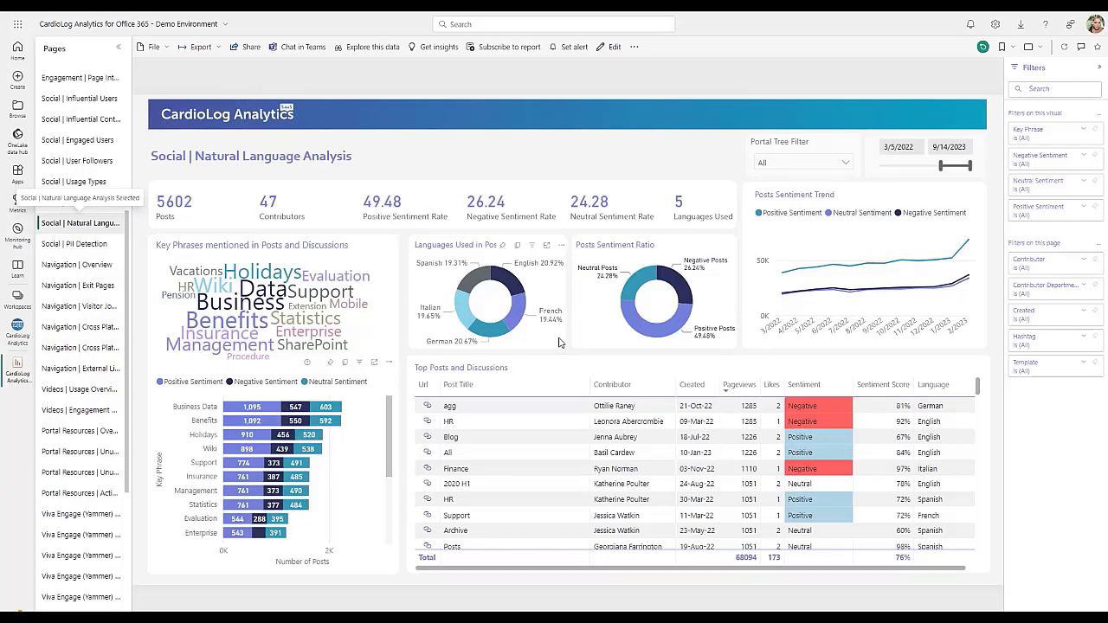
pyautogui.moveTo(533, 304)
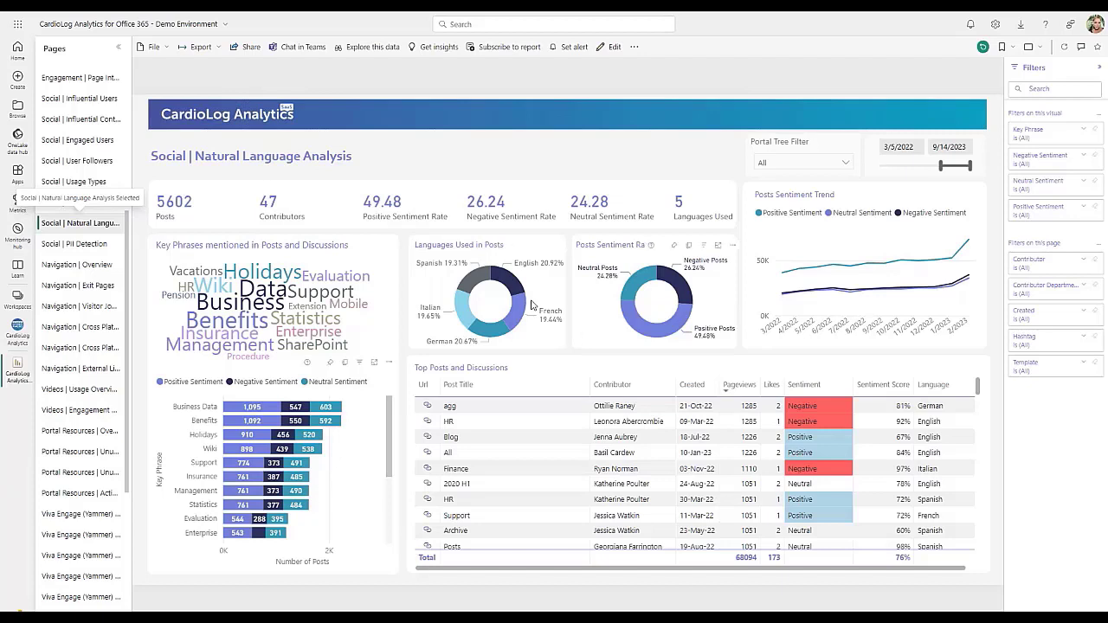
pyautogui.moveTo(510, 294)
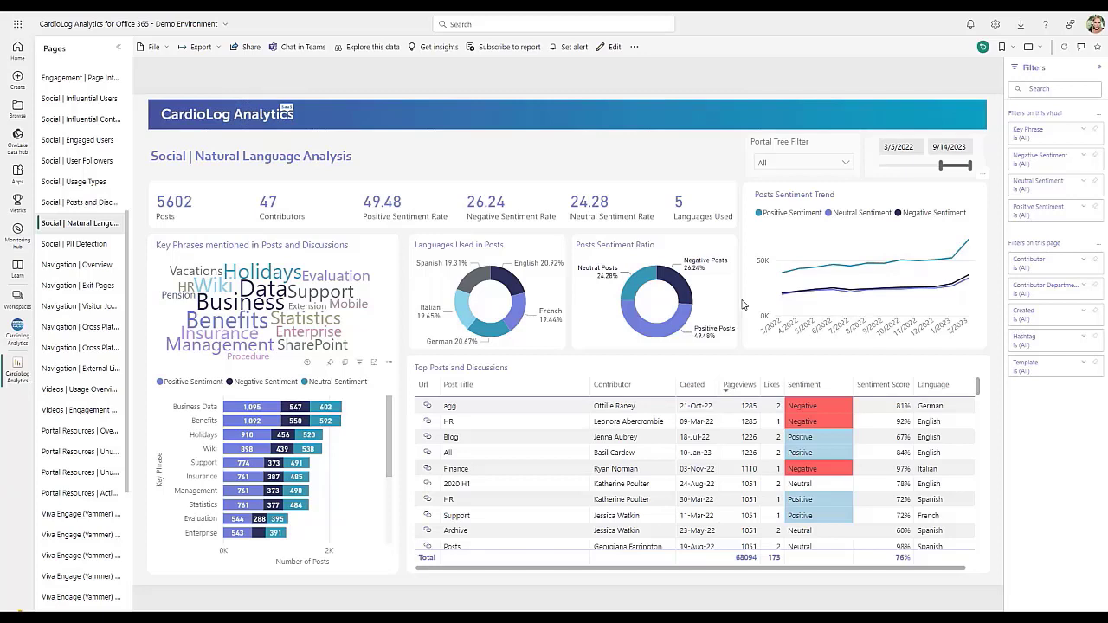
pyautogui.moveTo(730, 308)
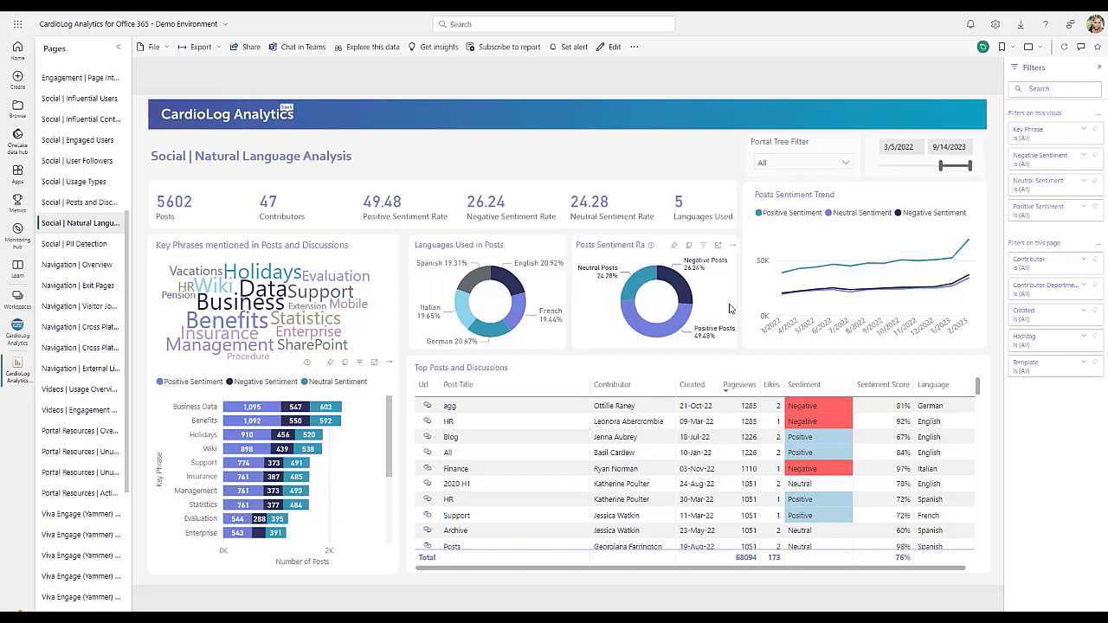